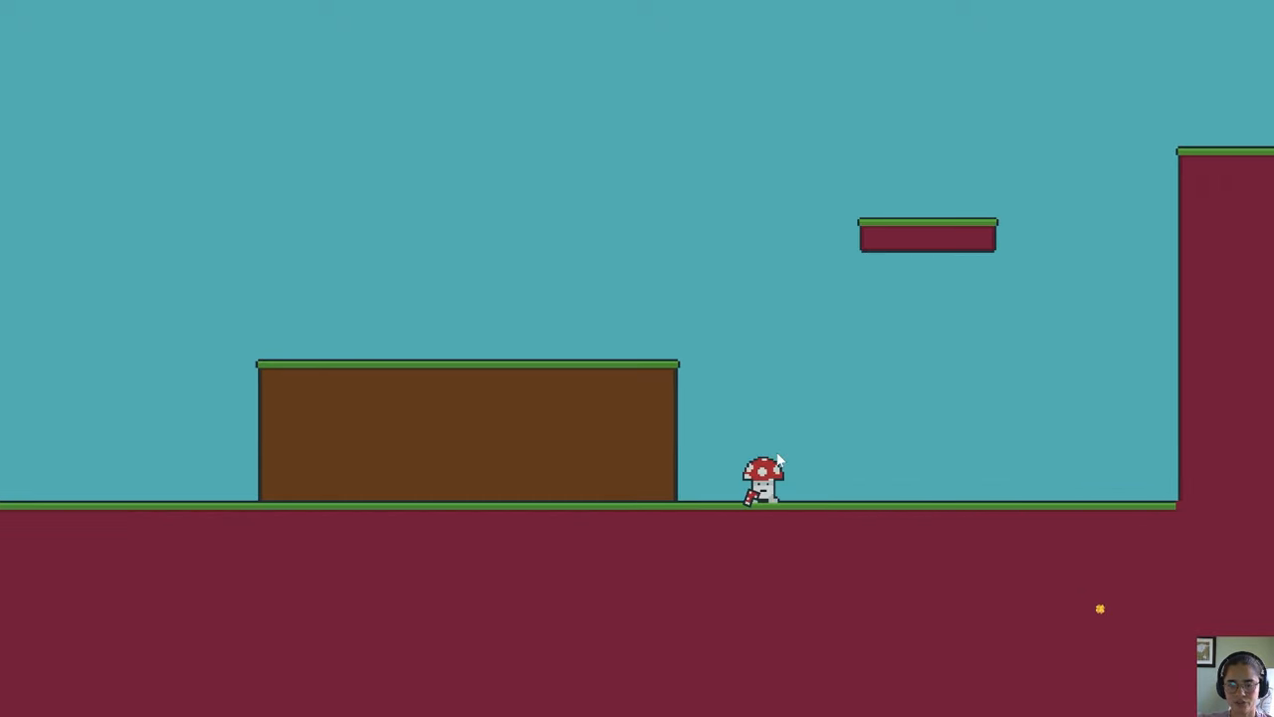
Stop the running game and return to the level_1 script in the editor
key(space)
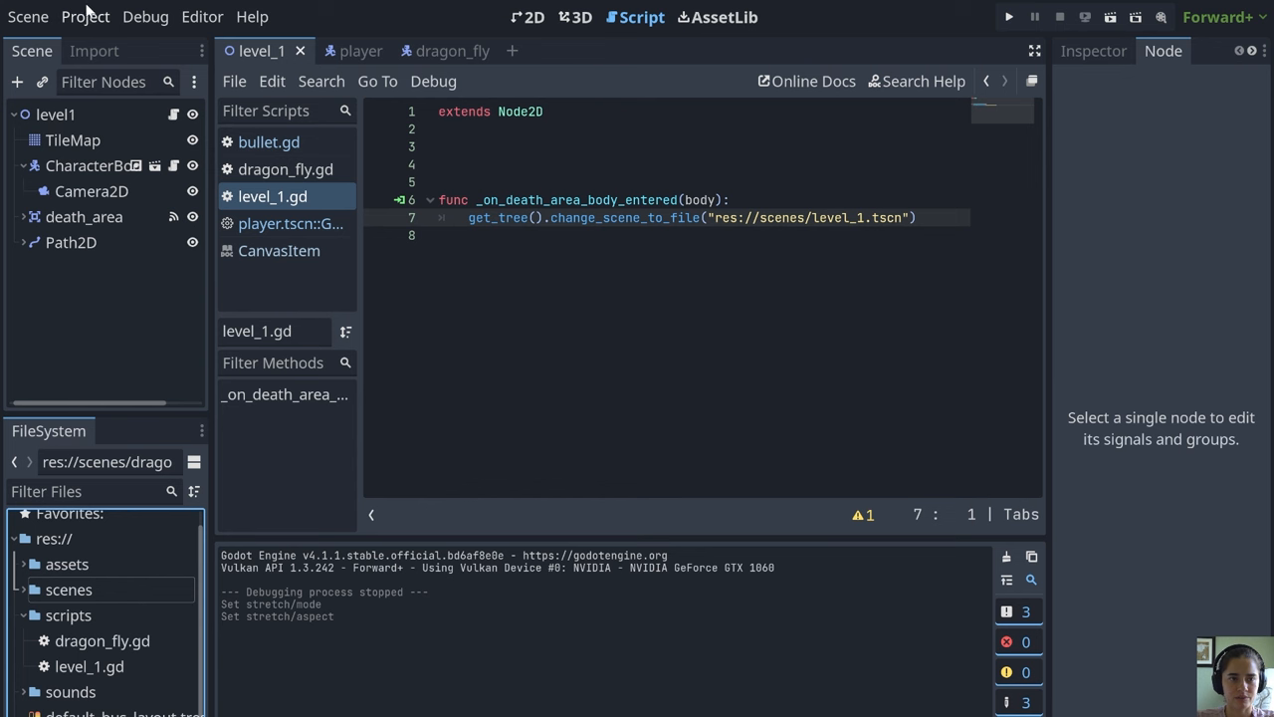
Set Project Settings window stretch mode to canvas_items with expand aspect
click(84, 16)
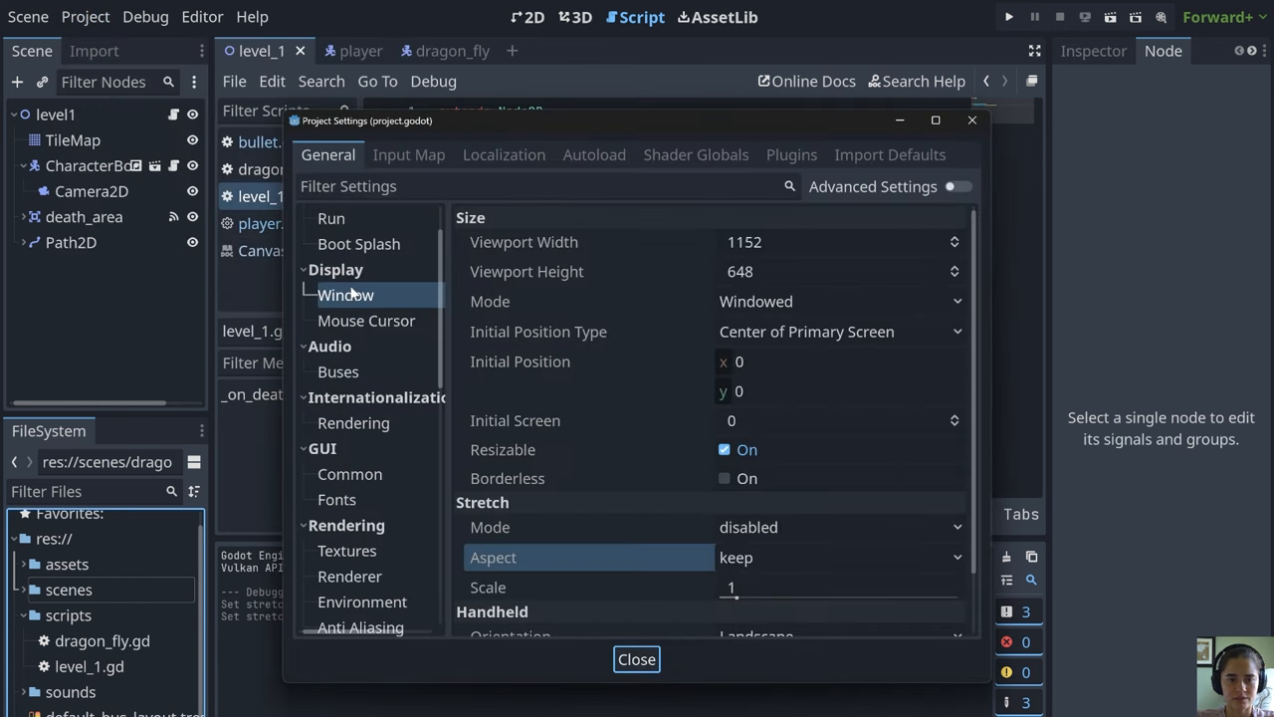
mouse_move(752, 535)
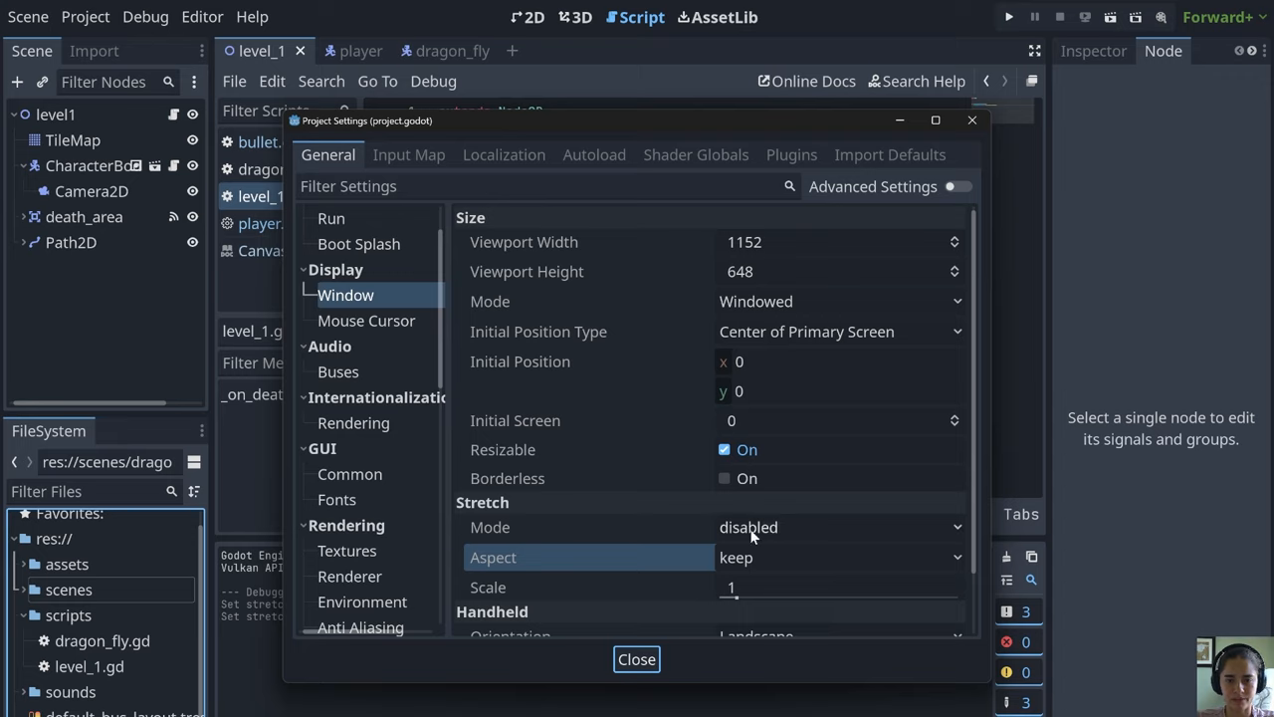
click(840, 558)
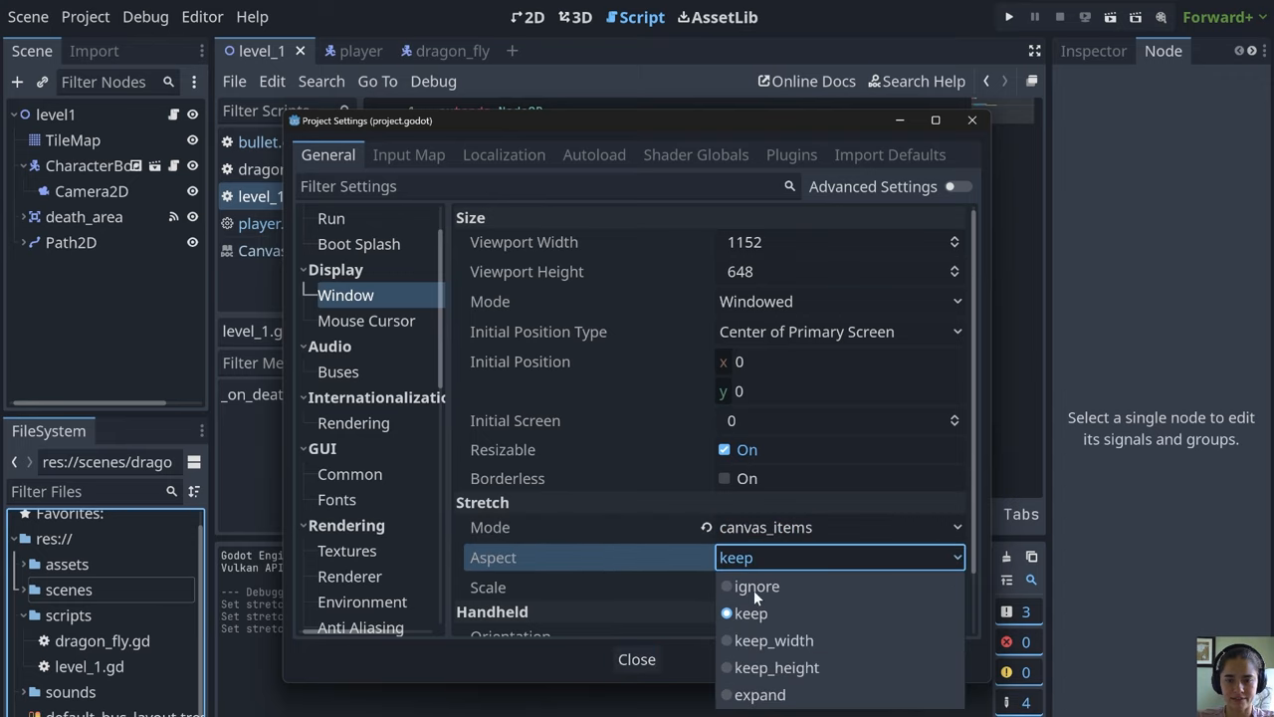
click(760, 695)
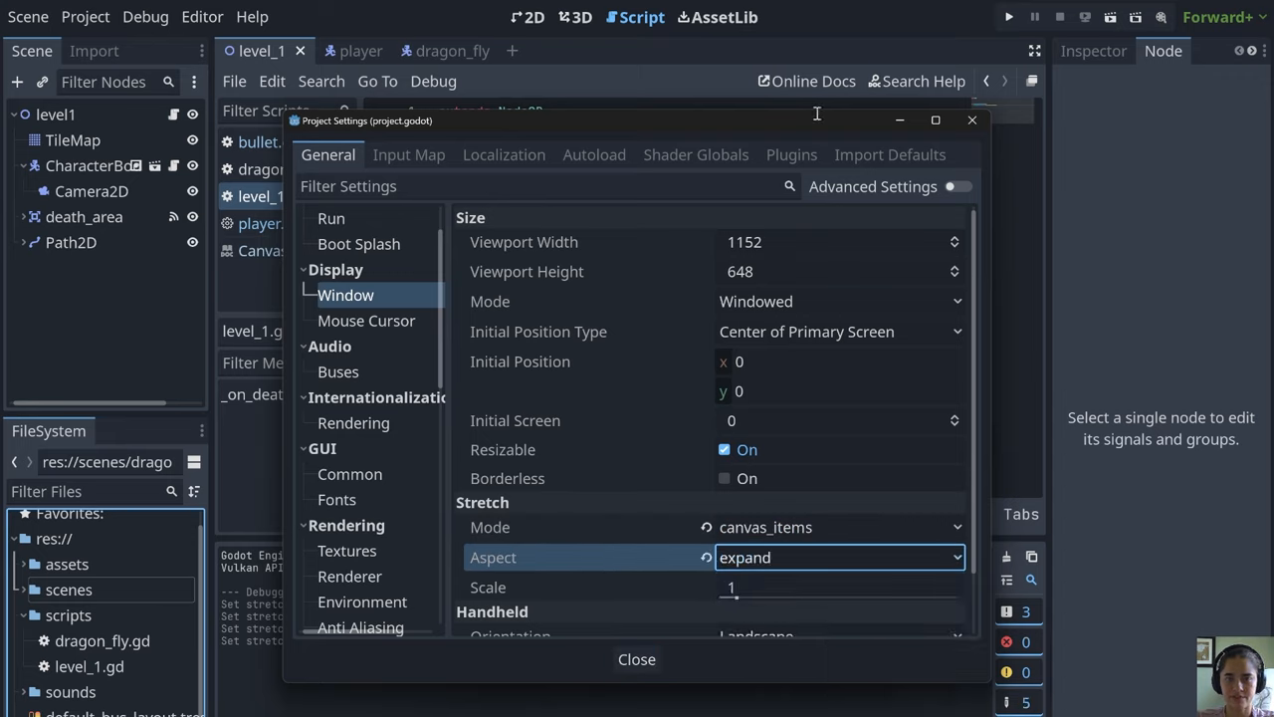
click(635, 661)
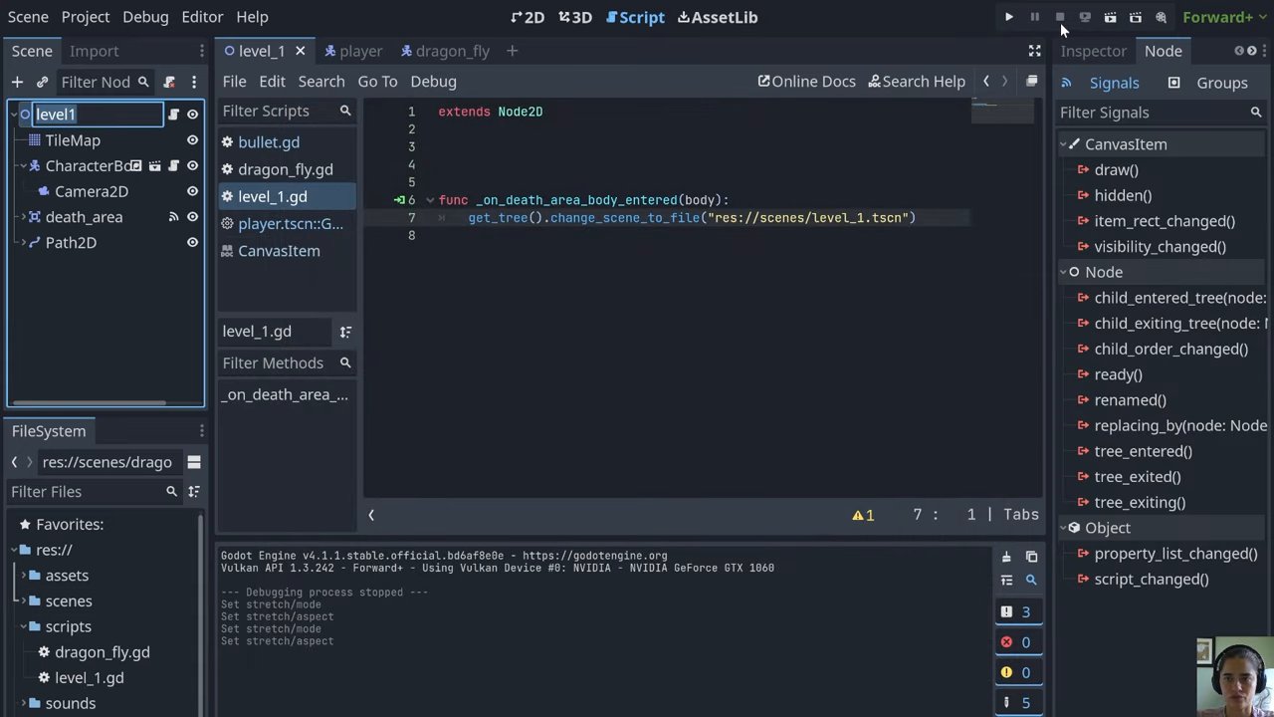
Reduce the player's Camera2D zoom from 3 to 2
click(999, 16)
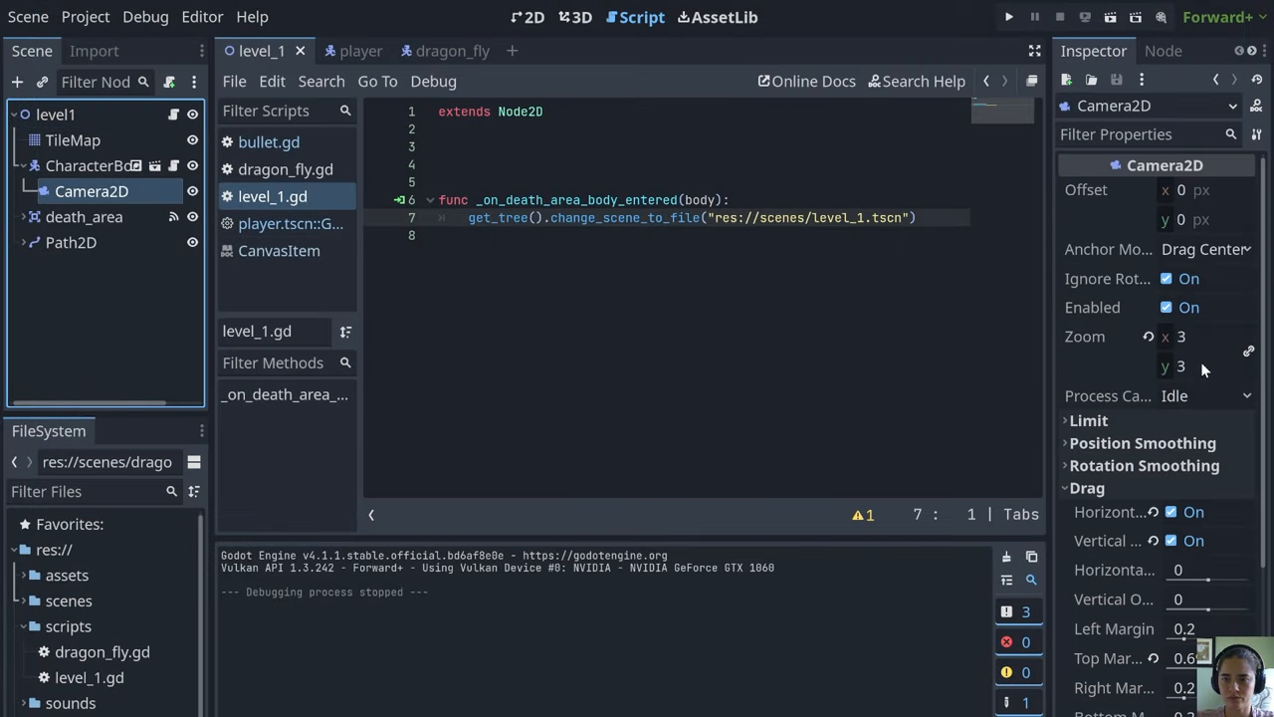
text(2)
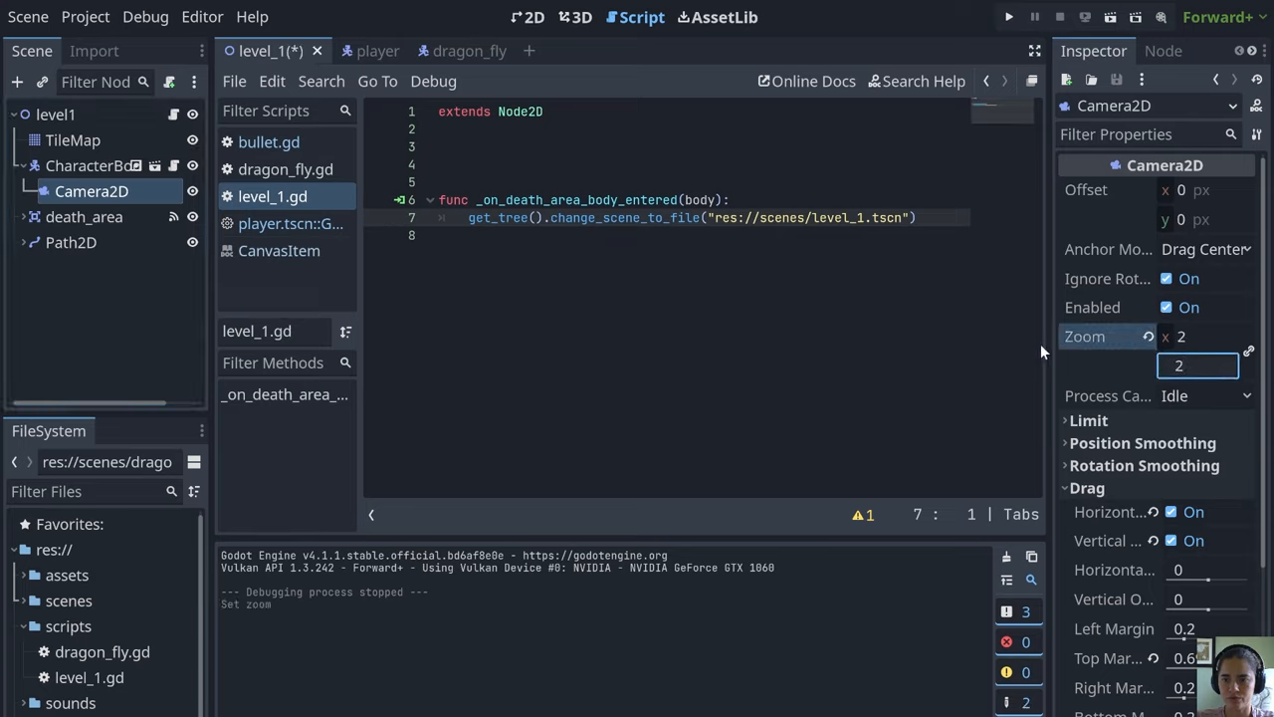
click(1007, 16)
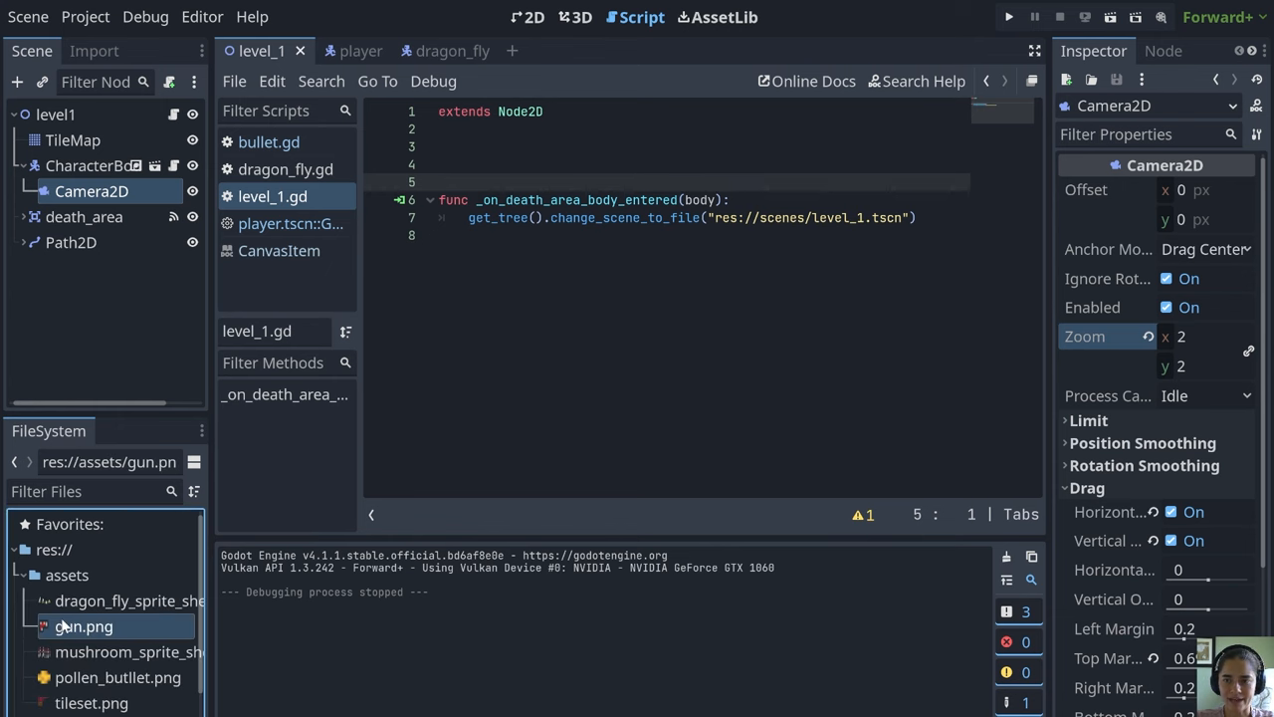
Preview gun.png and pollen_butlet.png assets, then switch to the player scene
click(84, 627)
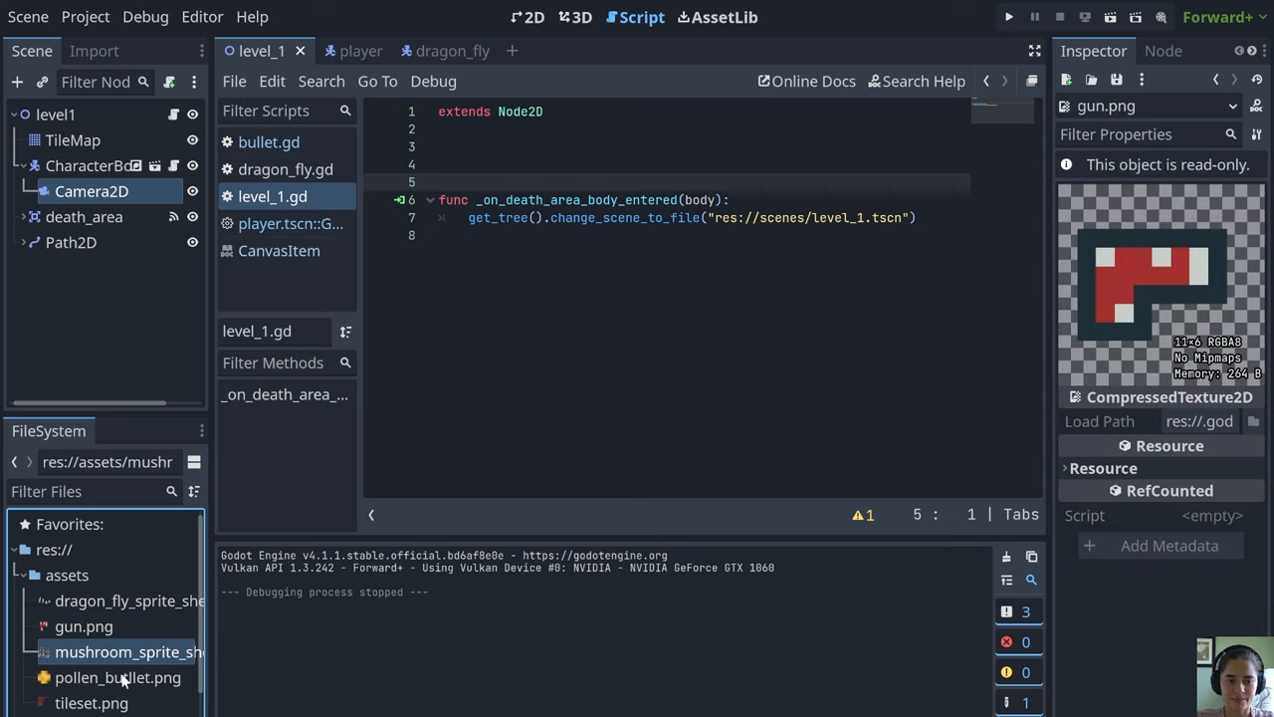
click(116, 677)
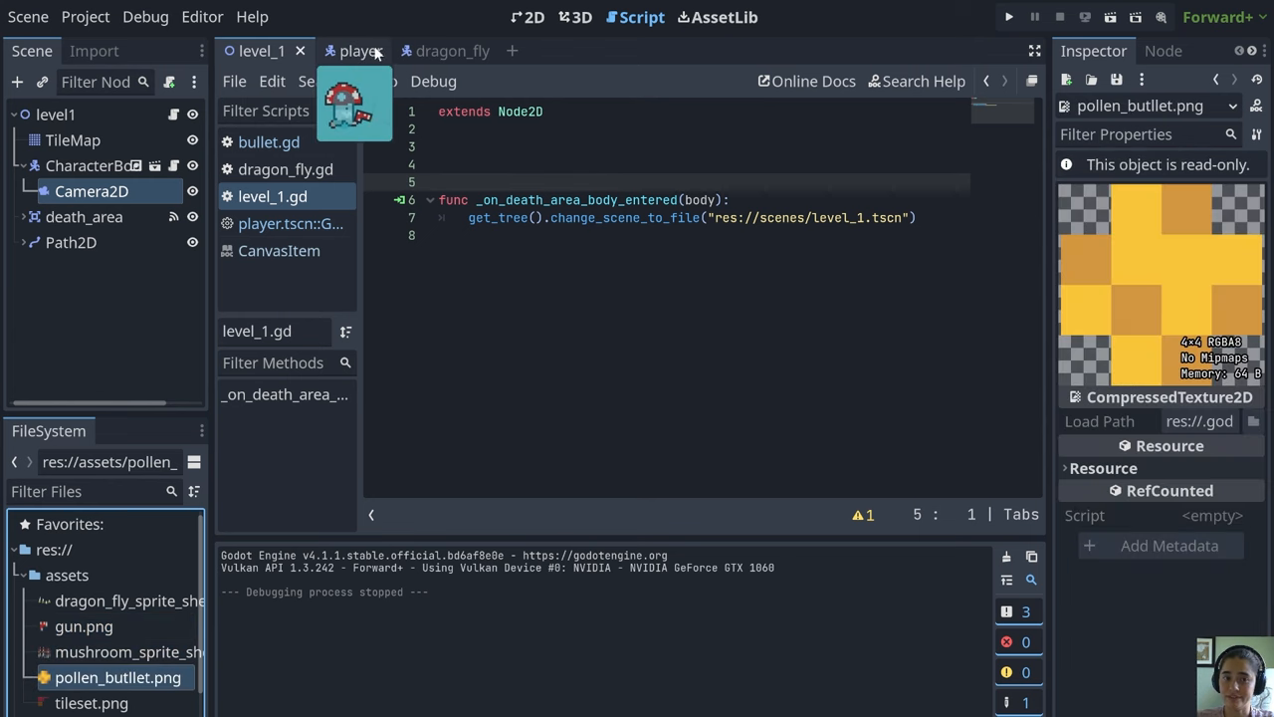
click(350, 52)
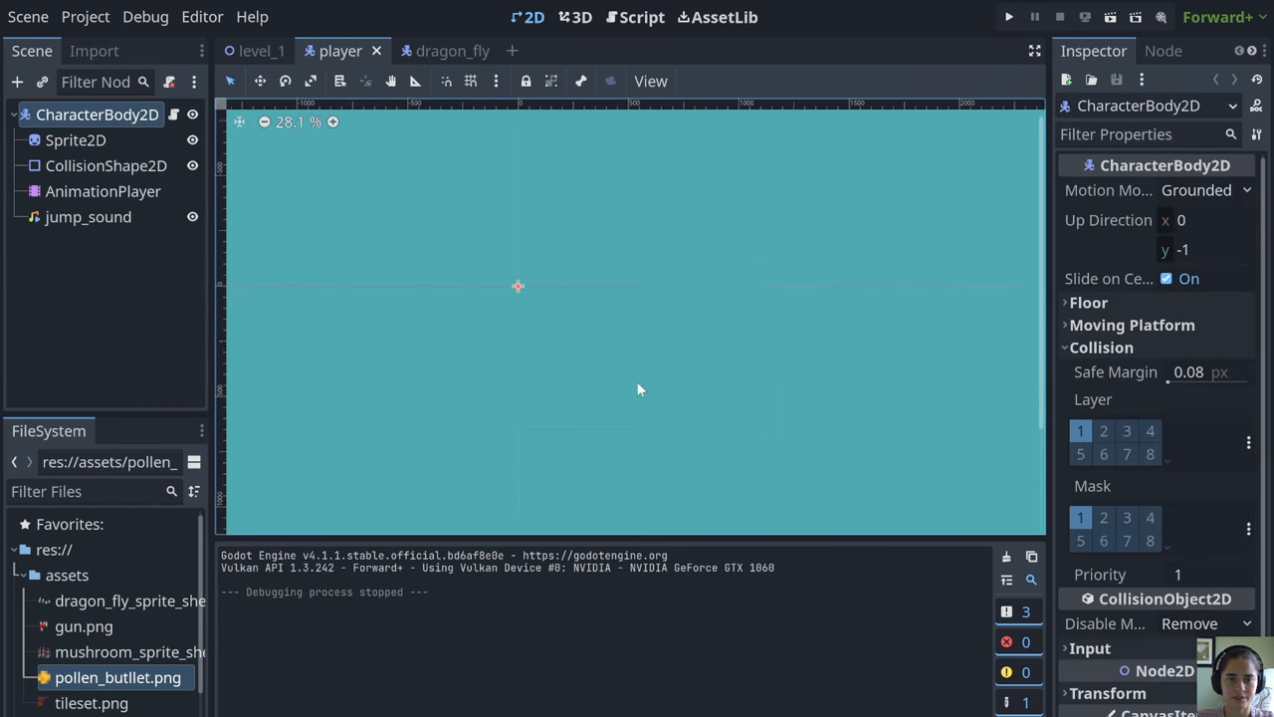
Add a Node2D pivot under CharacterBody2D with a Sprite2D child named tool_sprite
right_click(95, 113)
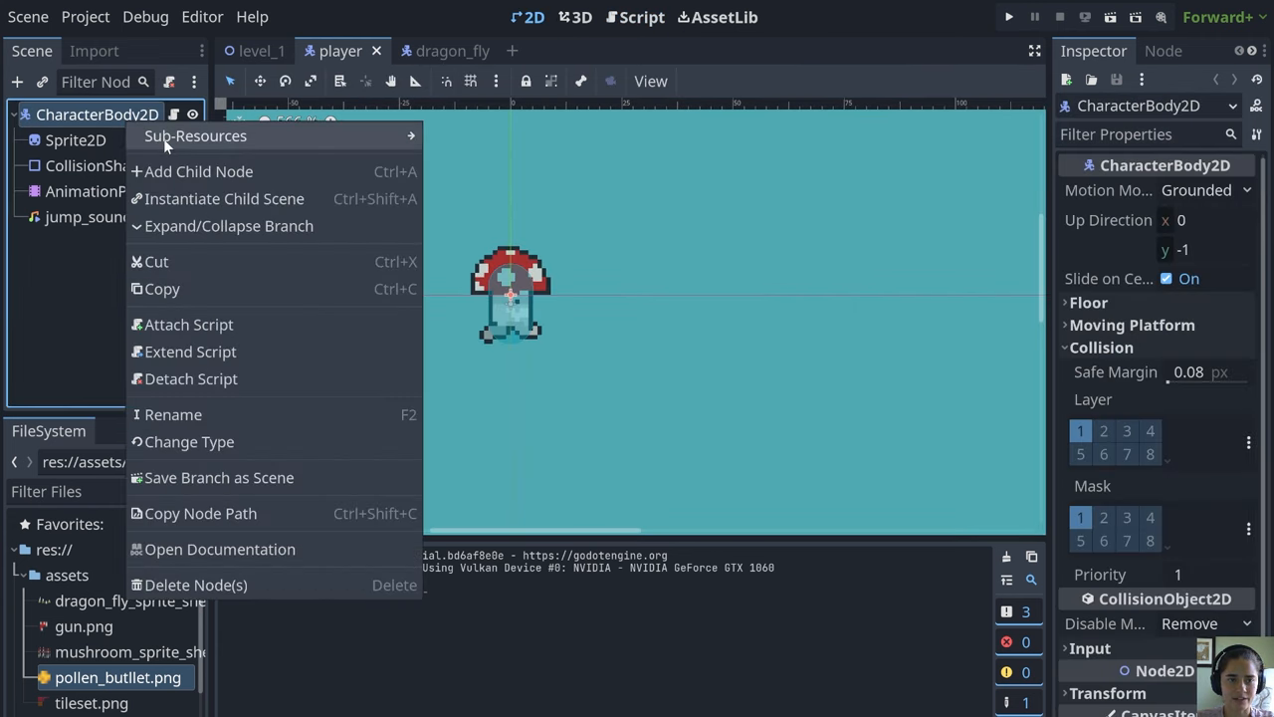
click(199, 171)
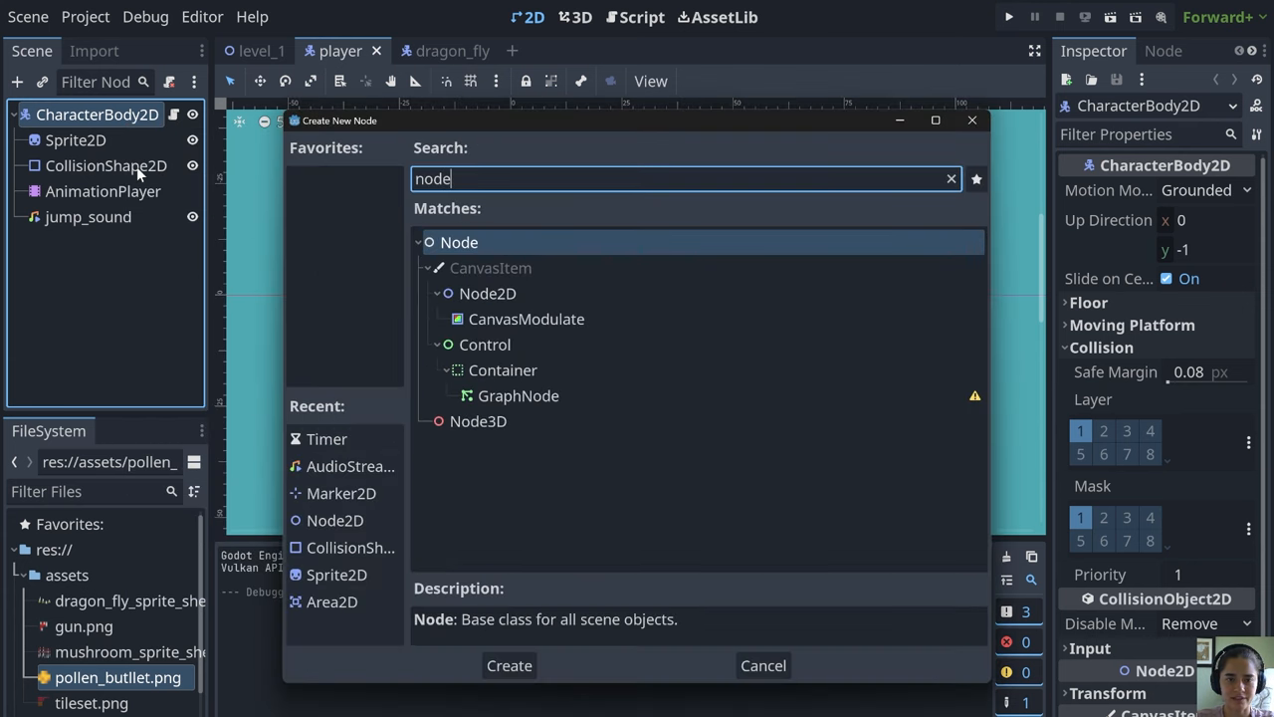
click(510, 665)
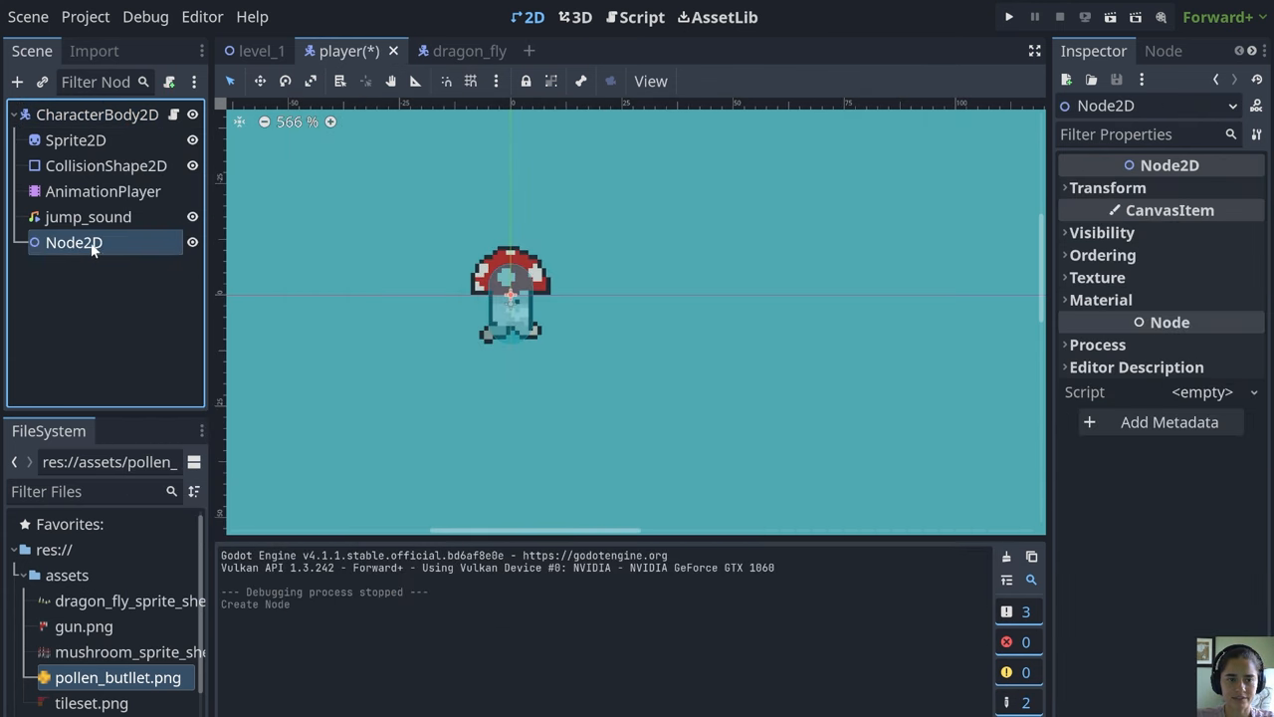
click(16, 79)
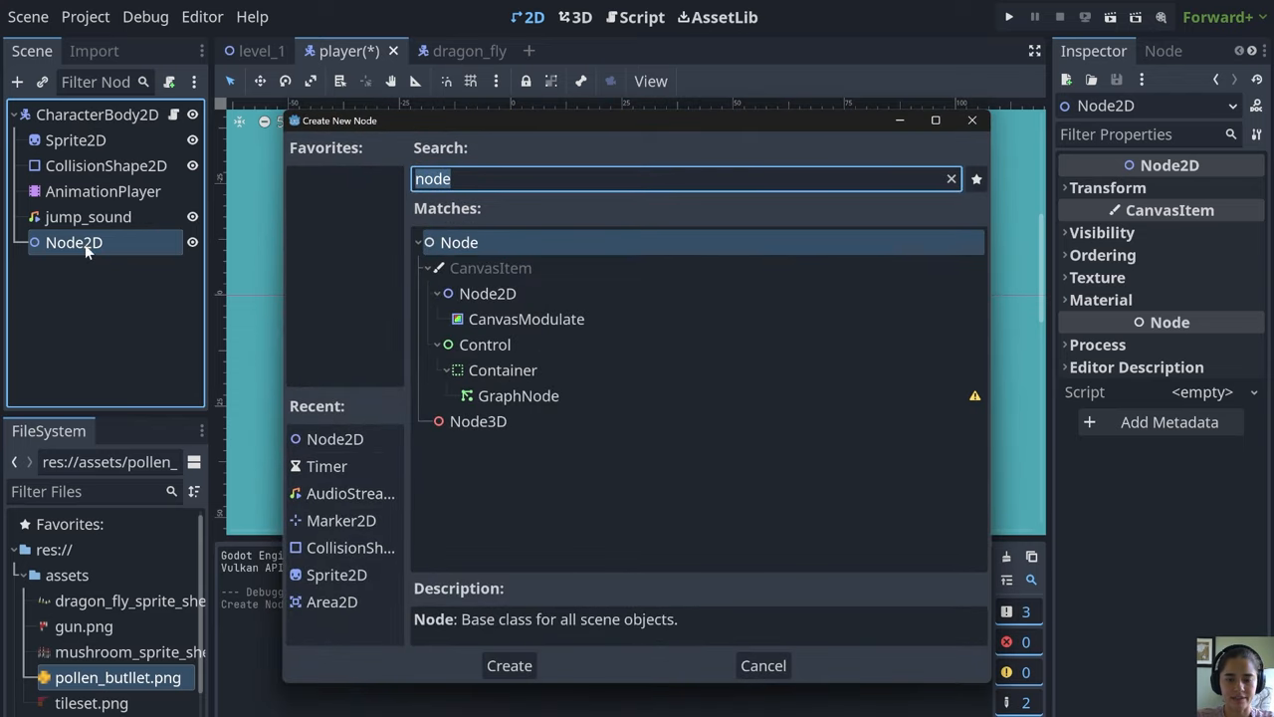
click(509, 665)
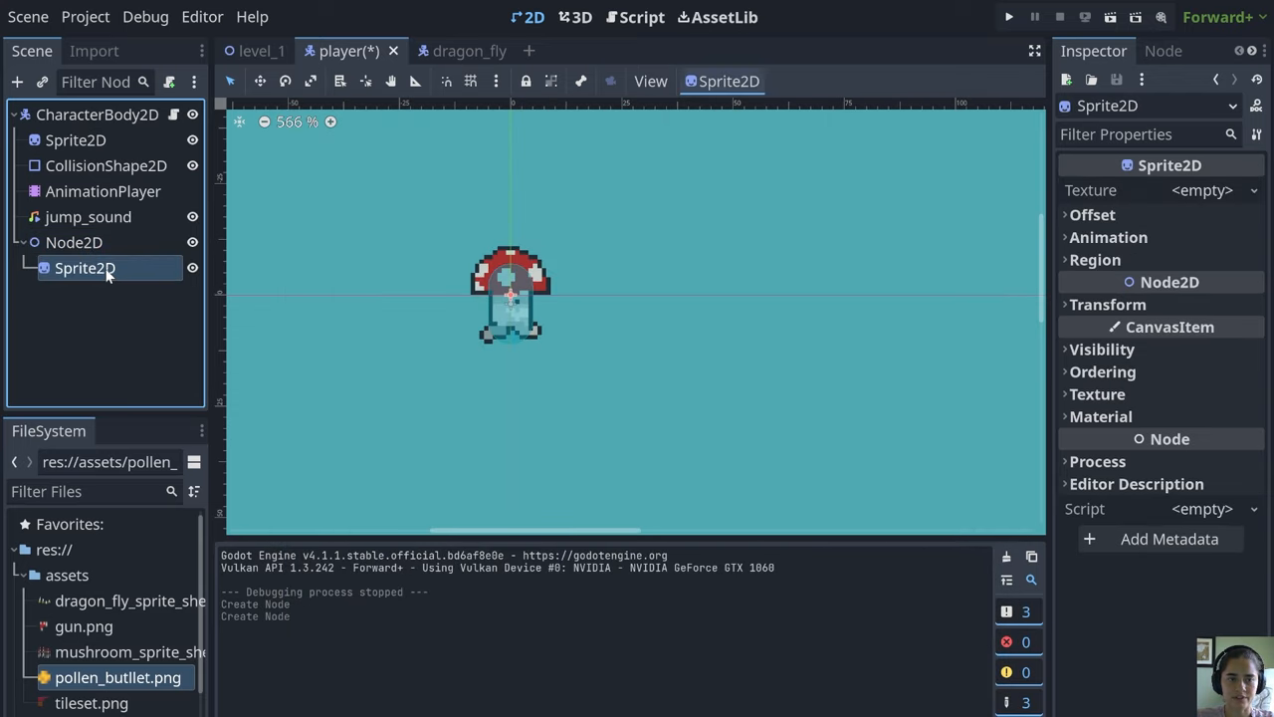
text(tool)
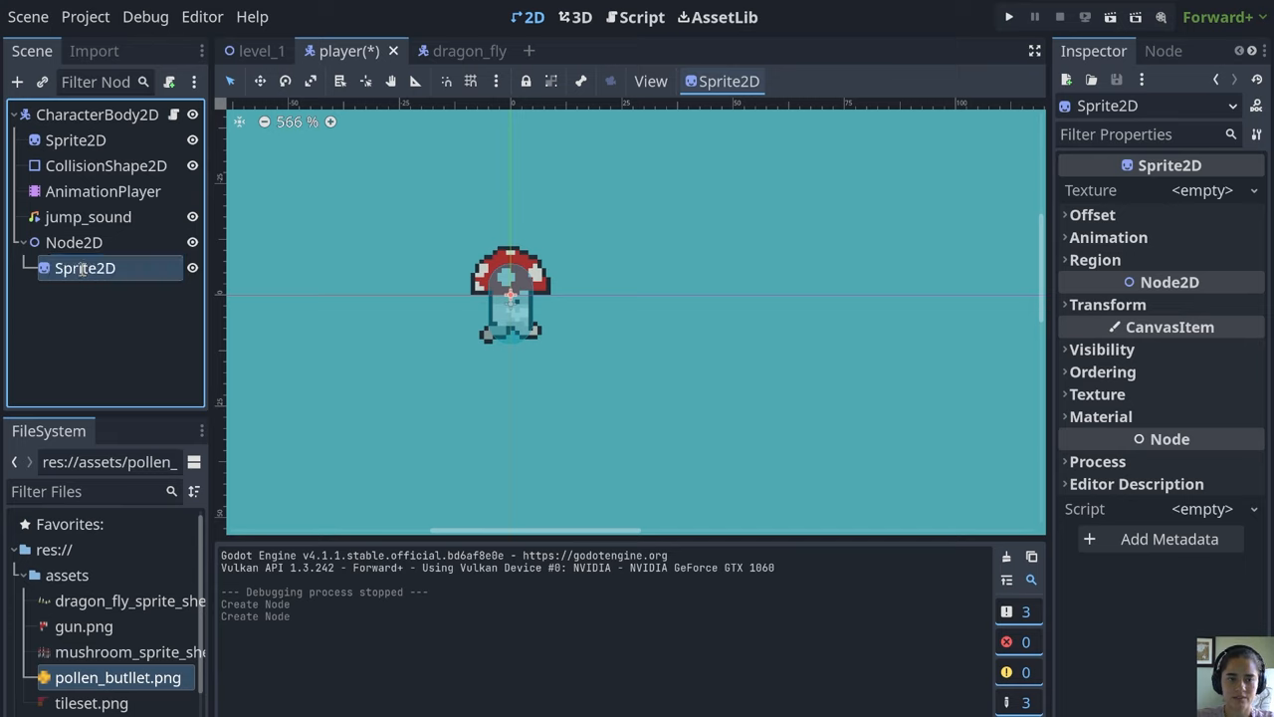
text(tool_sprite)
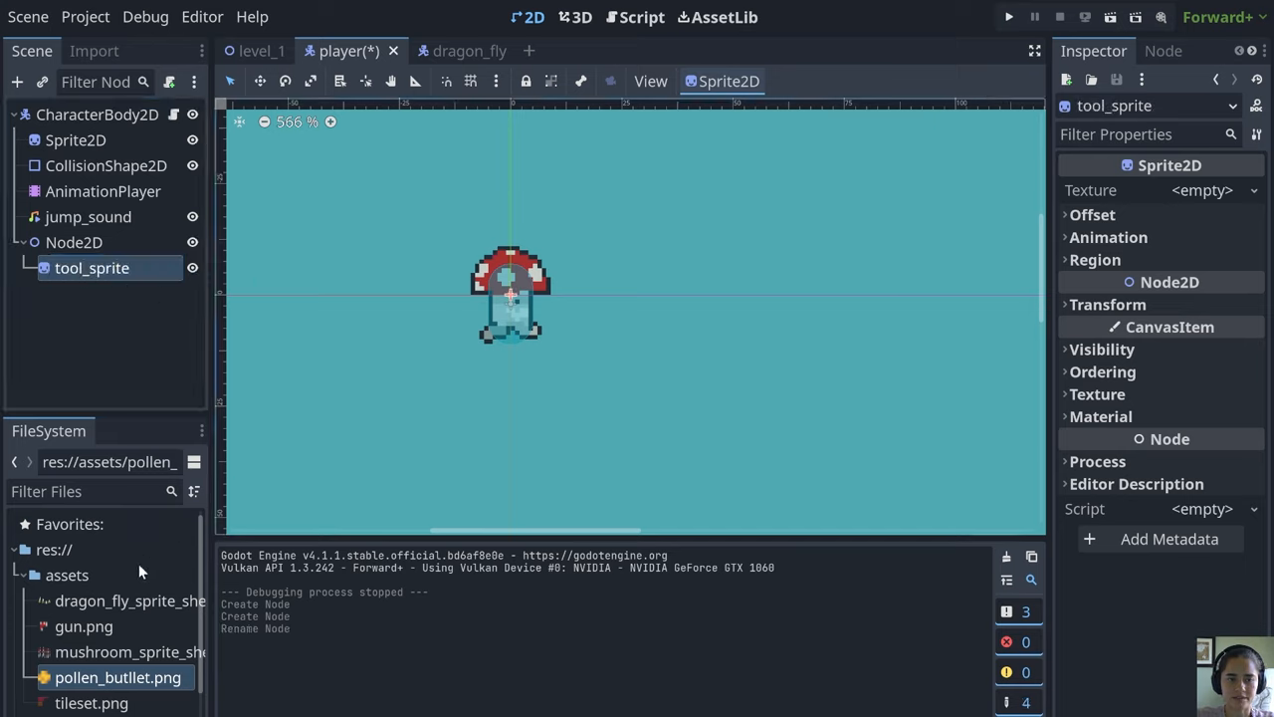
Assign gun.png to tool_sprite, offset it right of the mushroom and rotate the pivot left
click(84, 625)
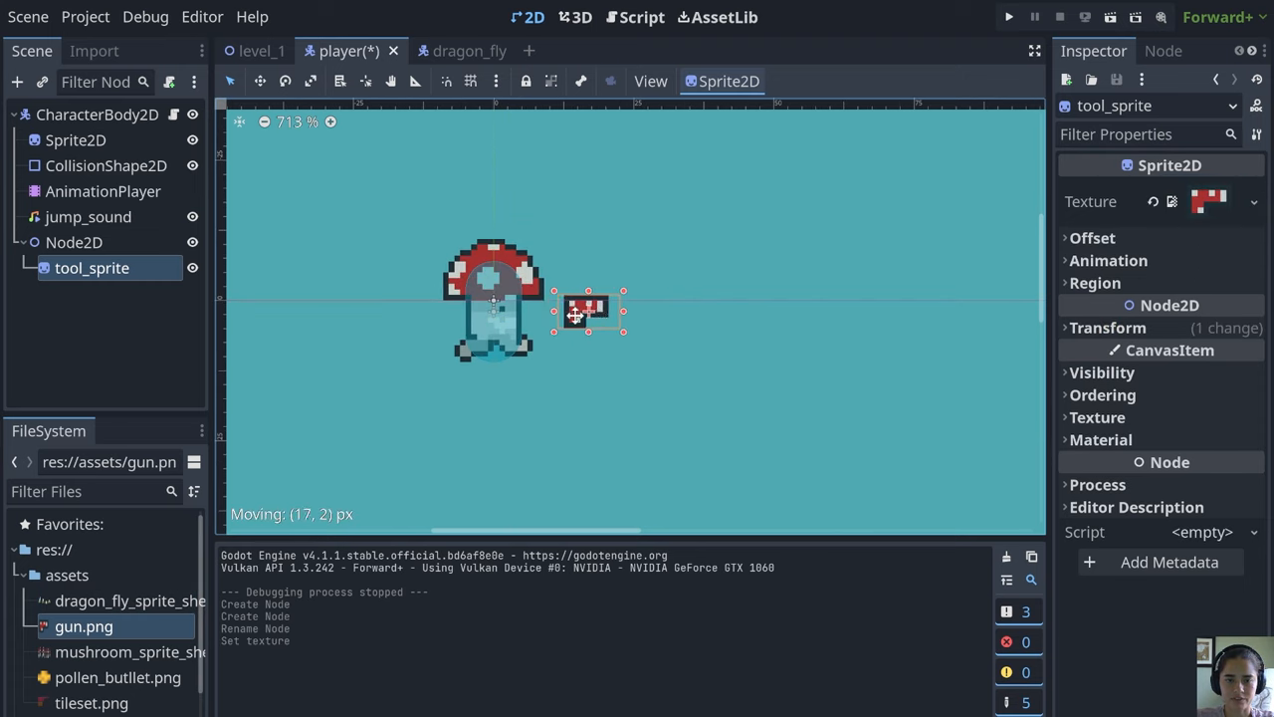
drag(587, 311, 560, 311)
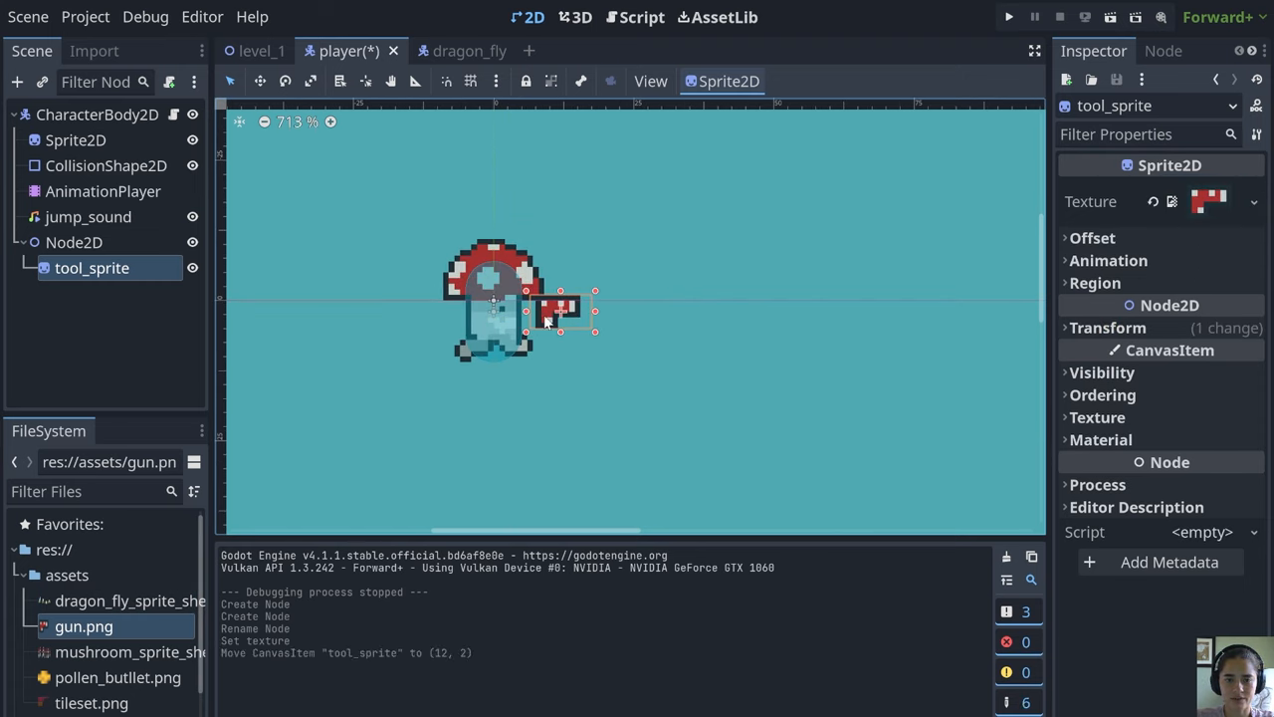
click(74, 243)
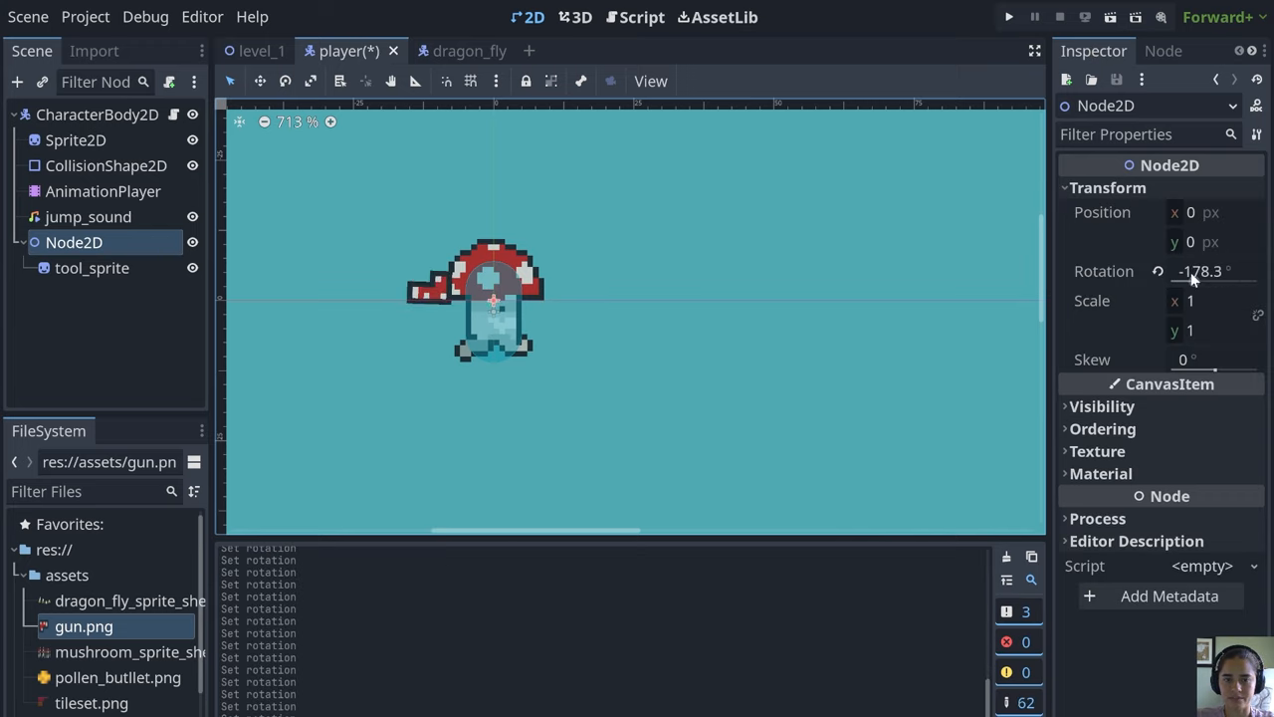
drag(1205, 271, 1235, 271)
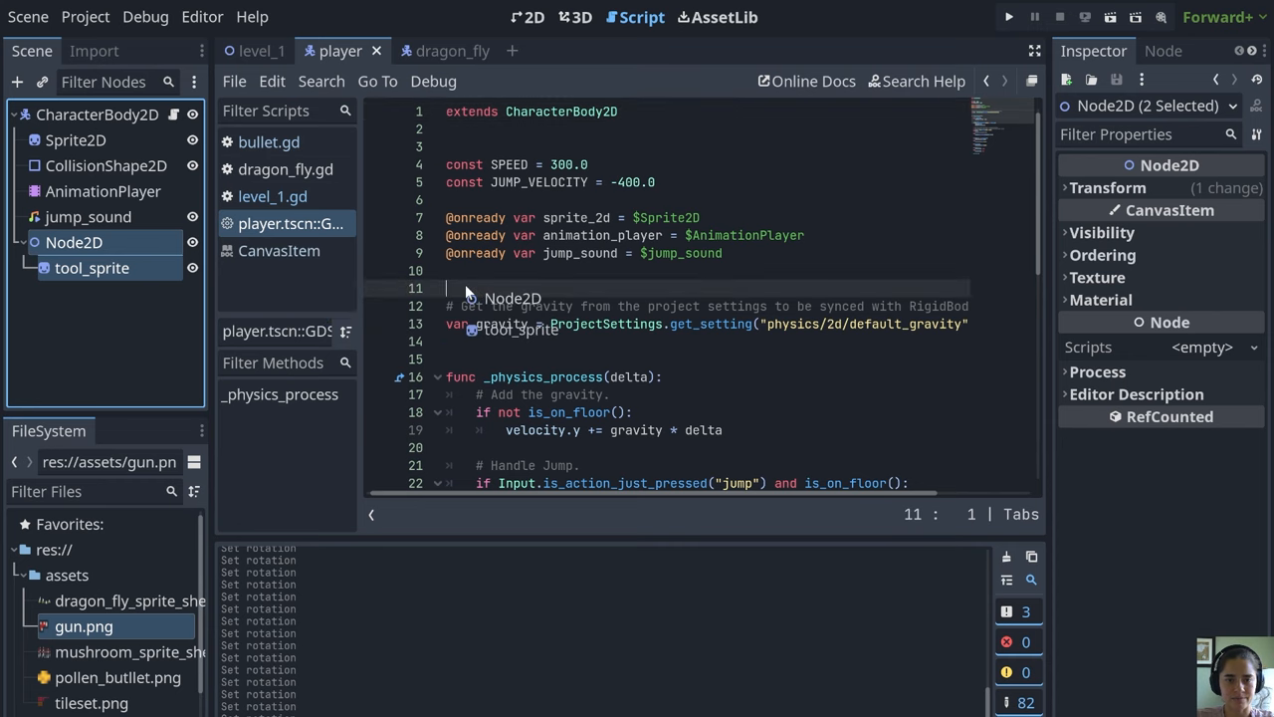
text(@onready var node_2d = $Node2D)
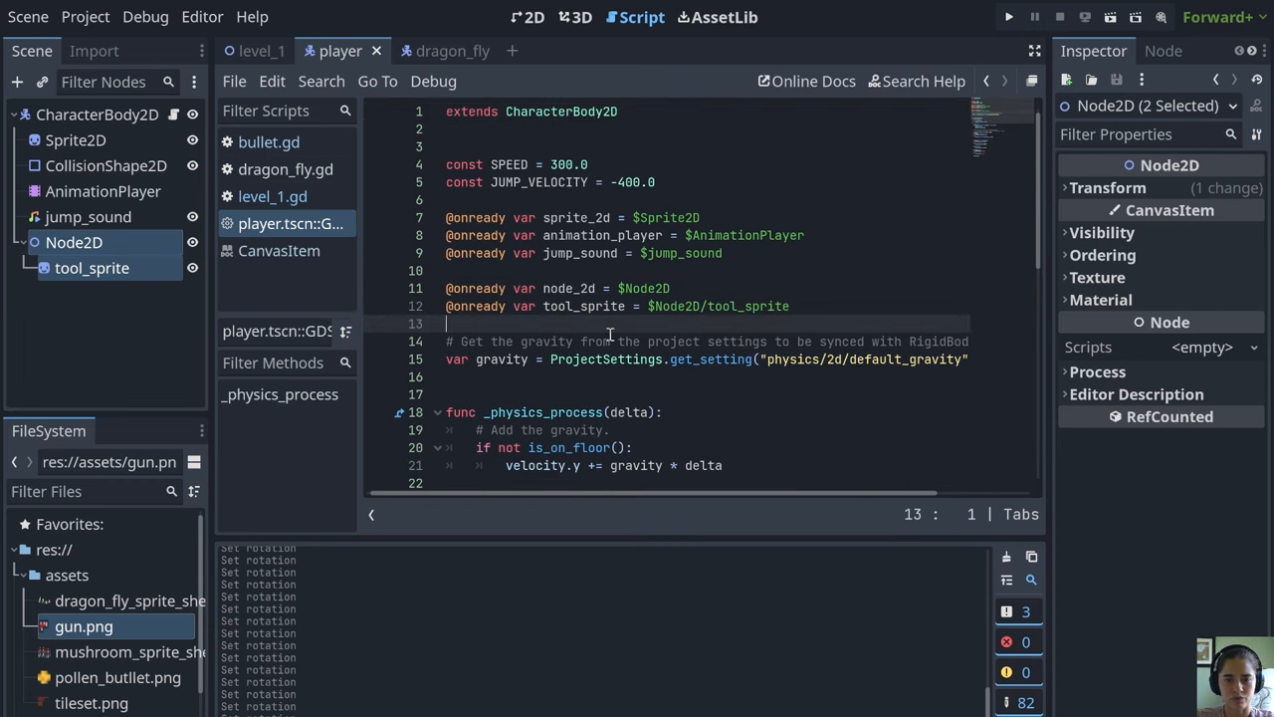
scroll(down, 3)
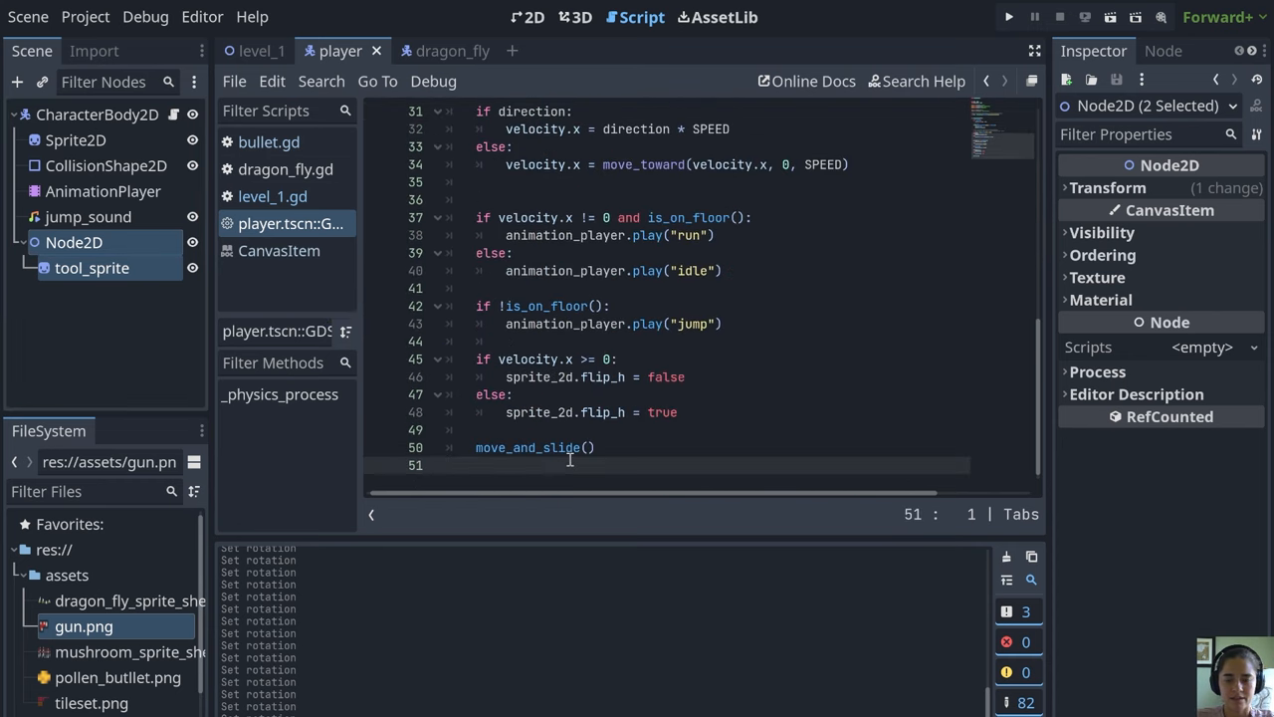
text(func _input(even)
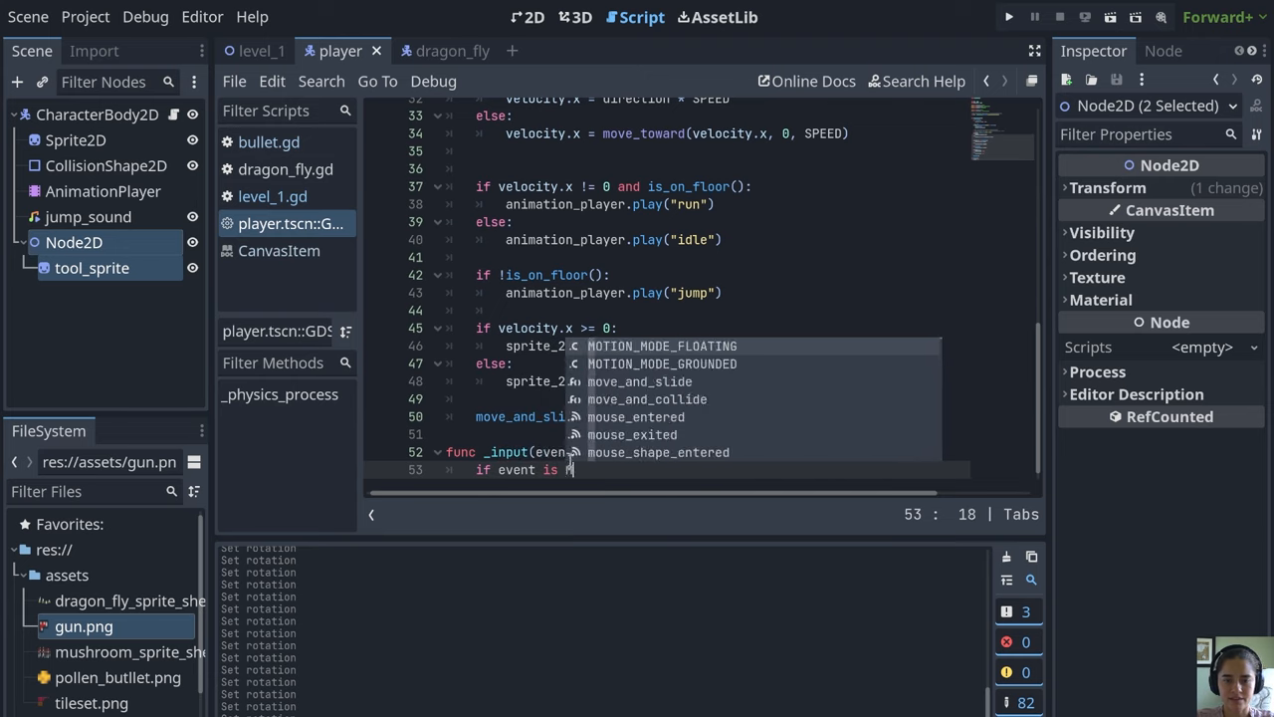
text(ouseMotion:)
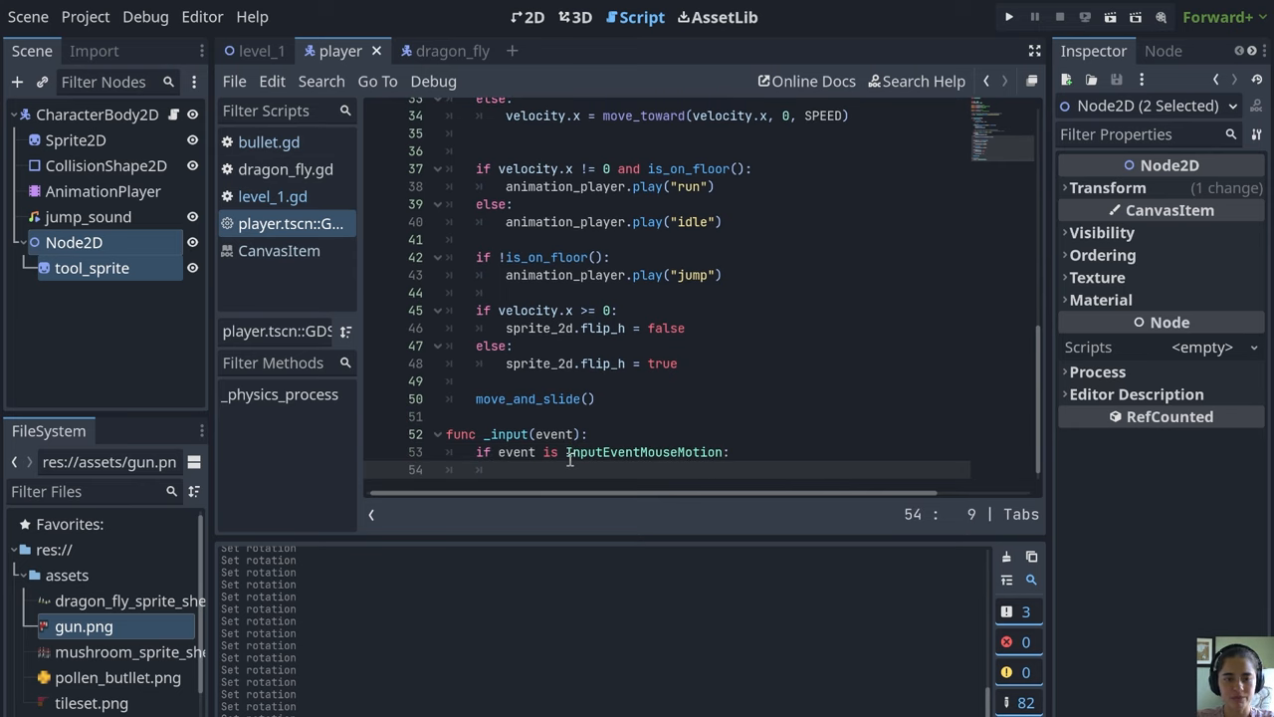
text(node_2d.look_at()
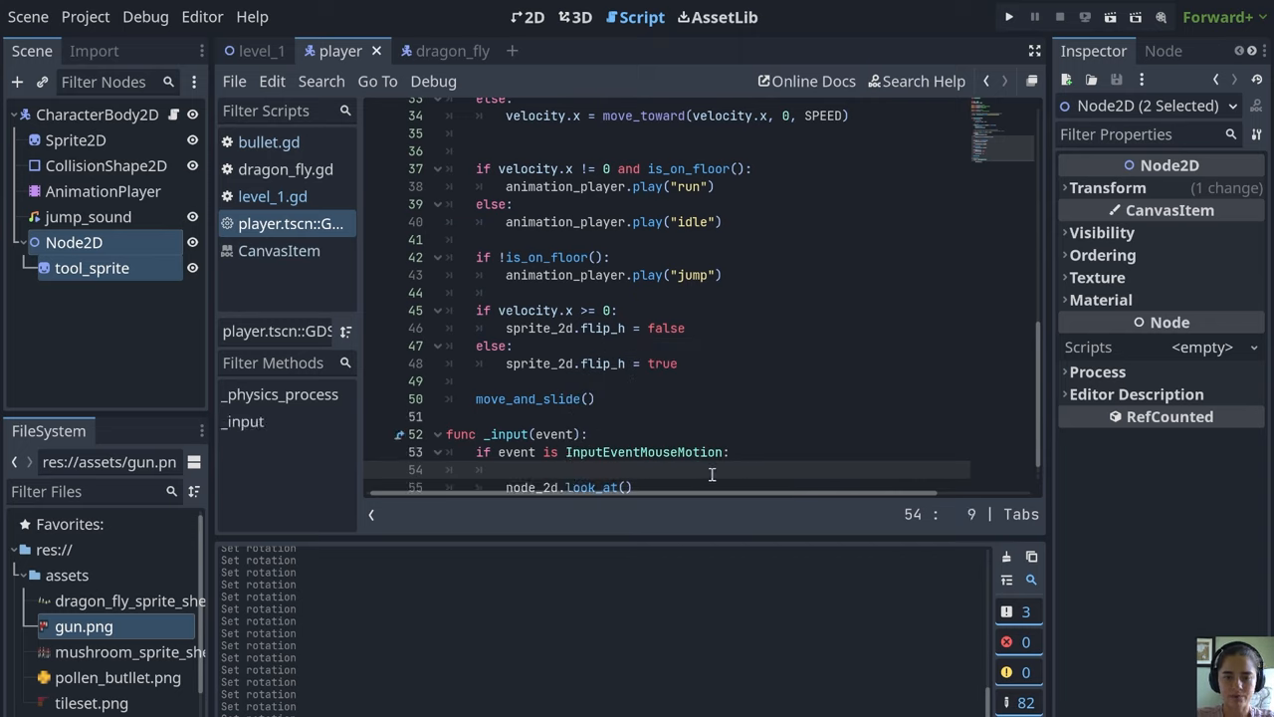
Store var mouse_pos = get_global_mouse_position(), then switch to the level_1 scene
text(var mouse_pos)
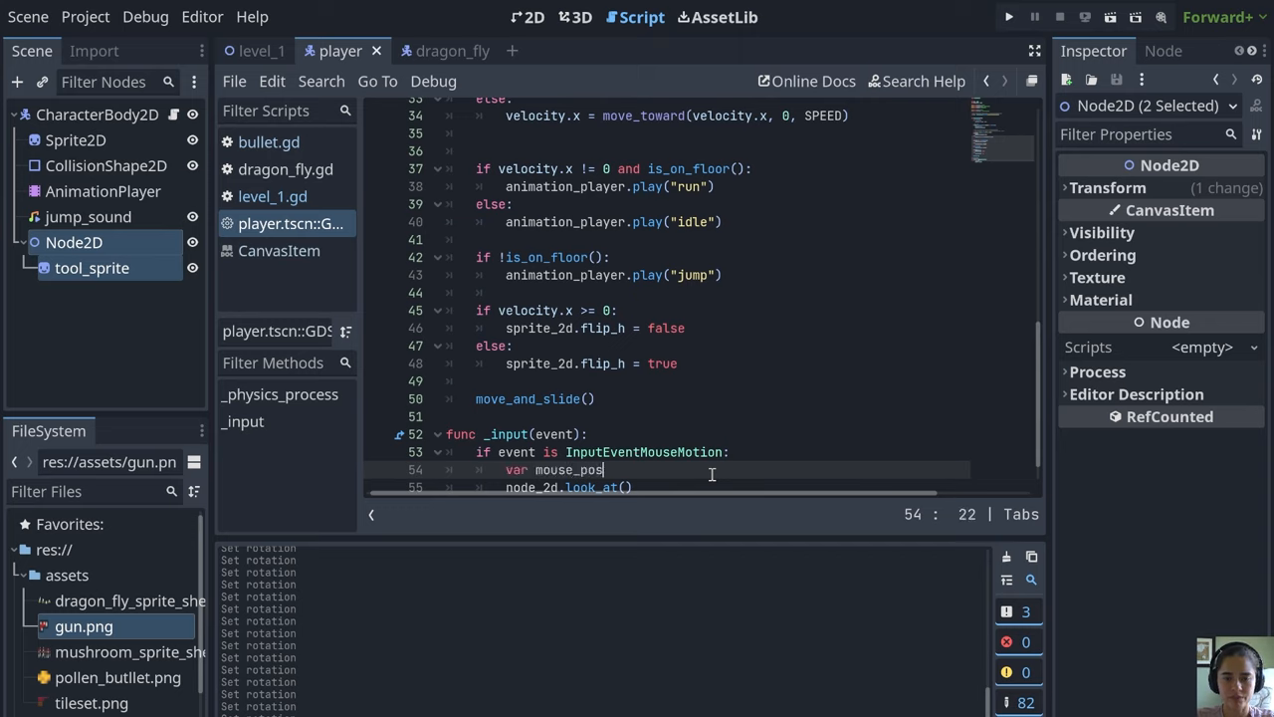
text(= get_global)
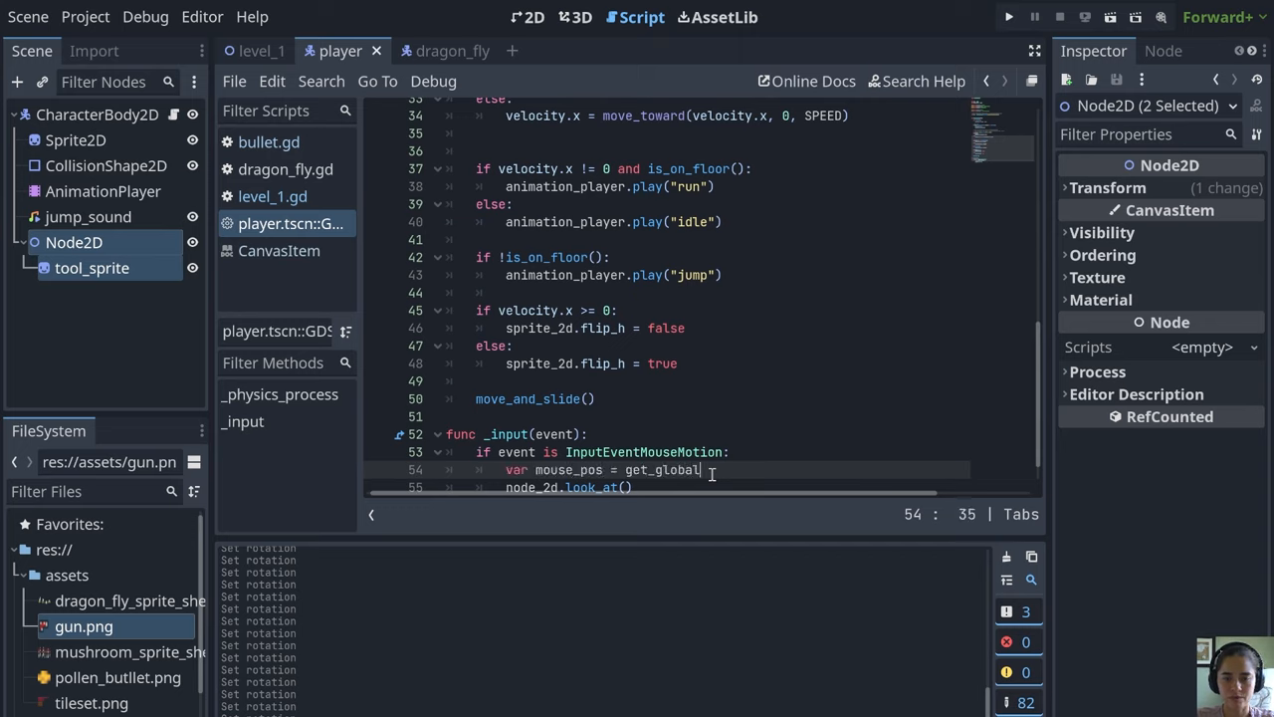
text(_mouse_position())
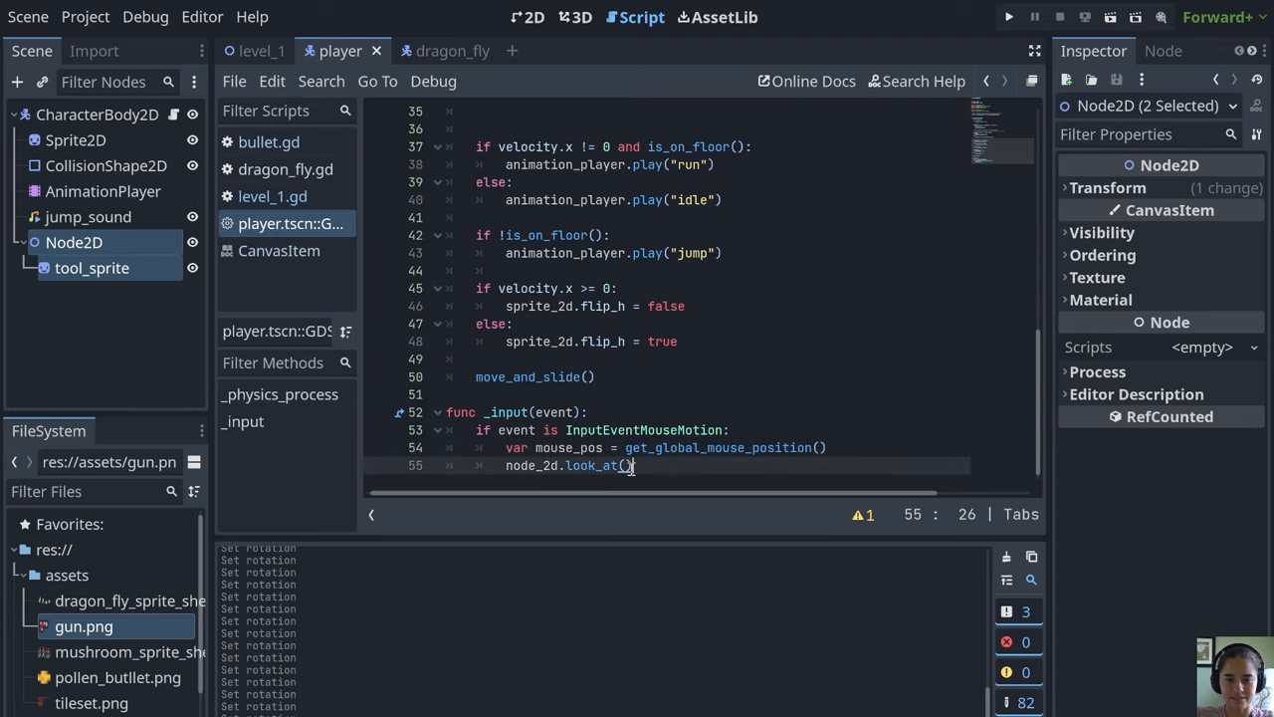
click(259, 52)
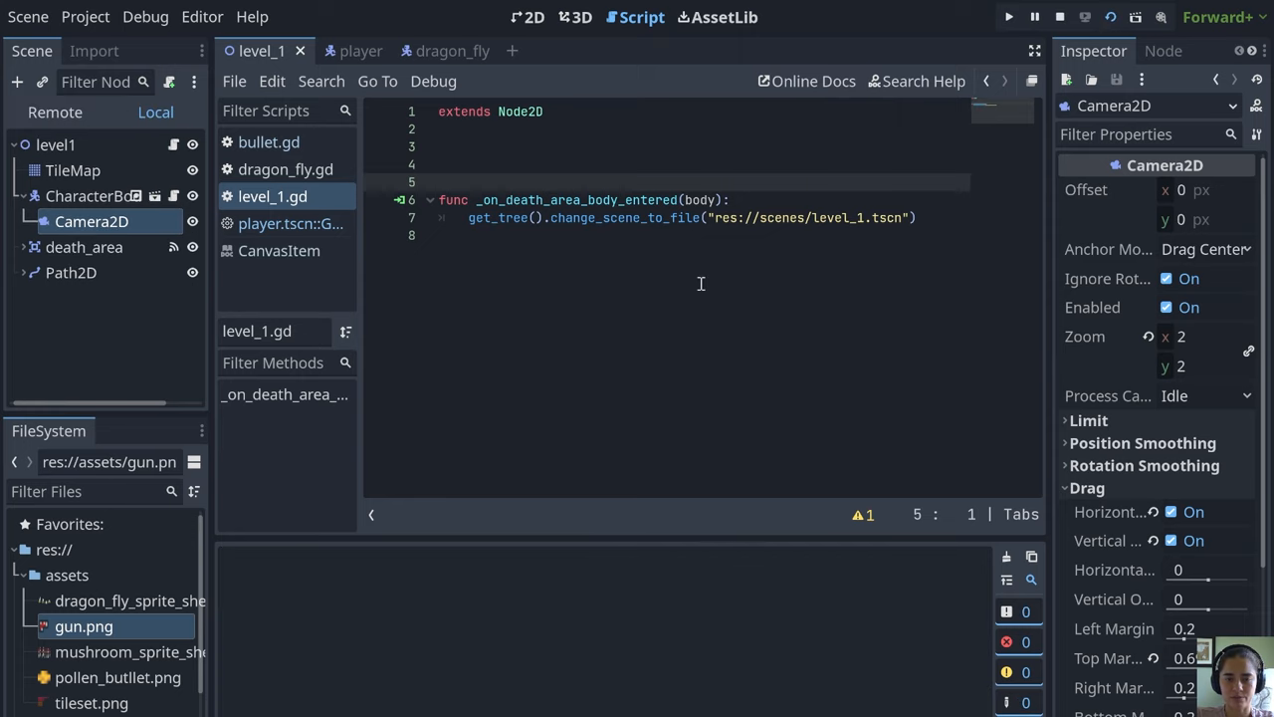
Run the level twice to test the tool aiming, stopping the game each time
click(1004, 16)
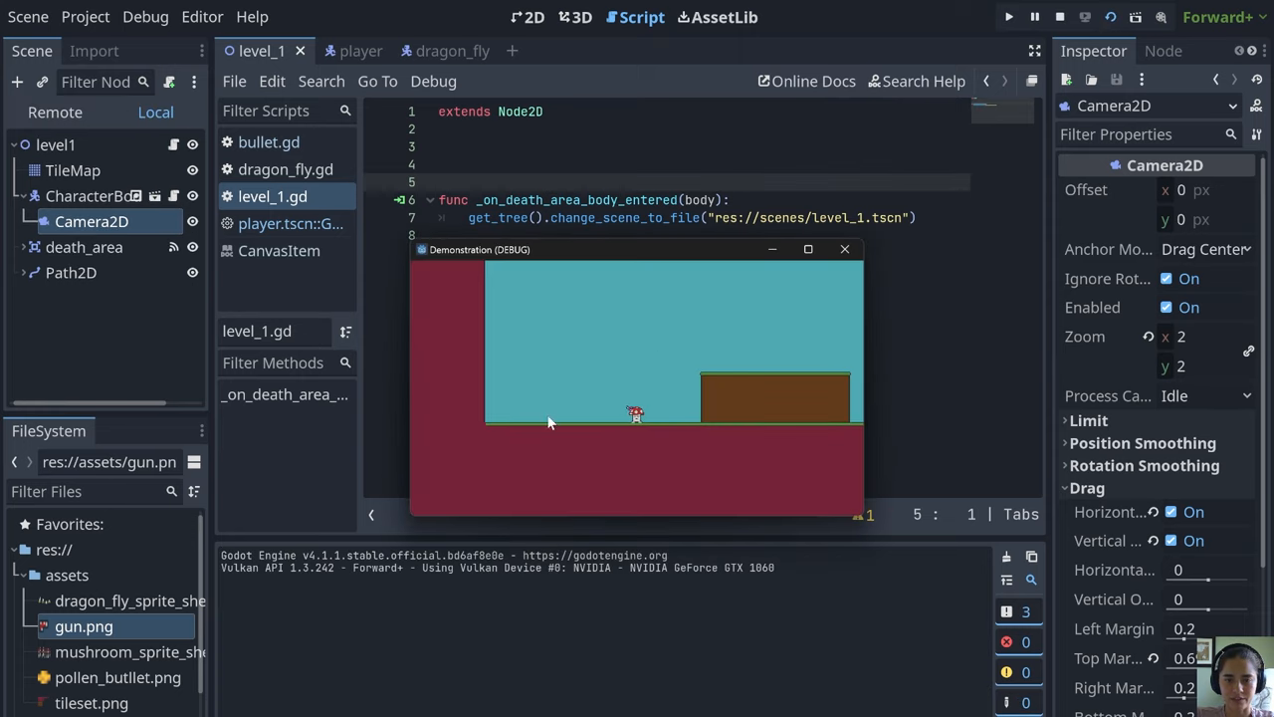
click(808, 249)
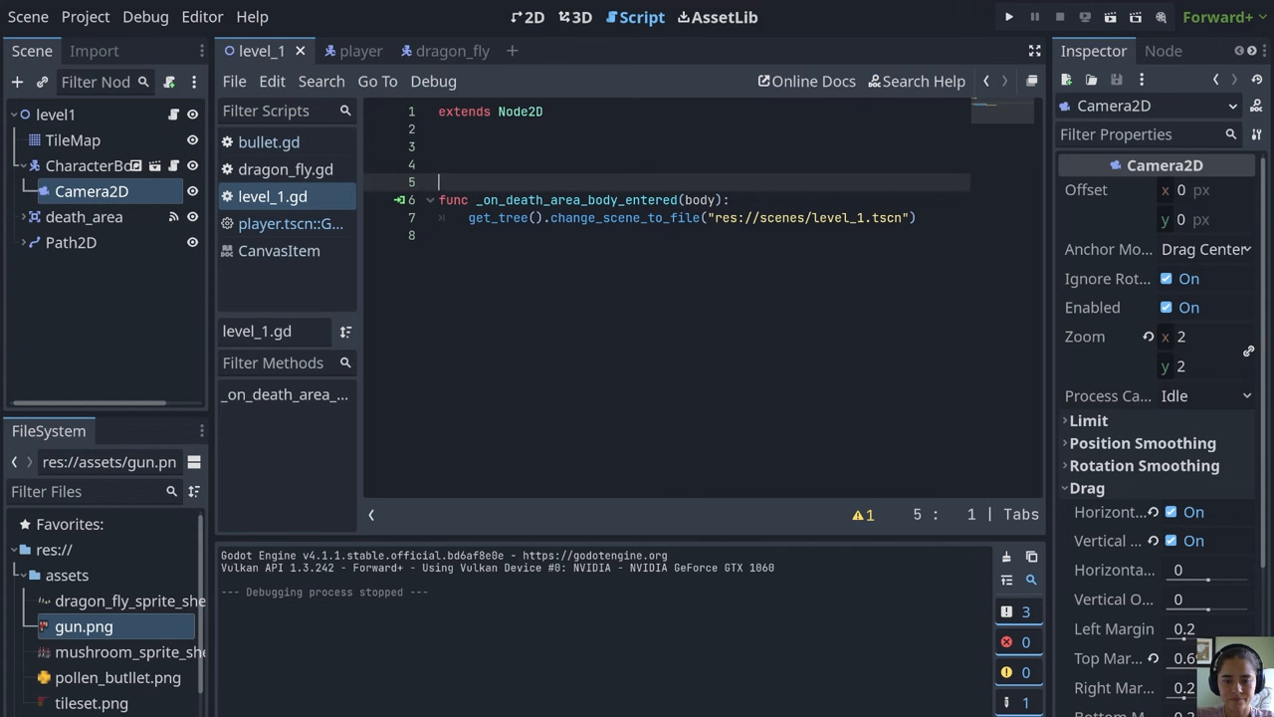
click(356, 51)
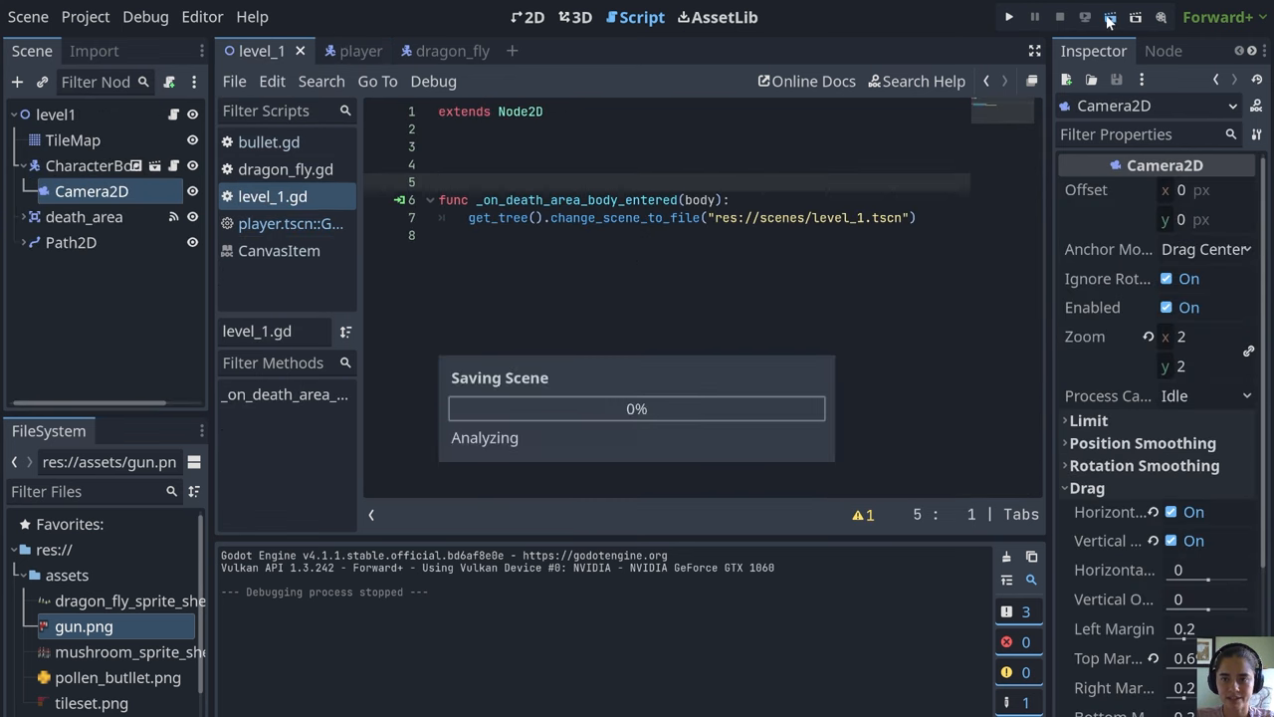
click(1000, 16)
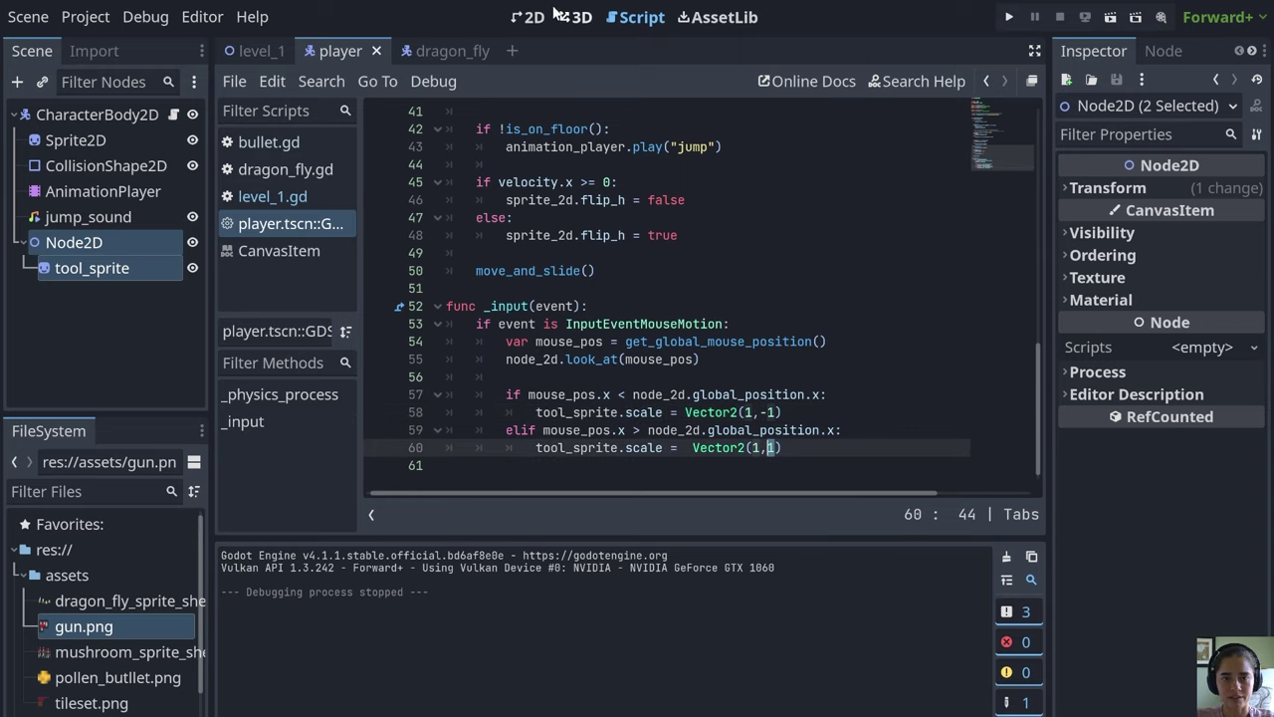
View the player scene with its rotated gun pivot in the 2D editor
click(529, 16)
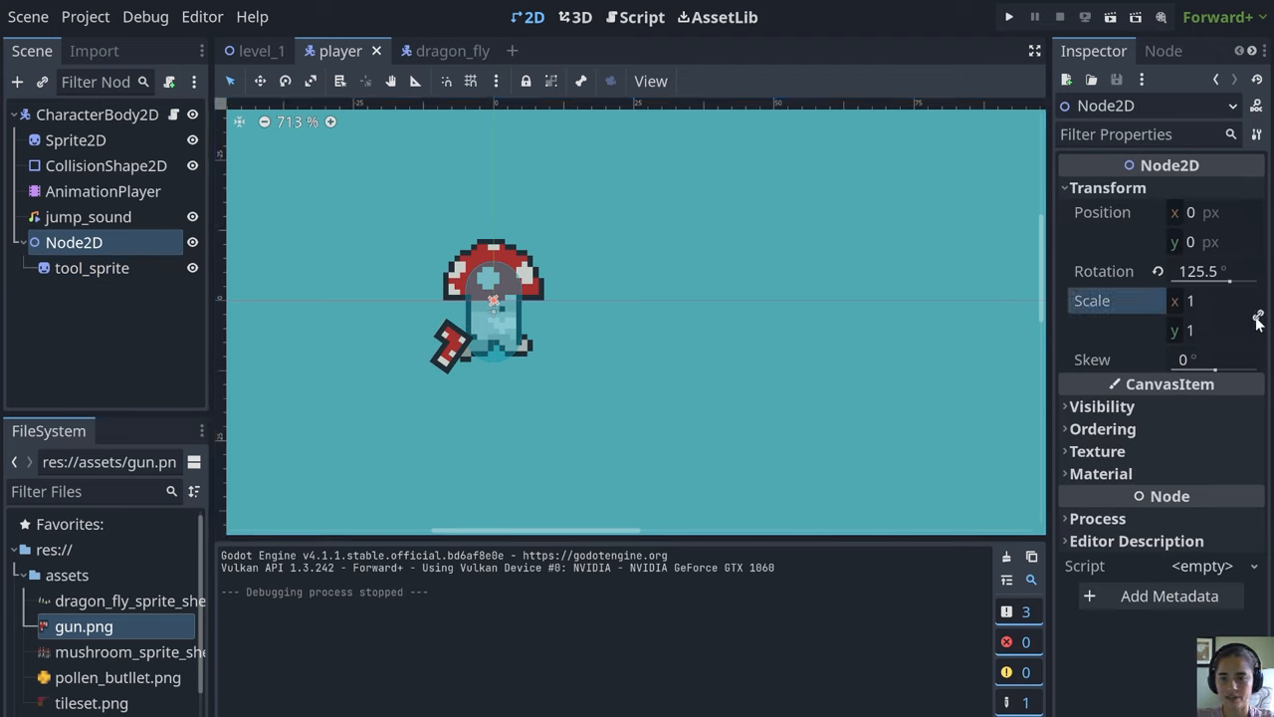
mouse_move(1250, 320)
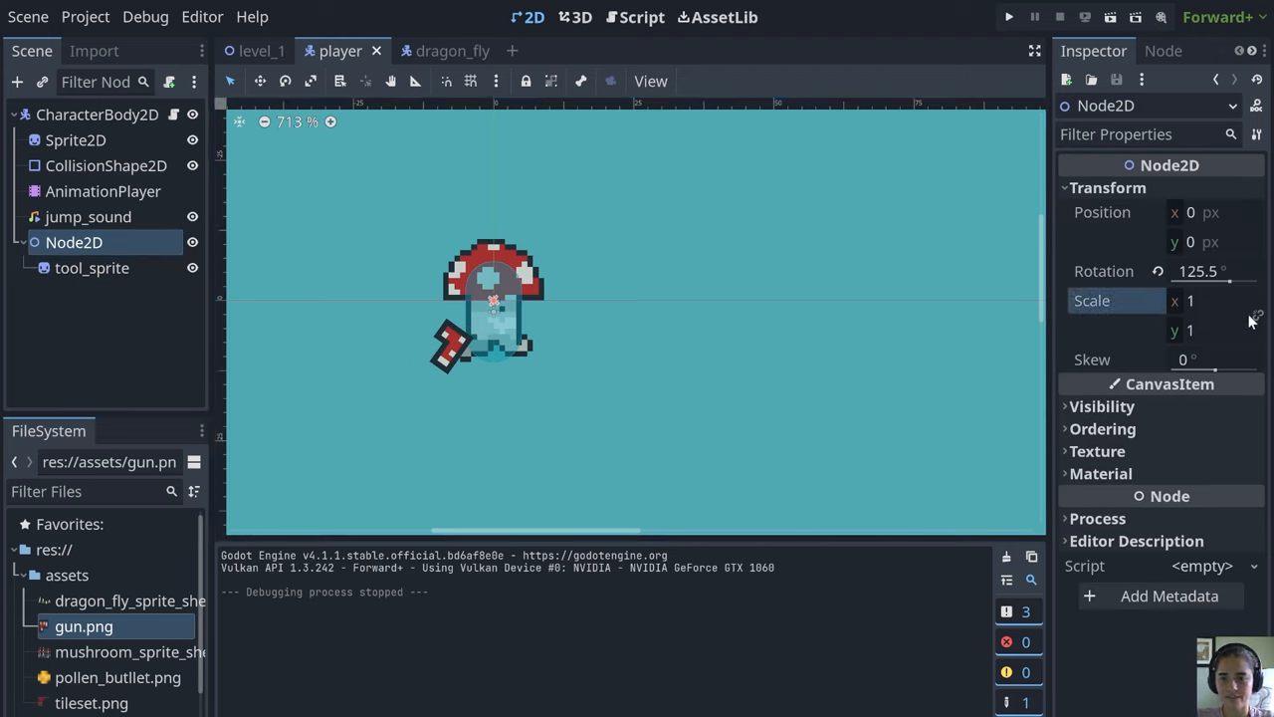
mouse_move(1177, 307)
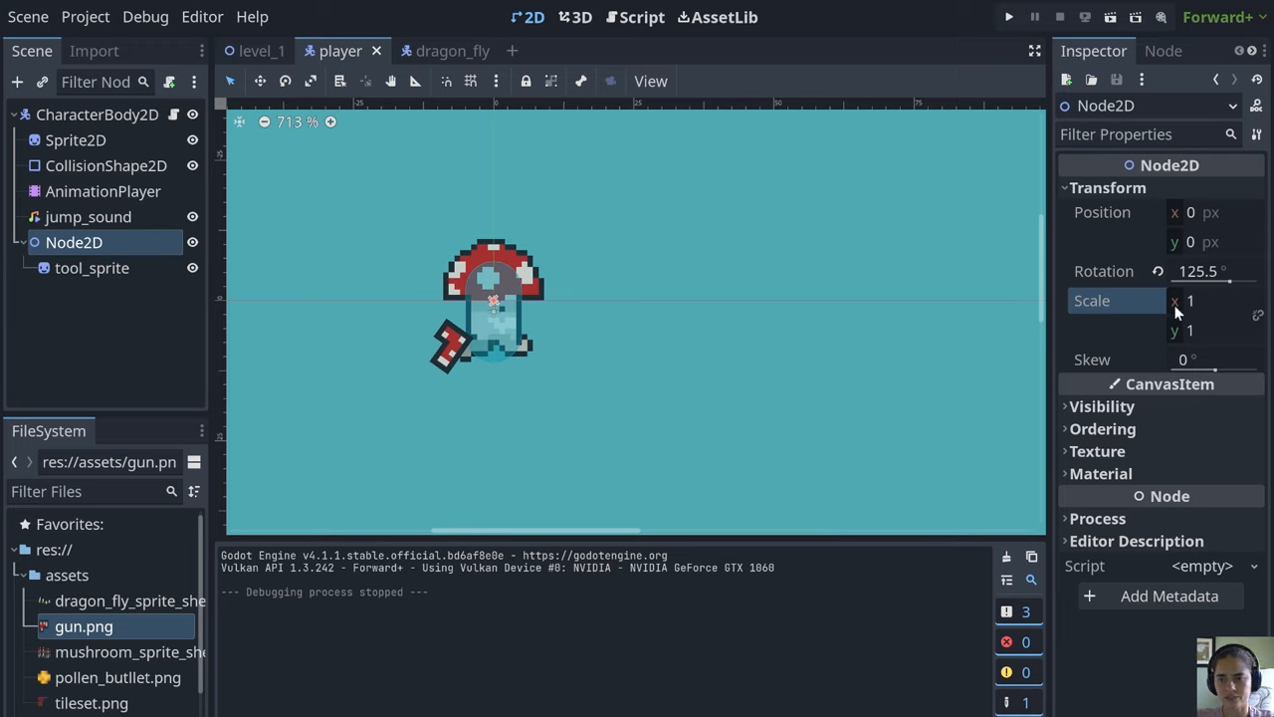
click(1207, 330)
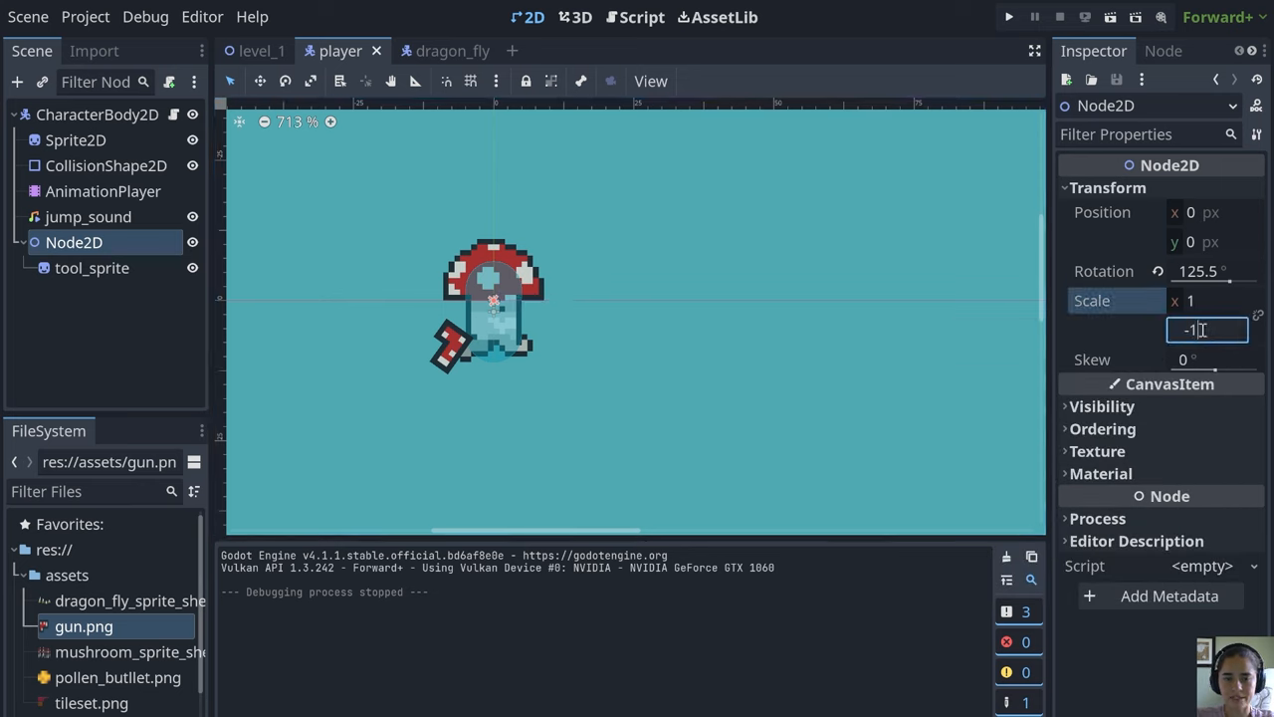
key(Enter)
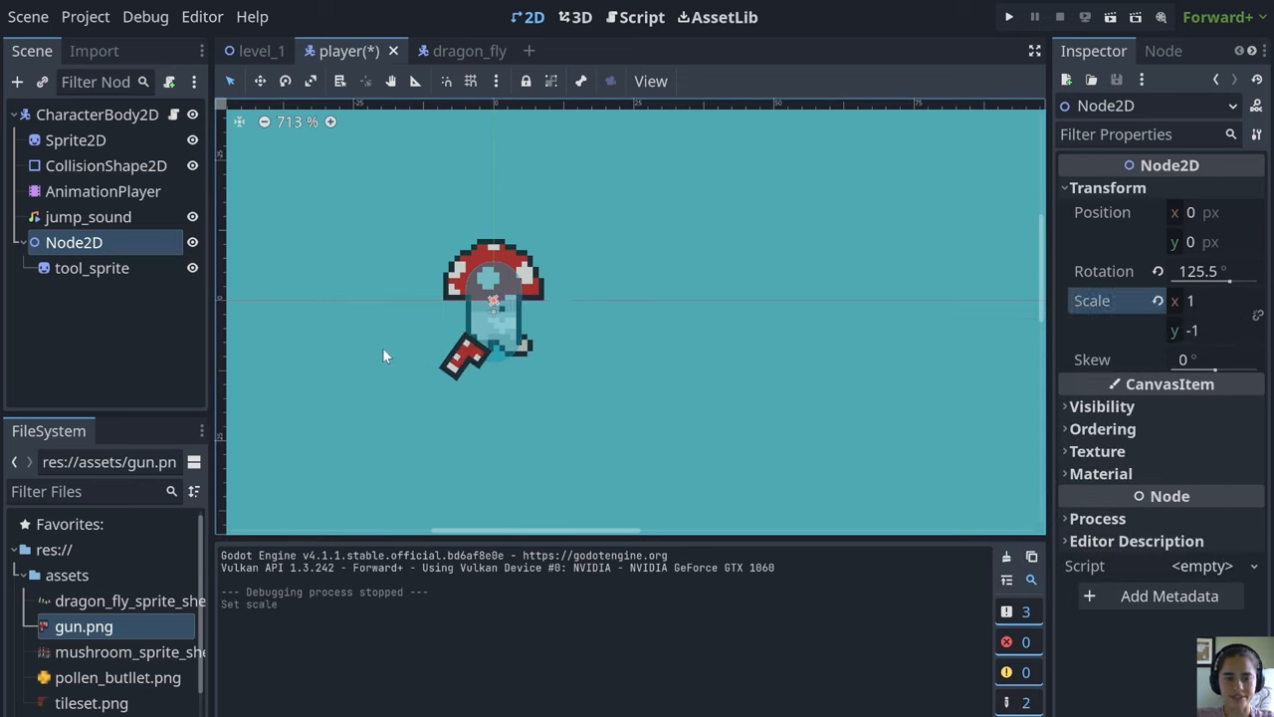
mouse_move(732, 269)
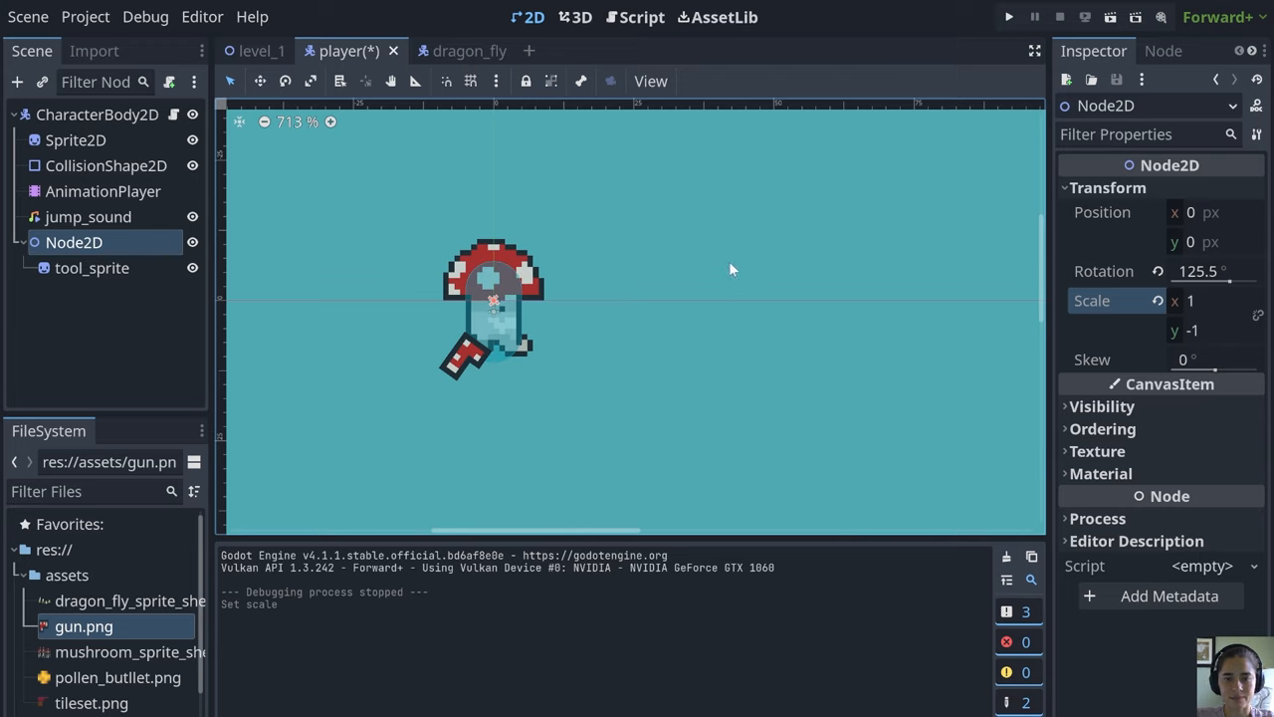
mouse_move(1232, 342)
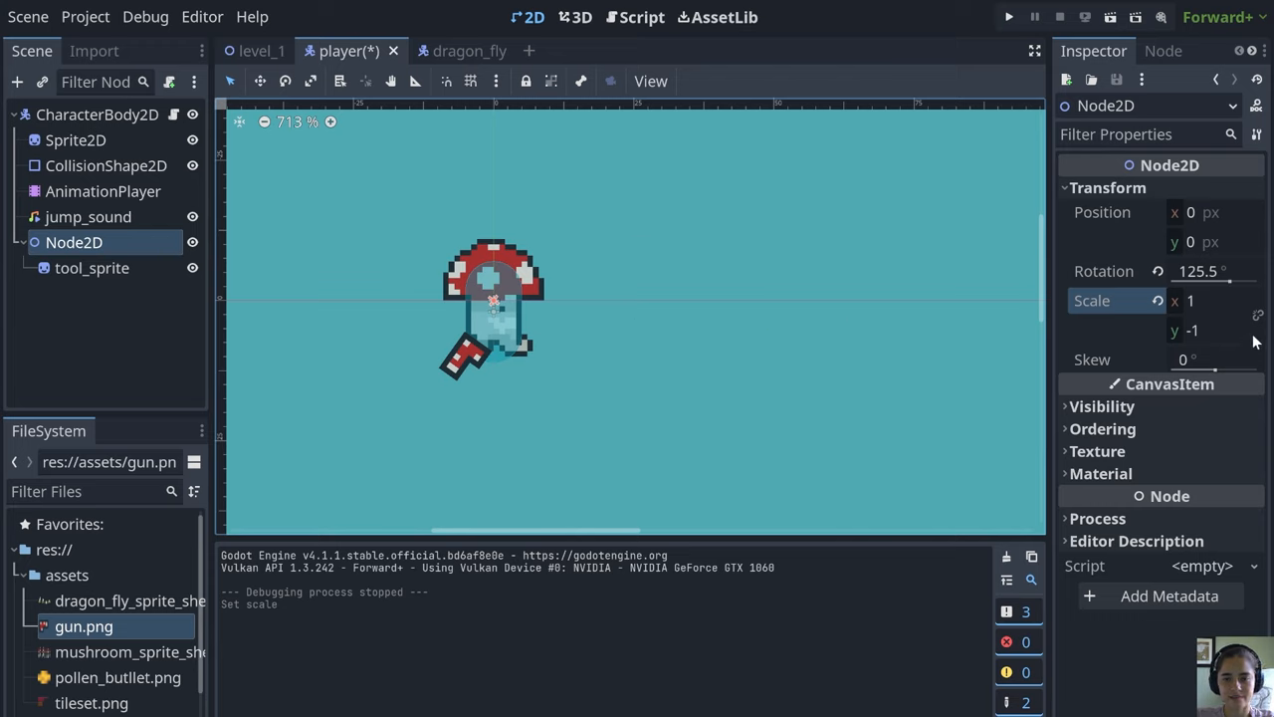
text(1)
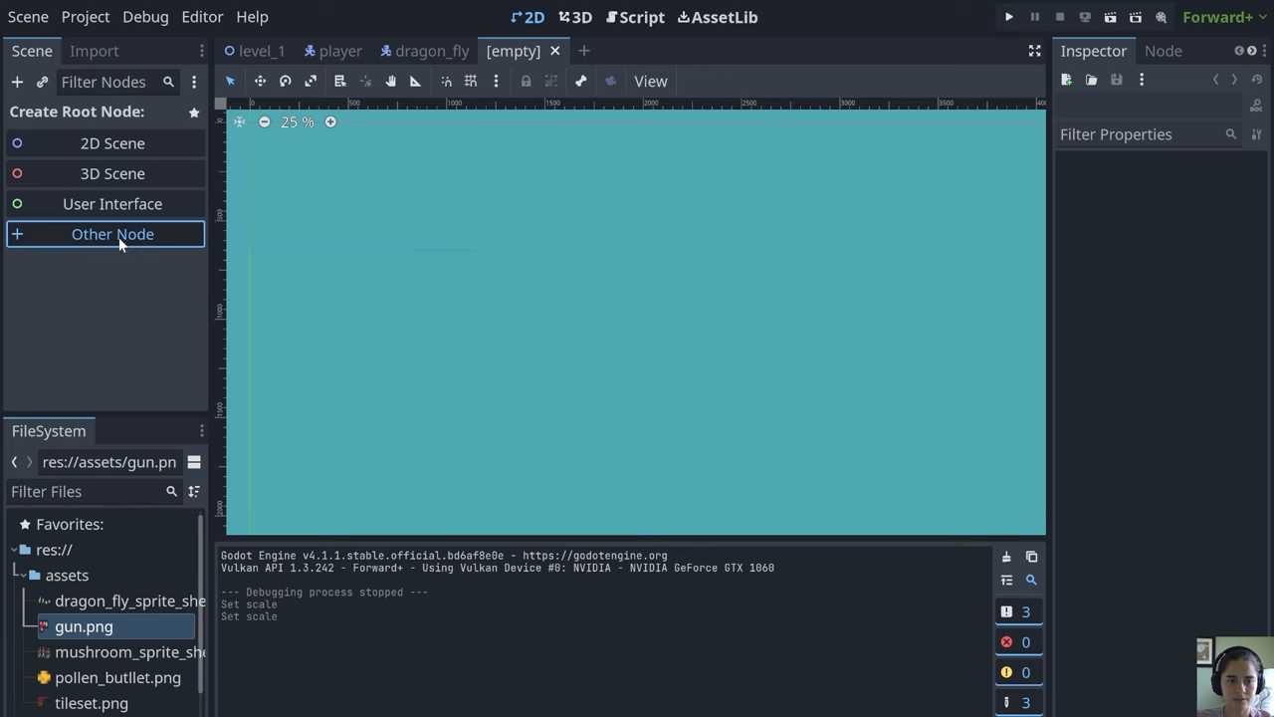
Create a new scene with an Area2D root named bullet and a Sprite2D child
click(112, 235)
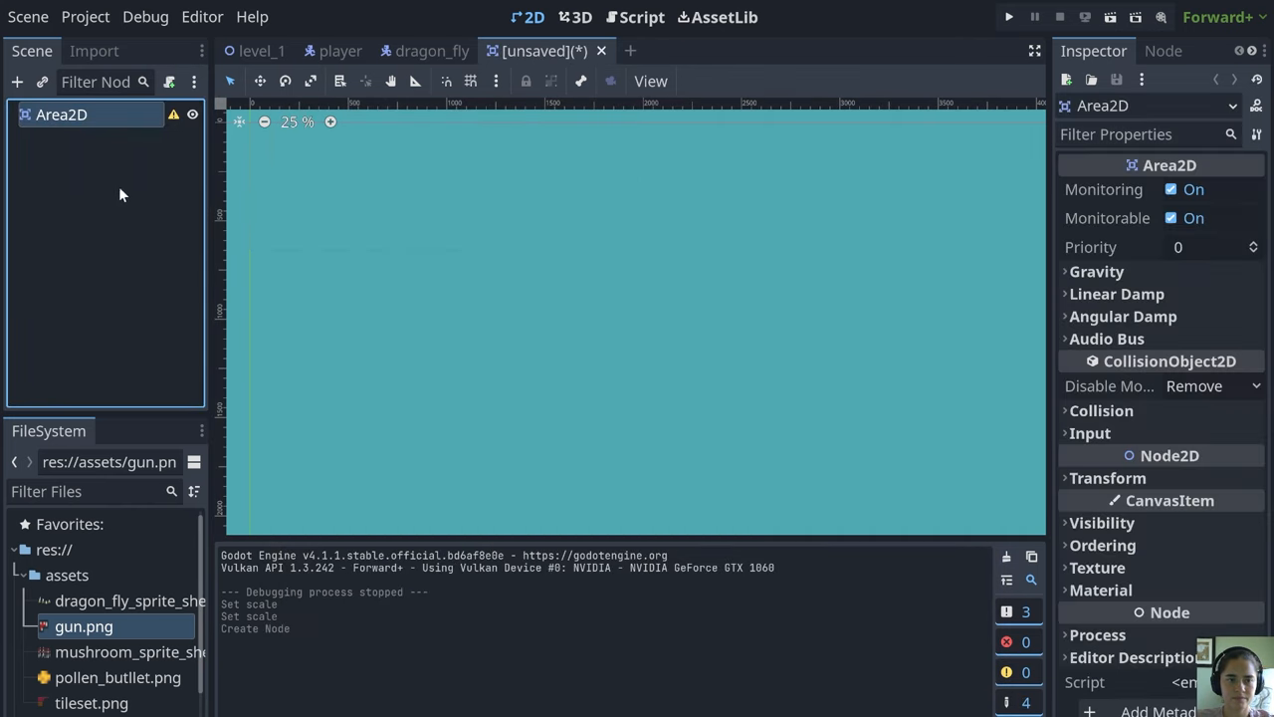
text(bullet)
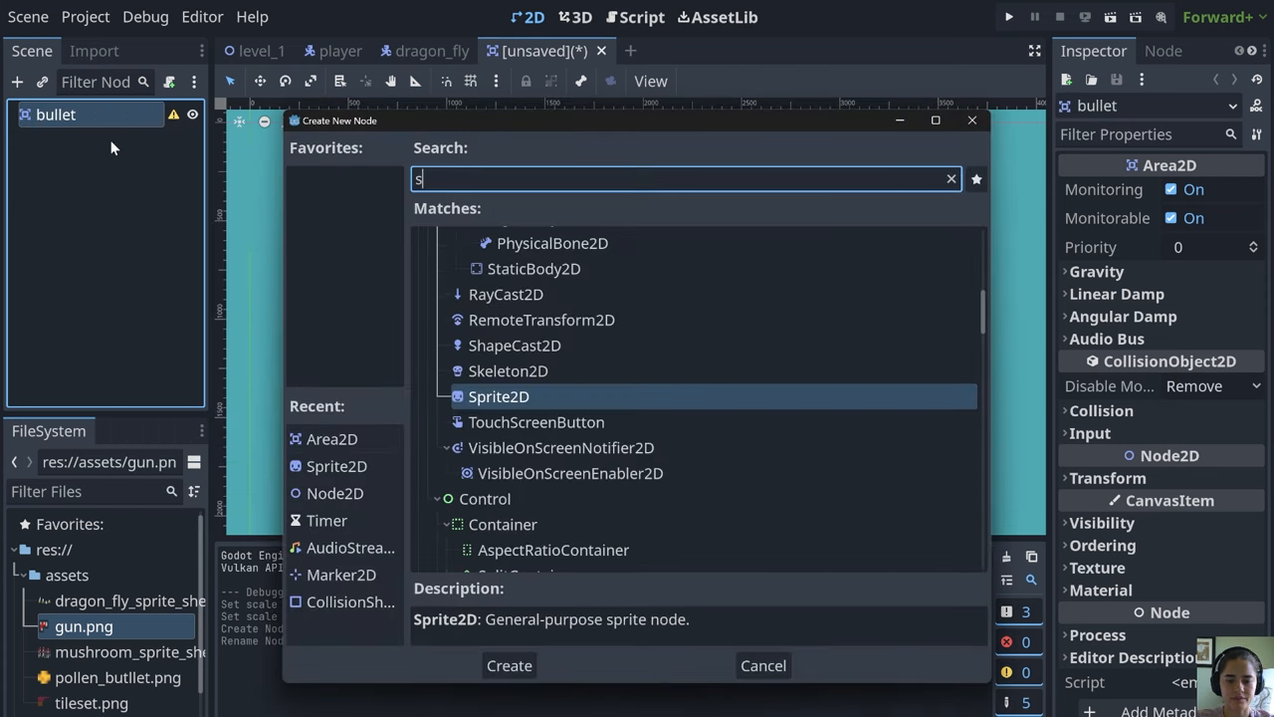
click(510, 665)
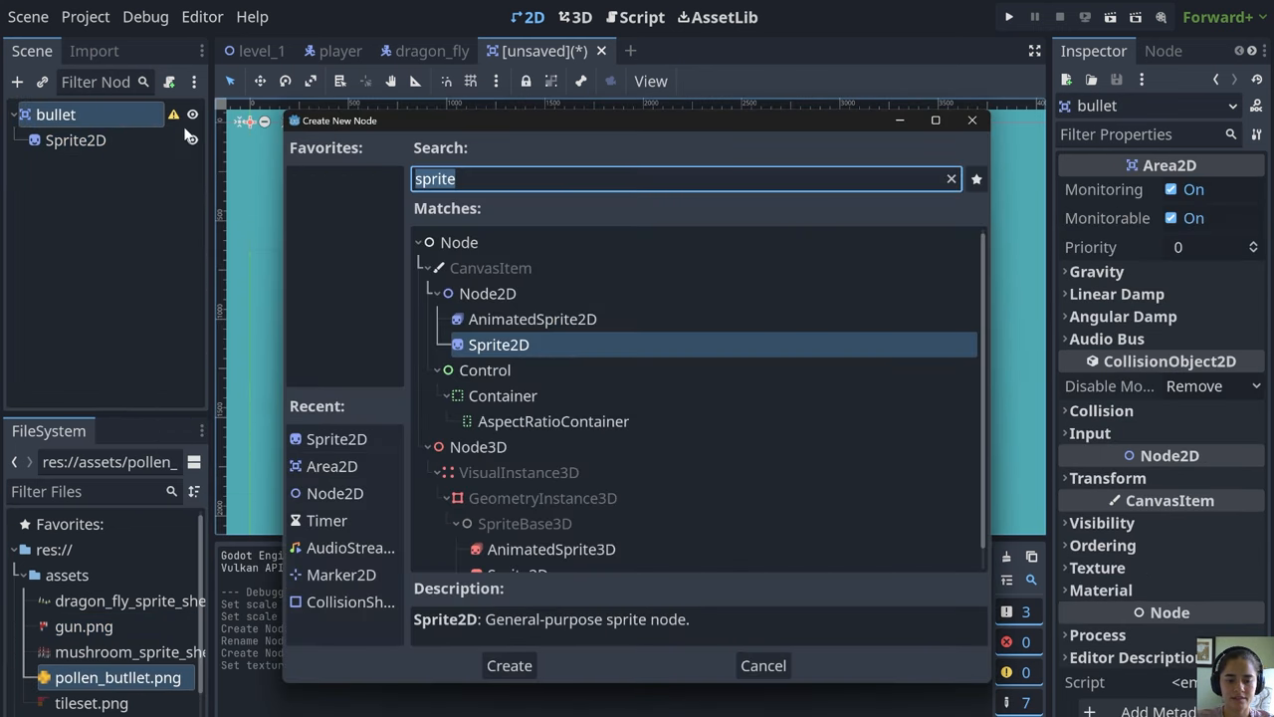
Add a CollisionShape2D with a CircleShape2D to the bullet and save the scene
text(coll)
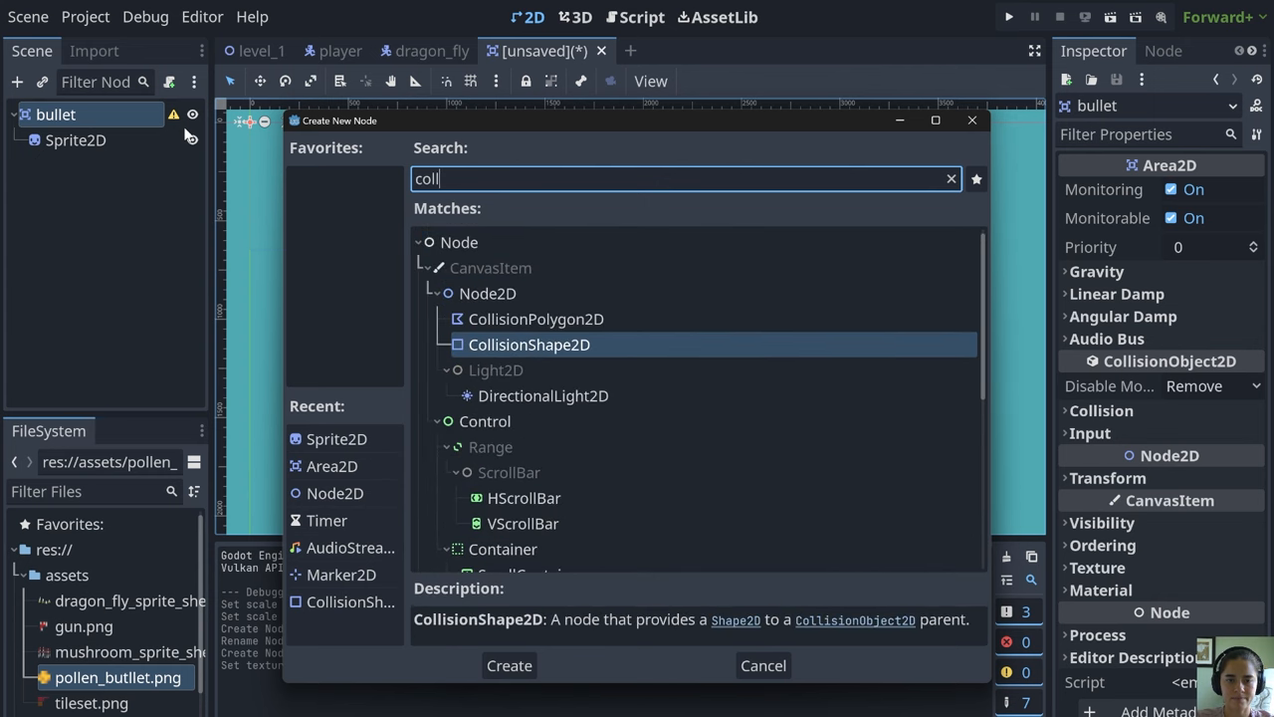
click(510, 665)
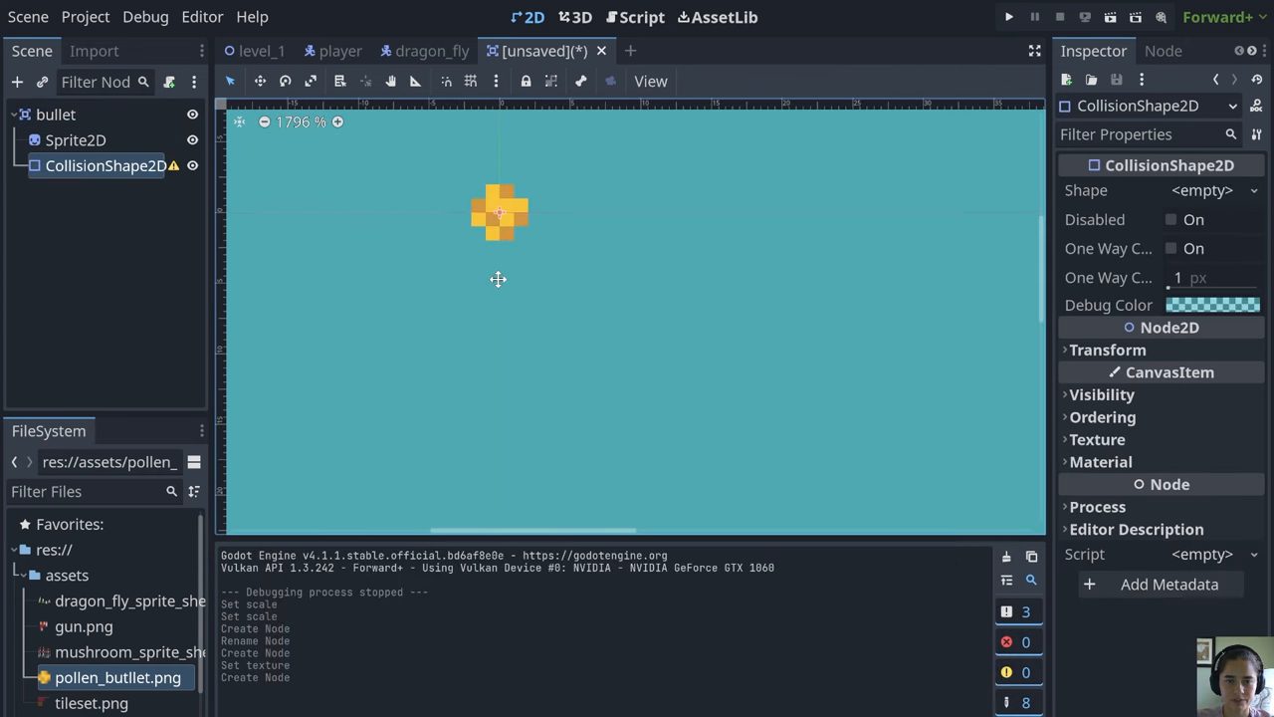
click(1203, 191)
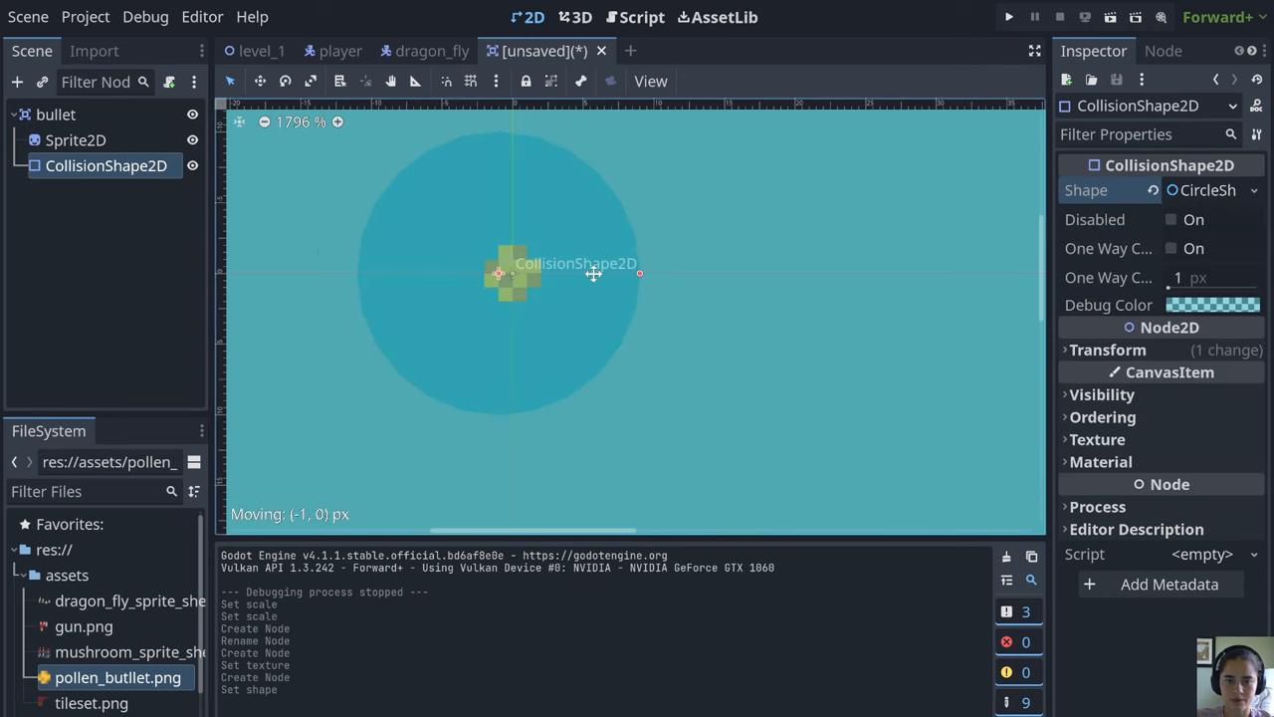
key(ctrl+s)
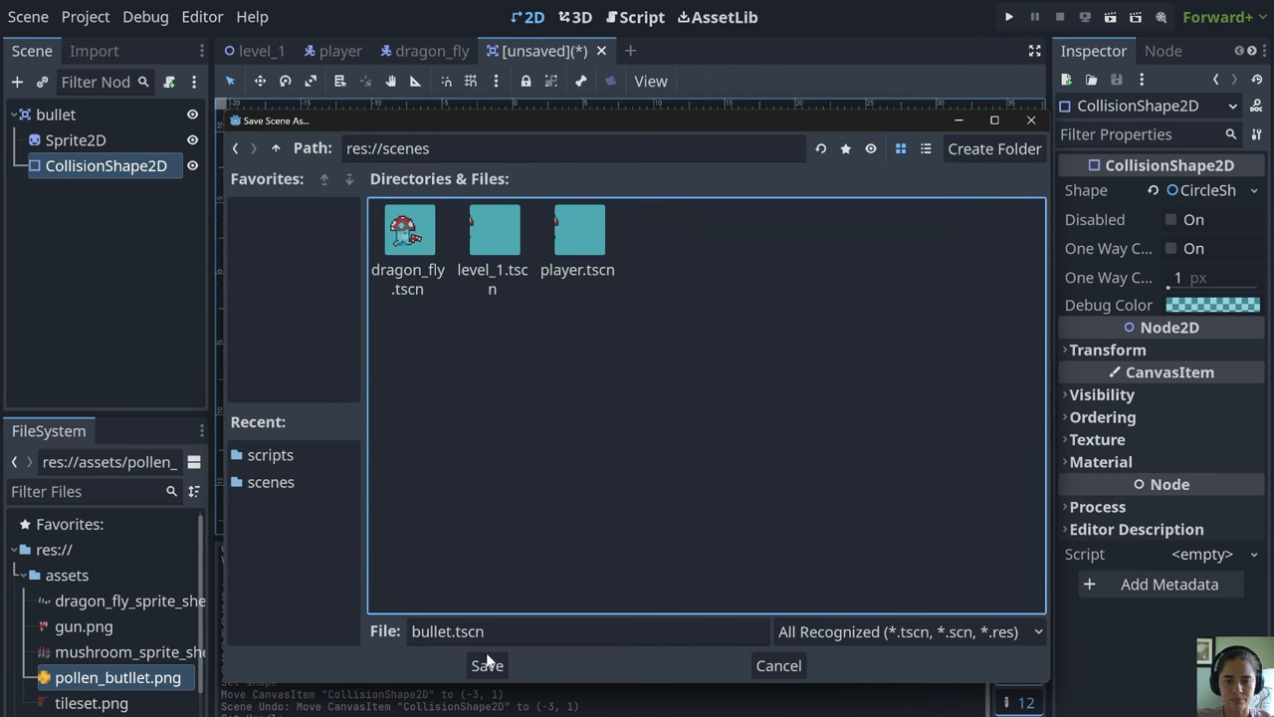
Save the scene as bullet.tscn and create its bullet.gd script
click(486, 664)
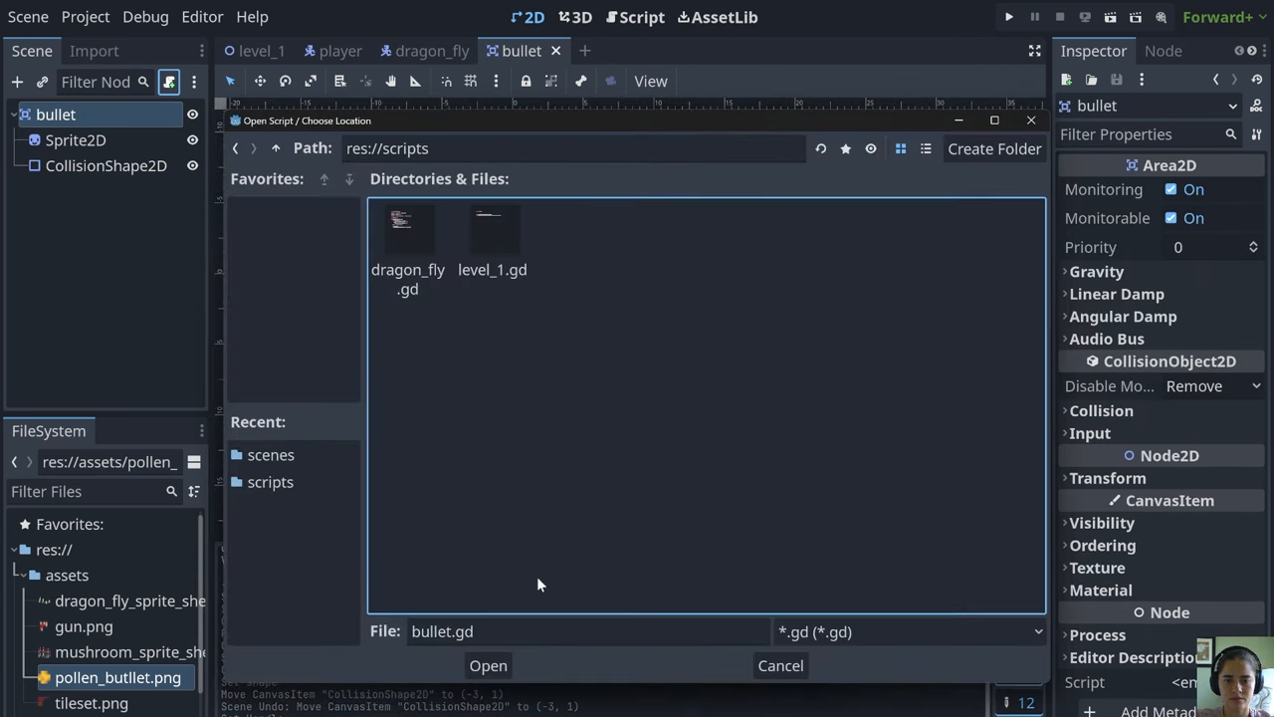
click(487, 664)
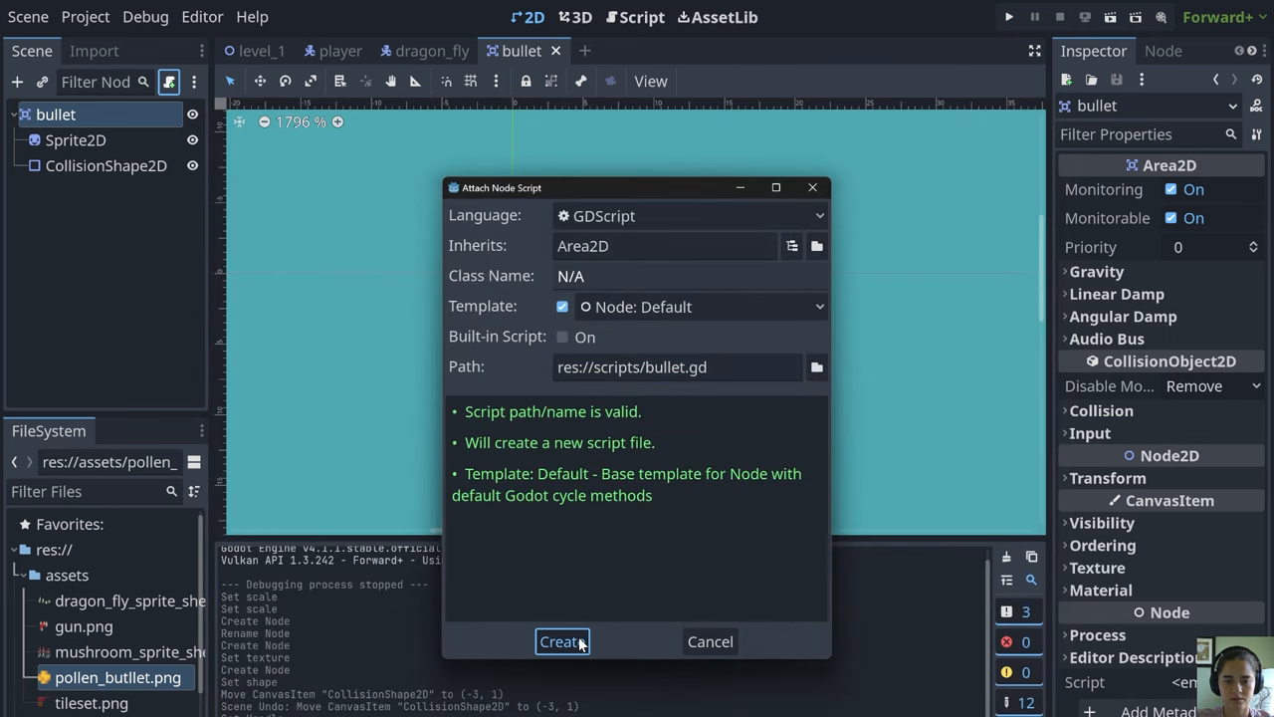
click(561, 641)
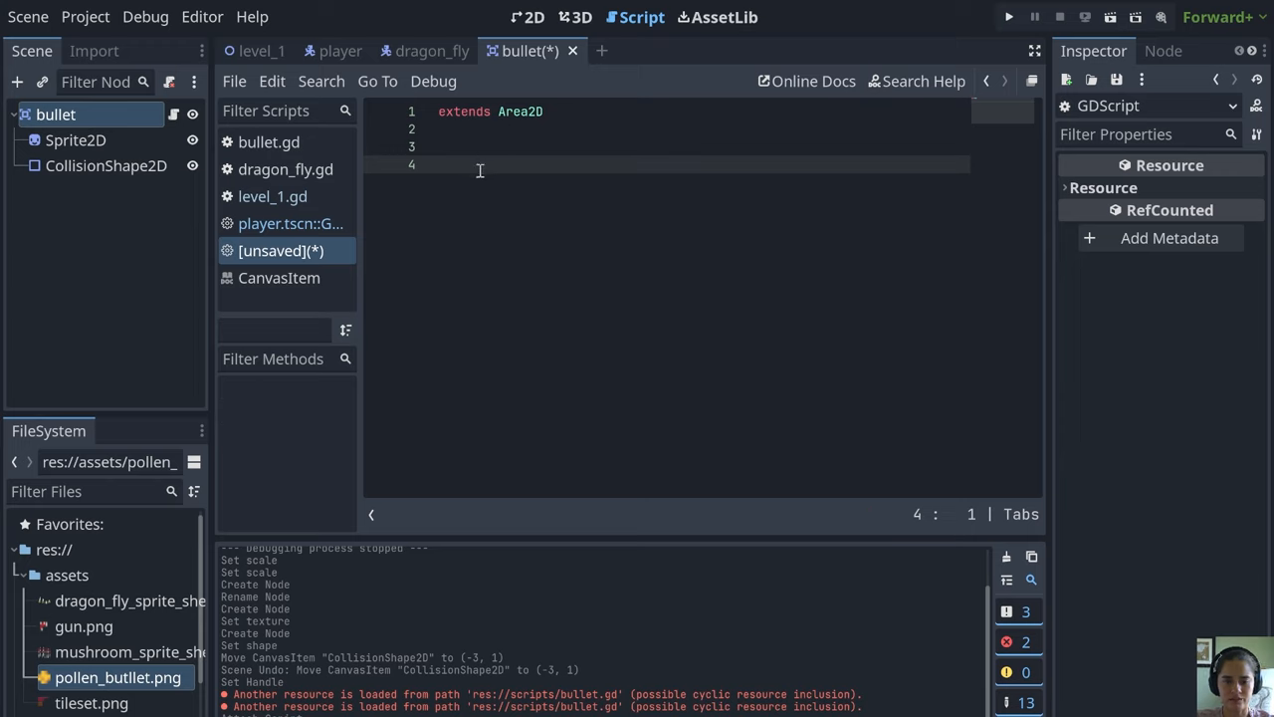
Give bullet.gd var speed = 200 and a _process moving it along transform.x
text(var speed = 200)
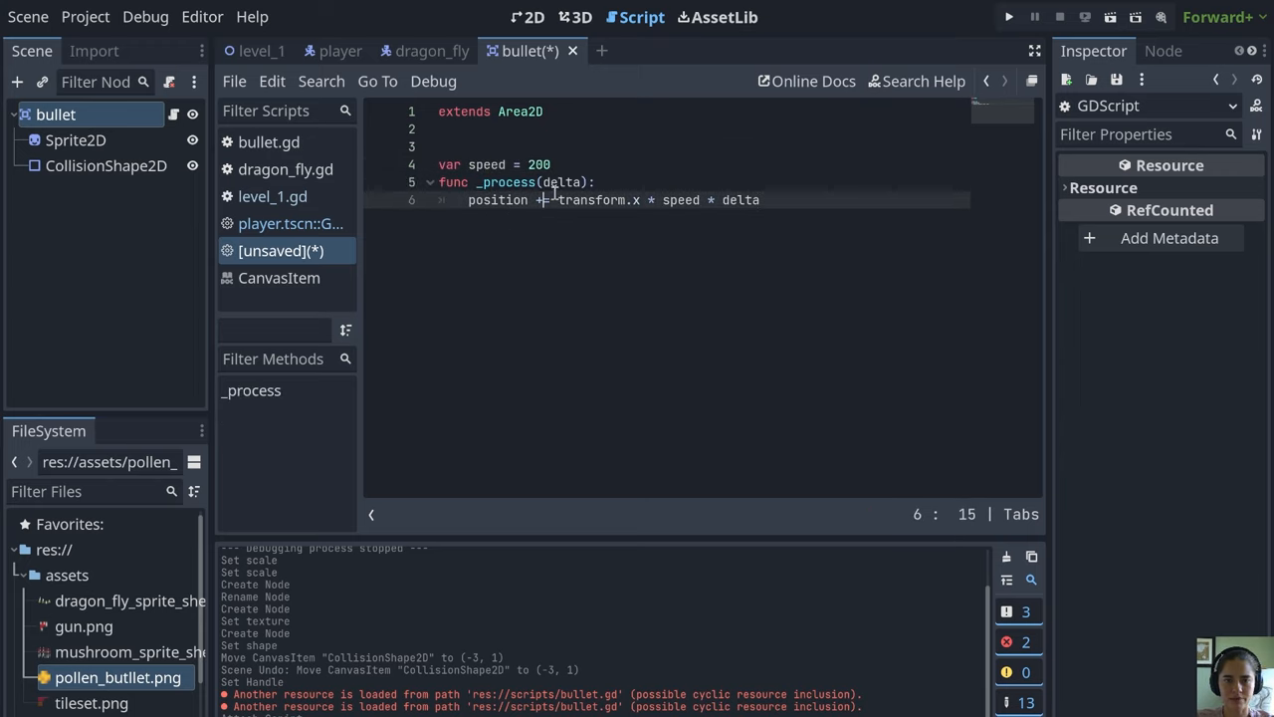
double_click(498, 199)
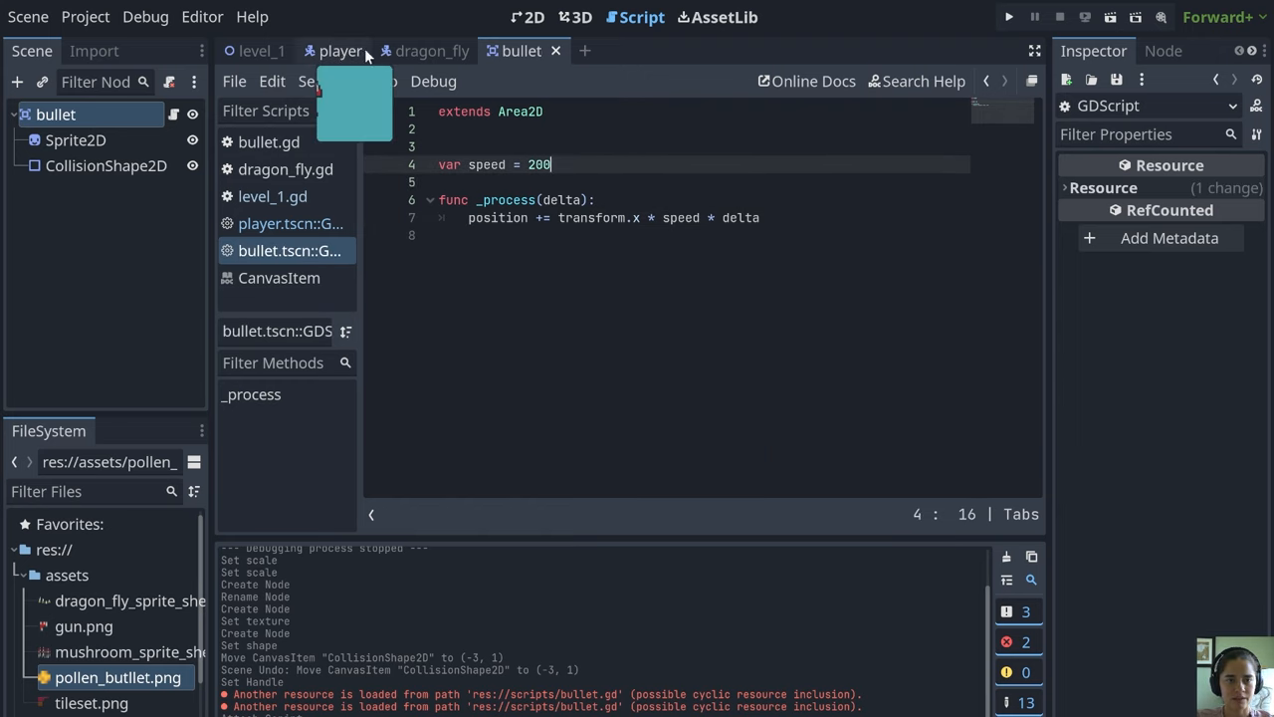
In player.gd add var _bullet = preload("res://scenes/bullet.tscn")
click(341, 52)
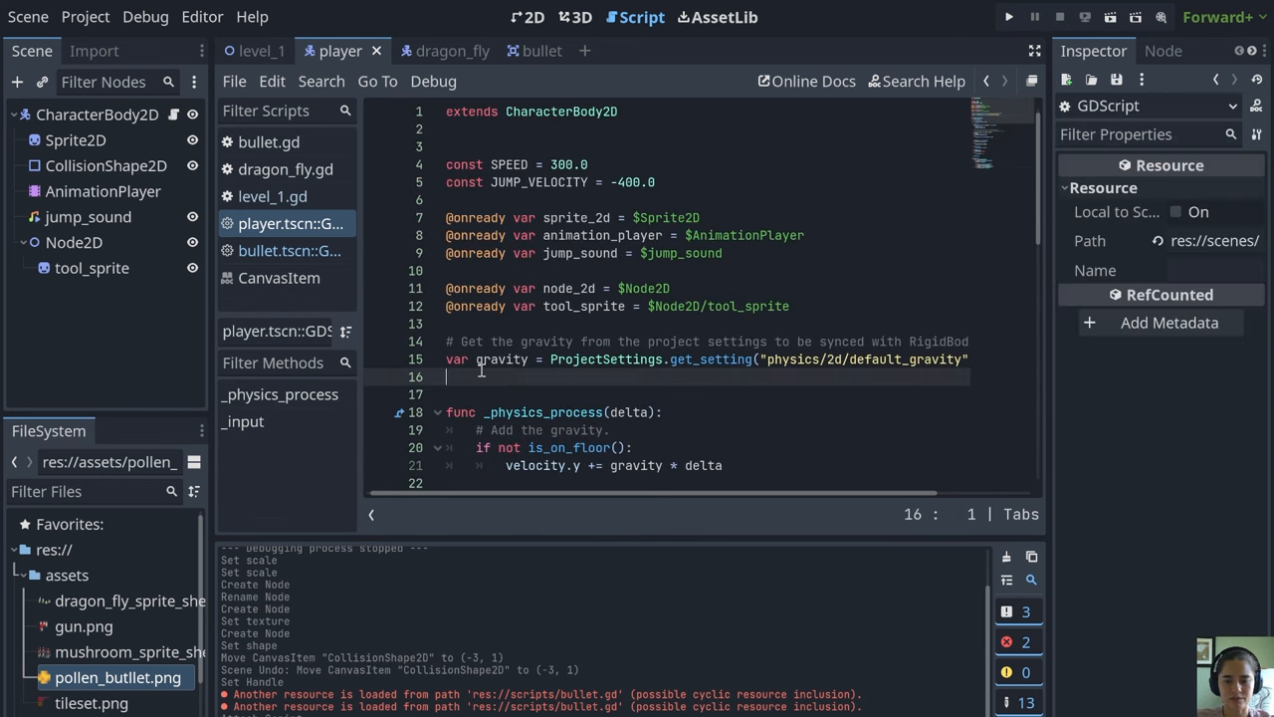
text(var)
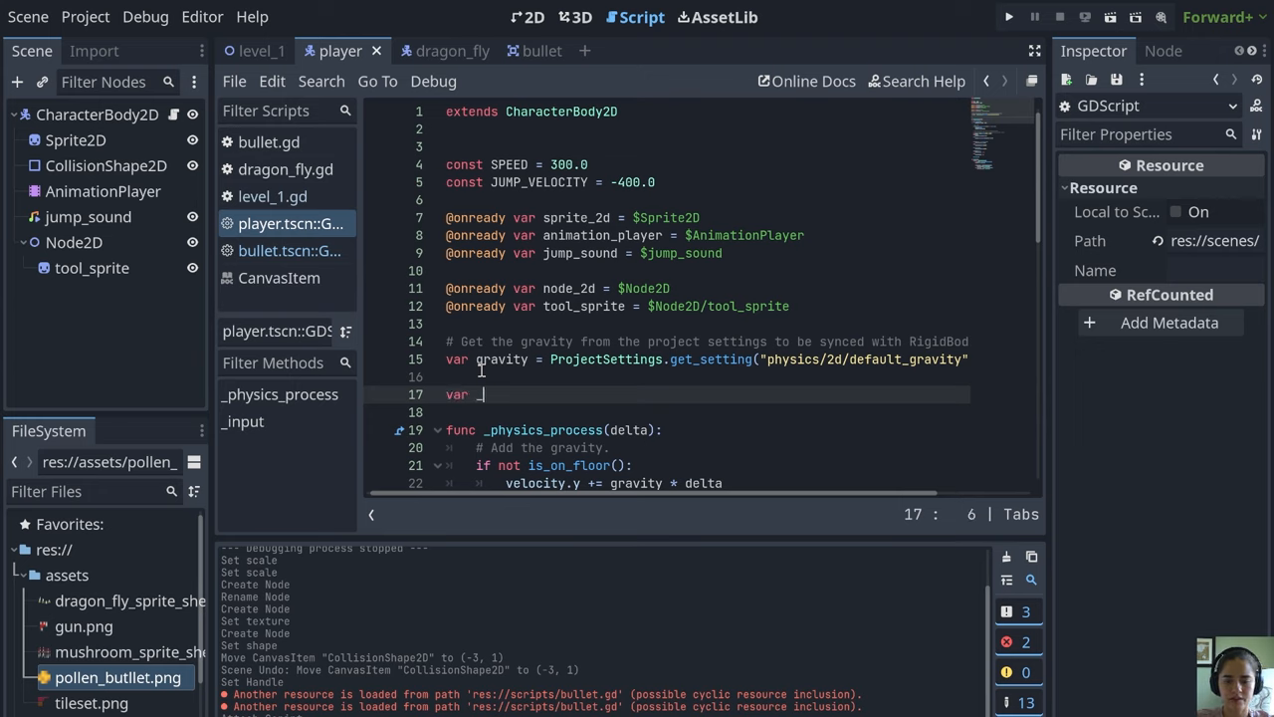
text(_bullet =)
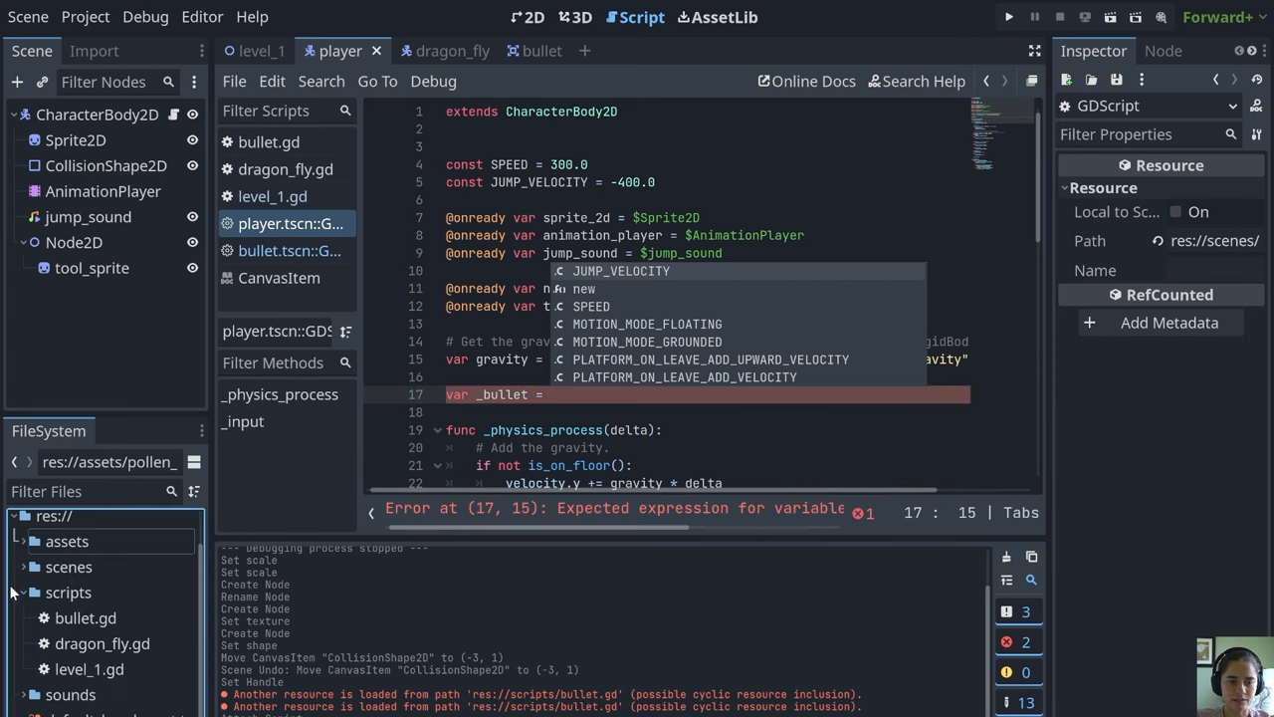
click(68, 565)
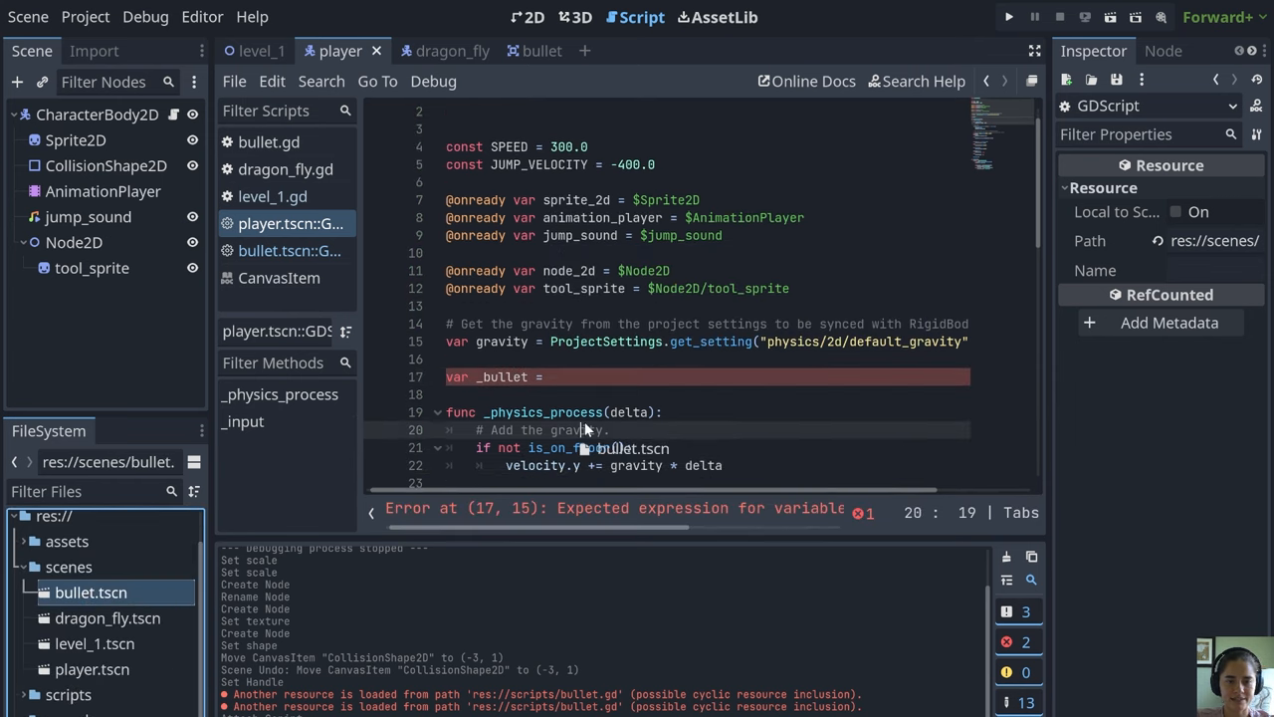
text(preload("res://scenes/bullet.tscn"))
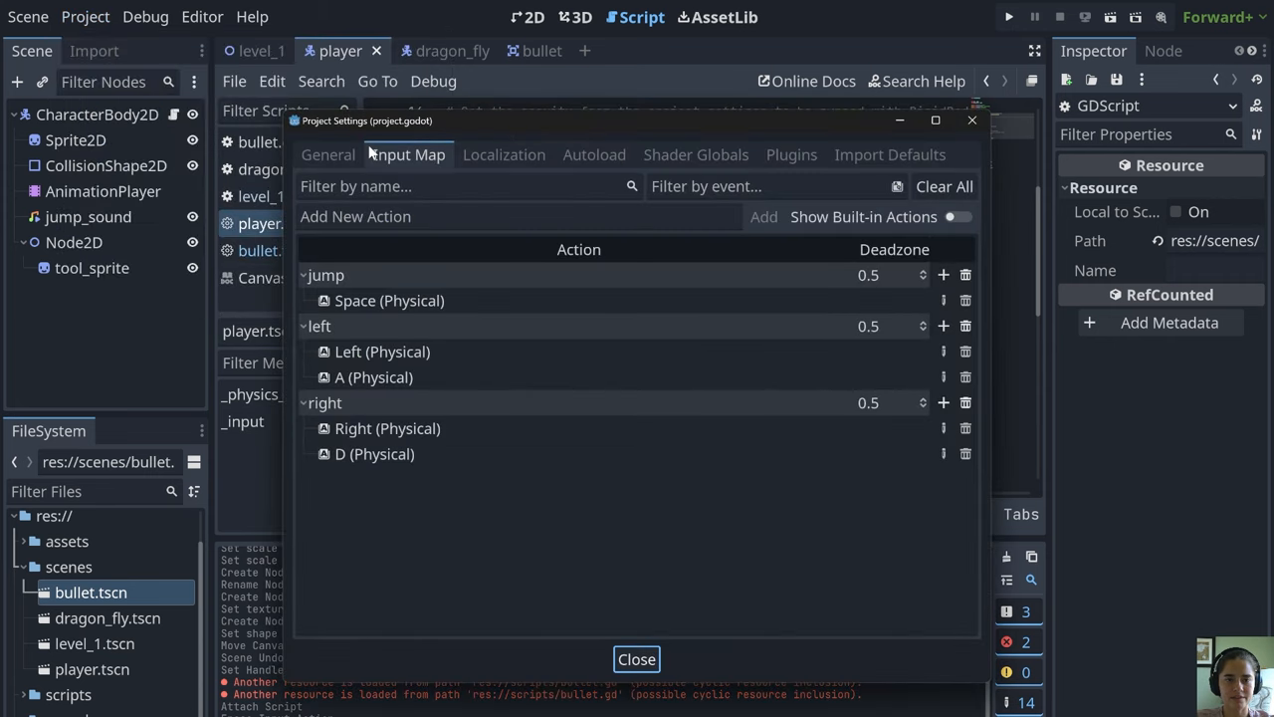
Add a 'shoot' input action triggered by the left mouse button
text(shoot)
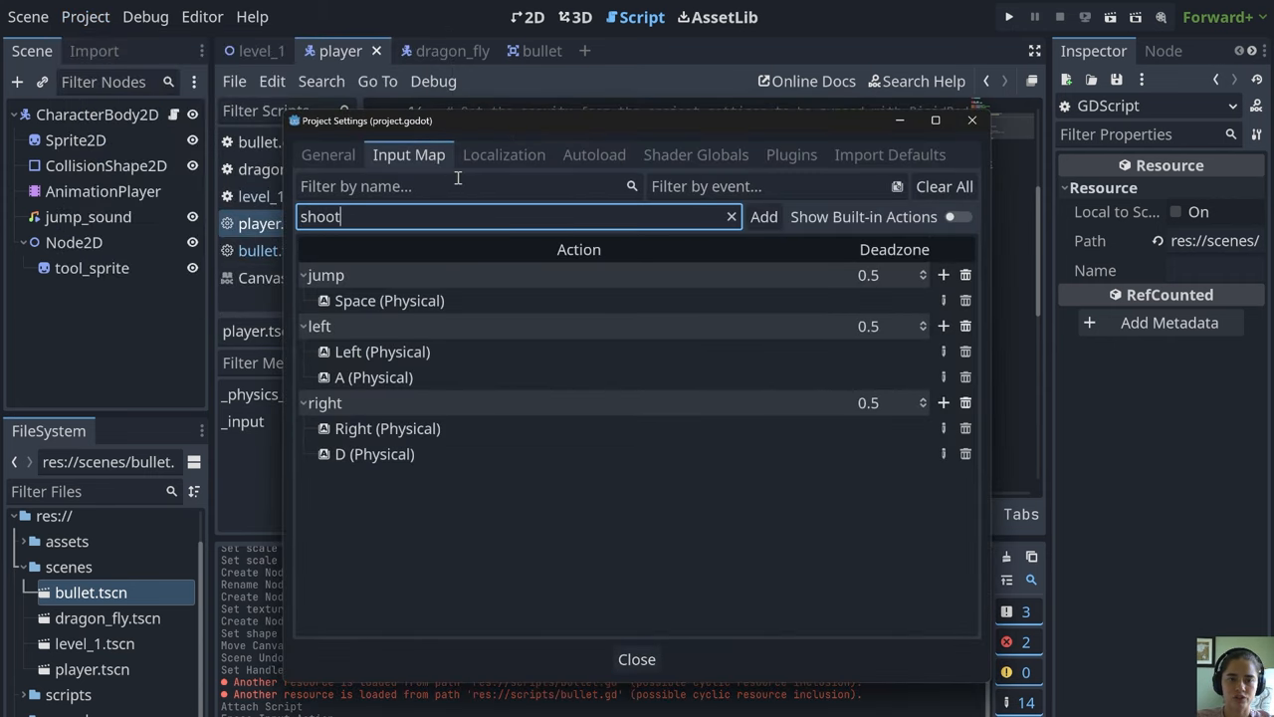
click(762, 215)
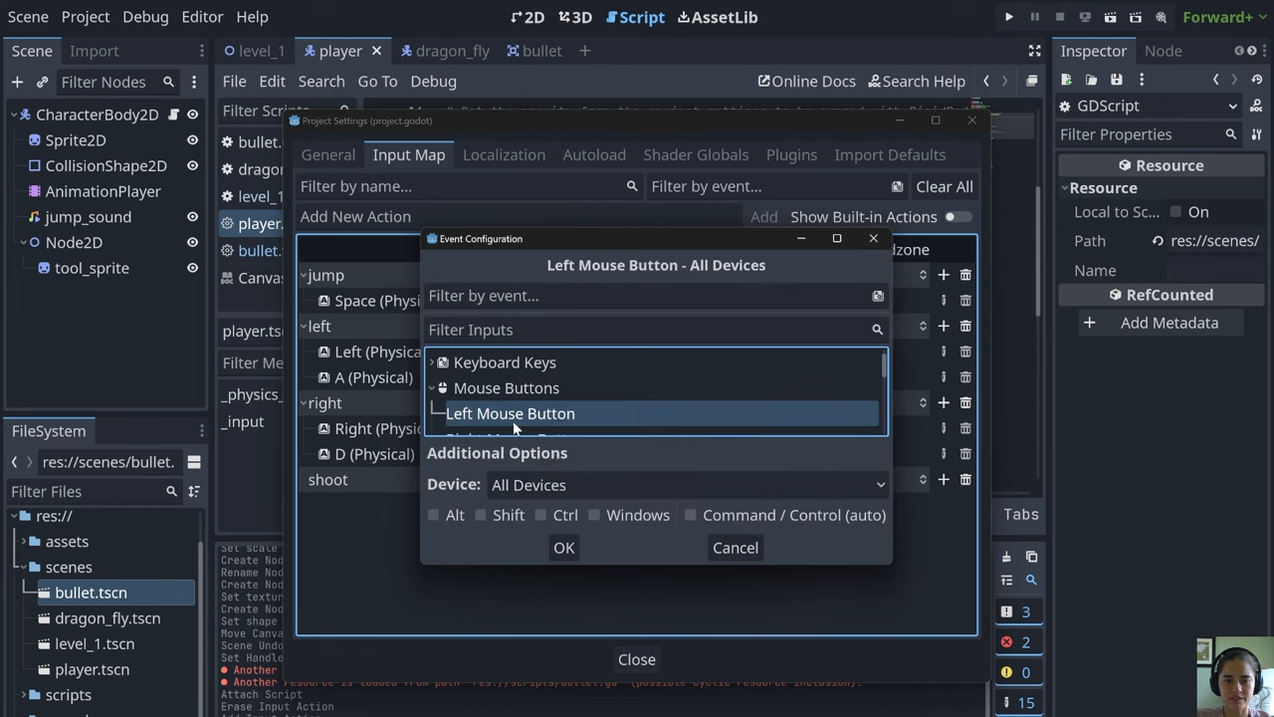
click(563, 548)
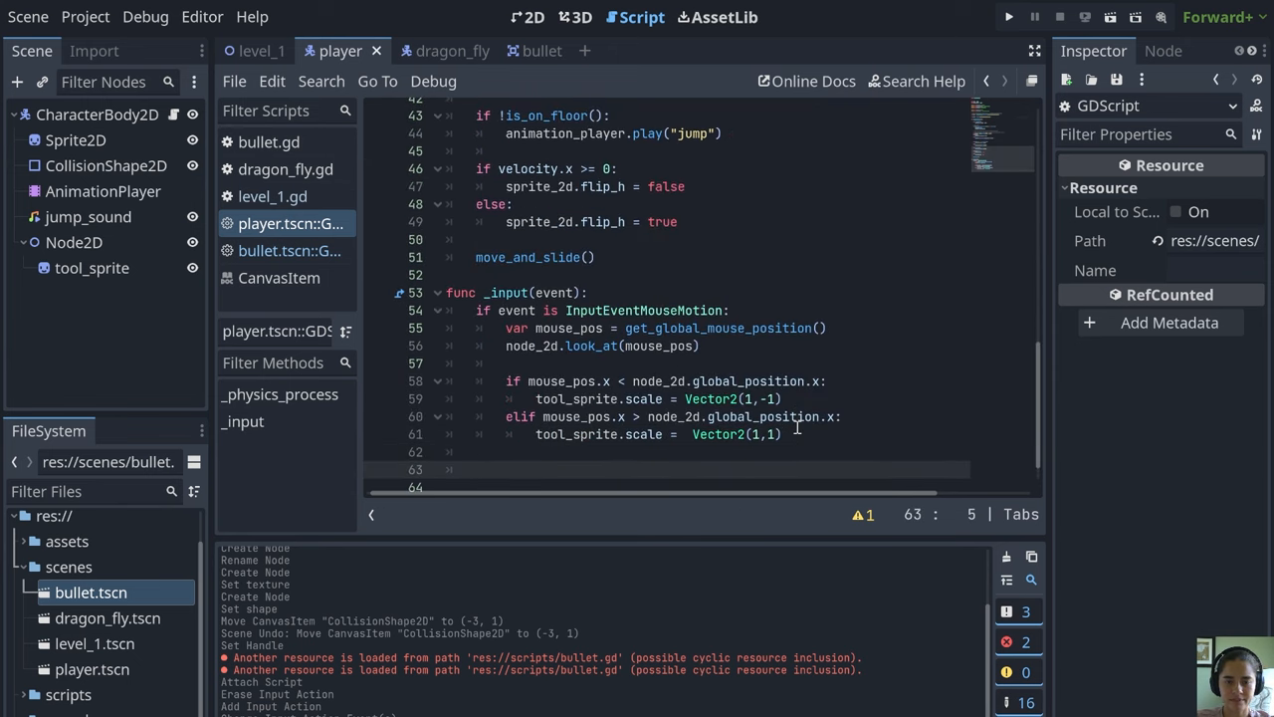
In _input, instantiate a bullet from _bullet when Input.is_action_just_pressed("shoot")
text(if Input)
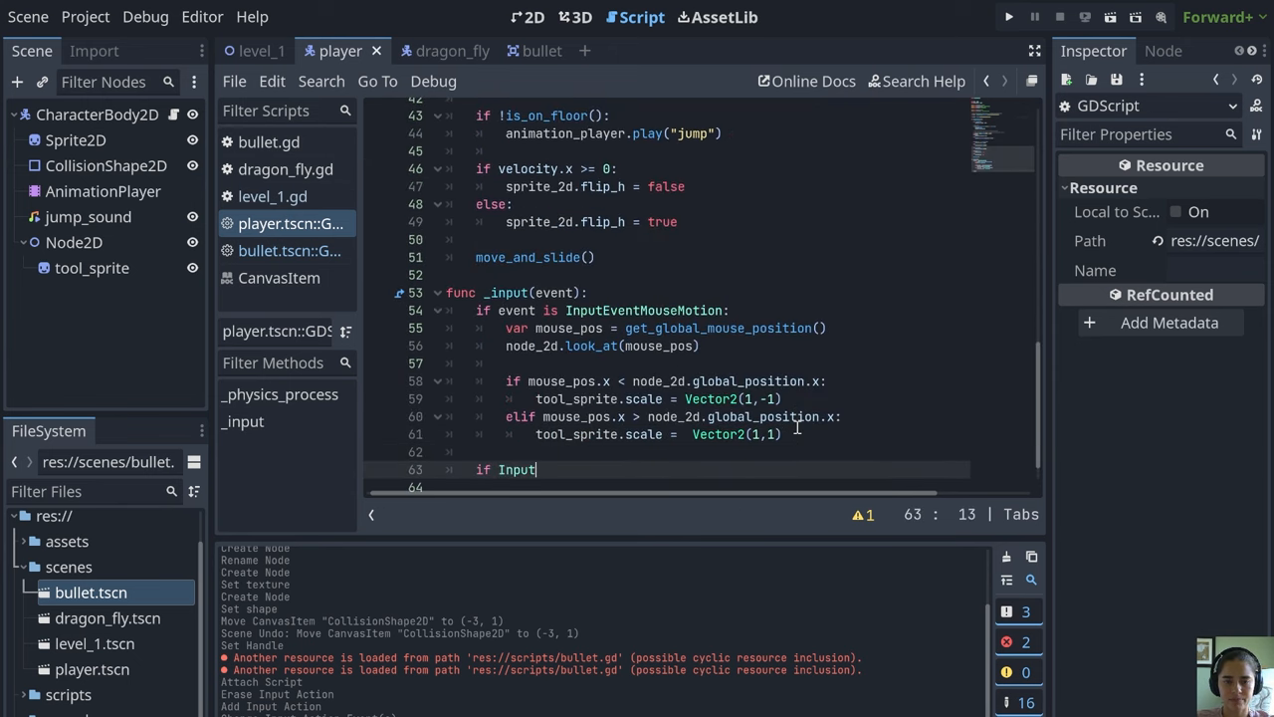
text(.is_action_just_pressed("shoot"):)
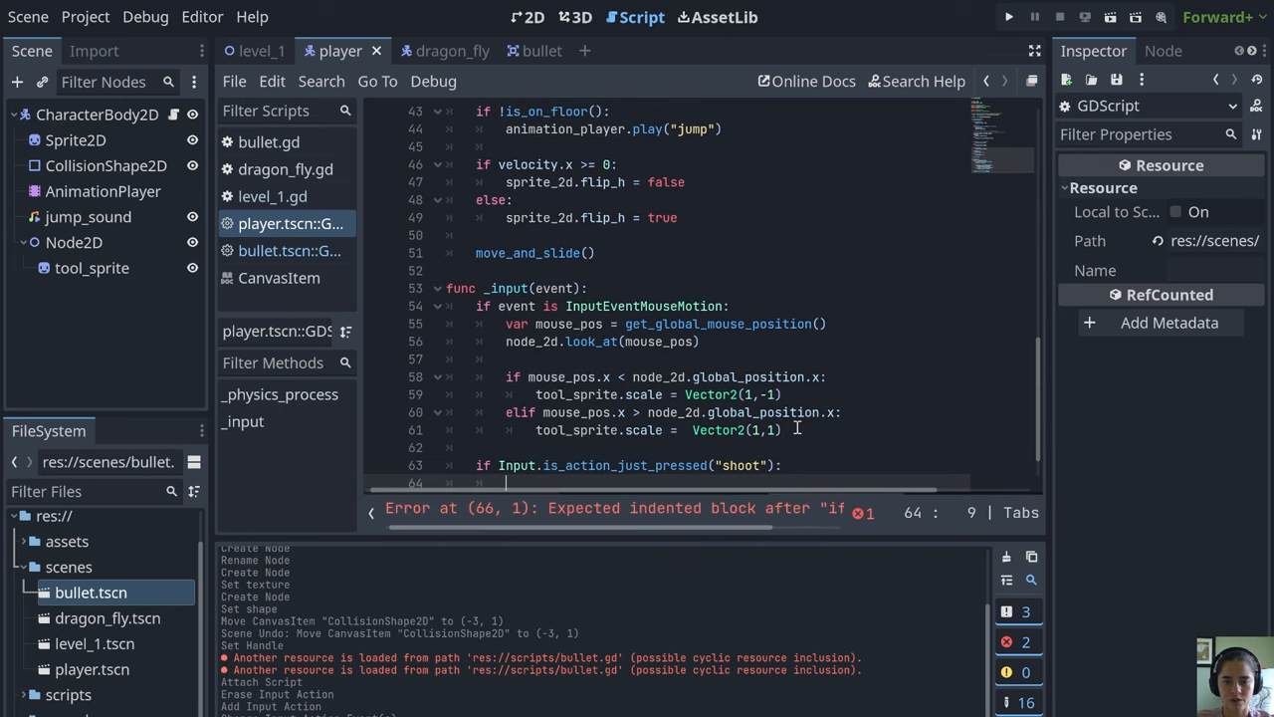
text(var bu)
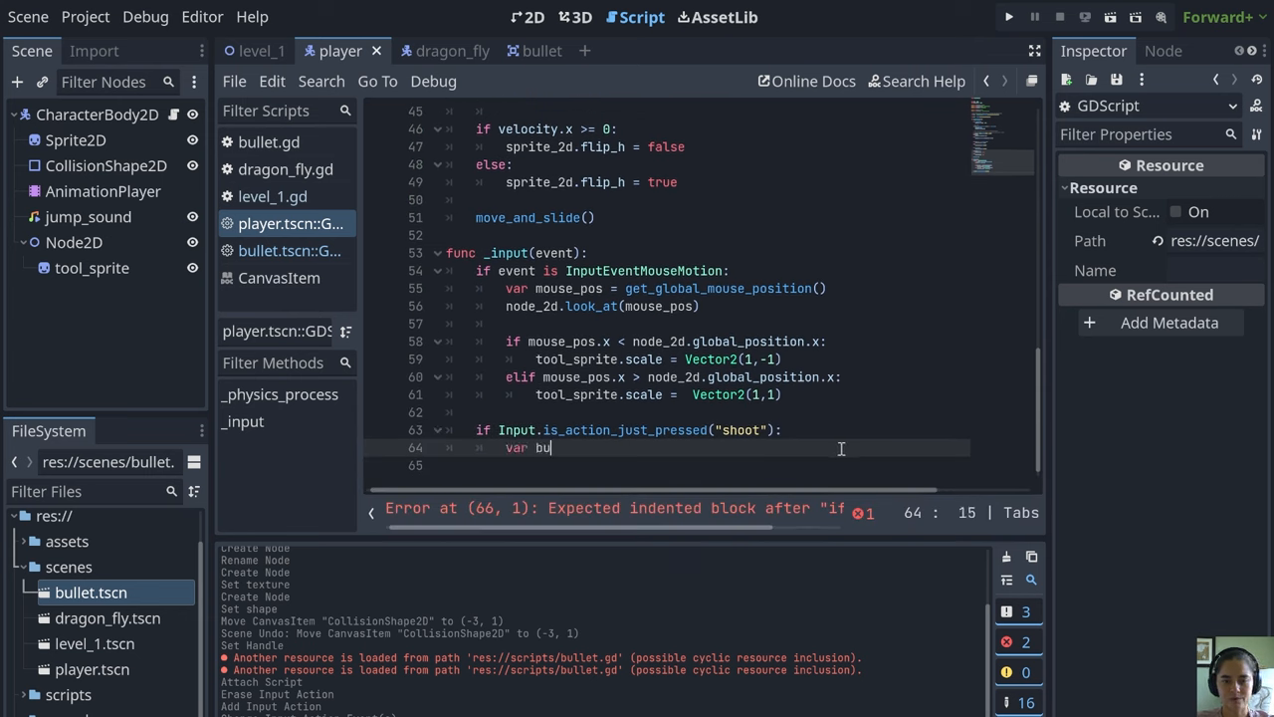
text(llet = _bul)
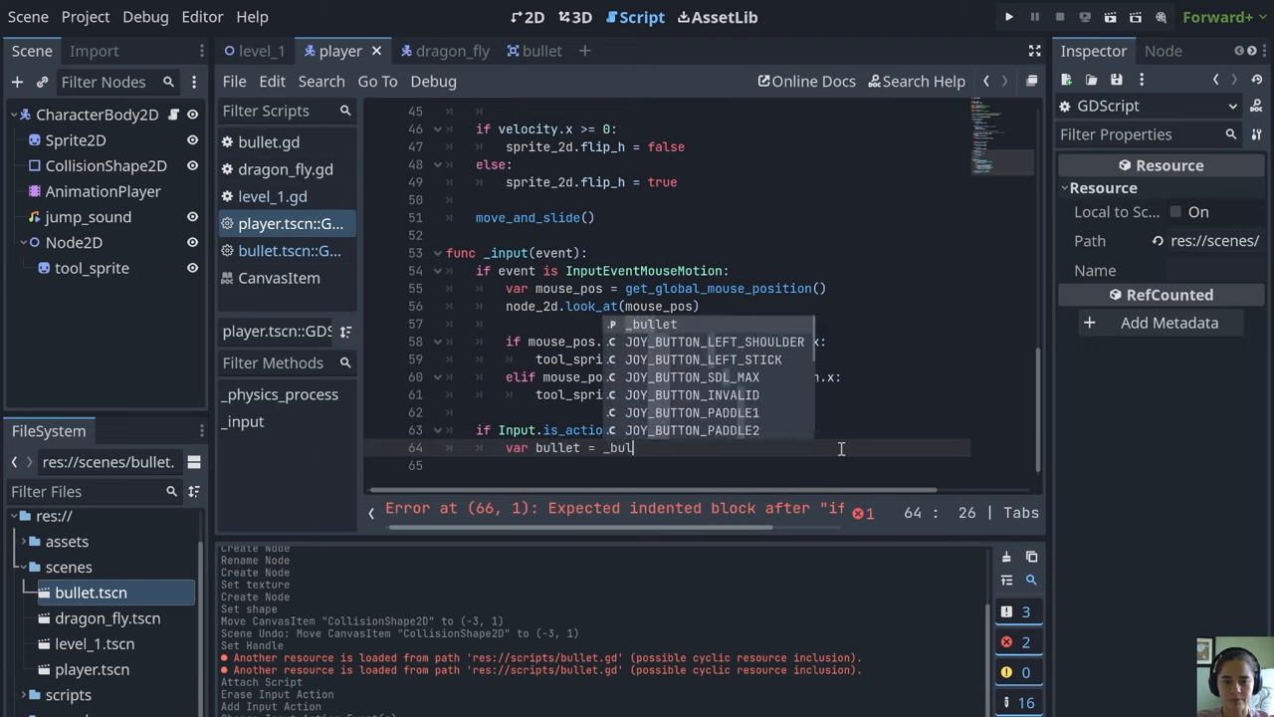
text(.instantiate()
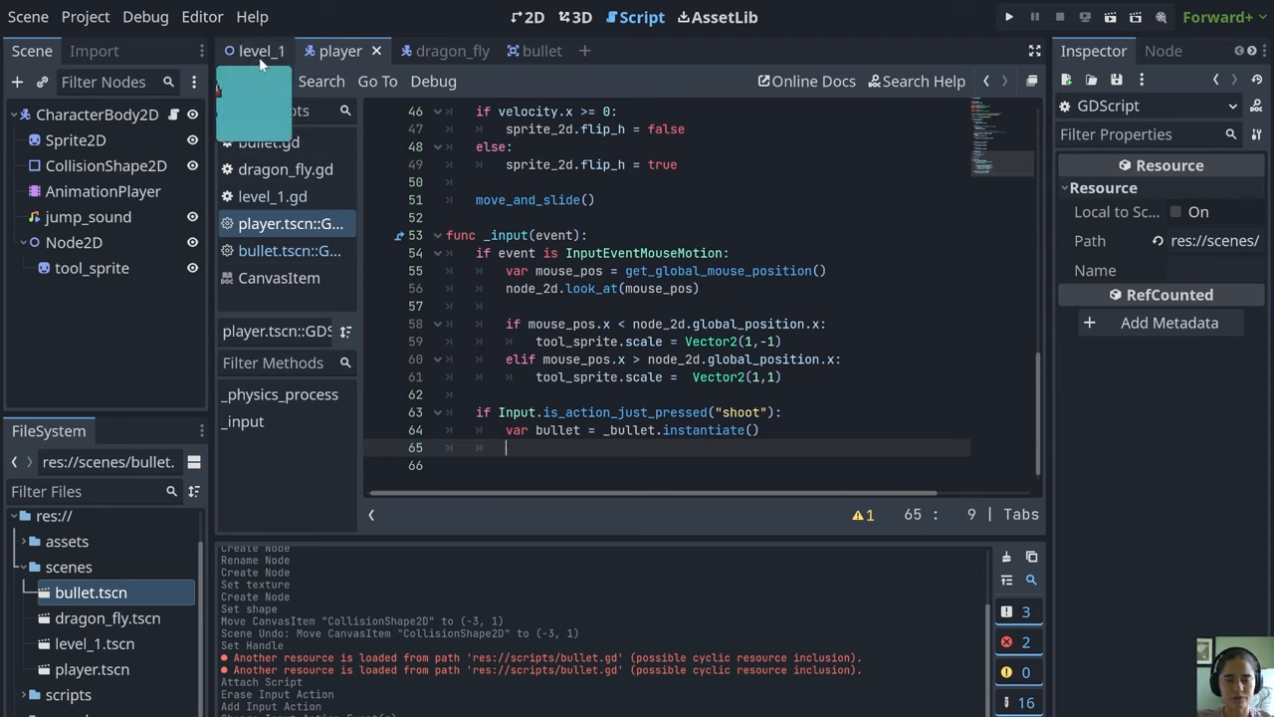
Add a Node2D container named 'bullets' to the level1 scene
click(263, 52)
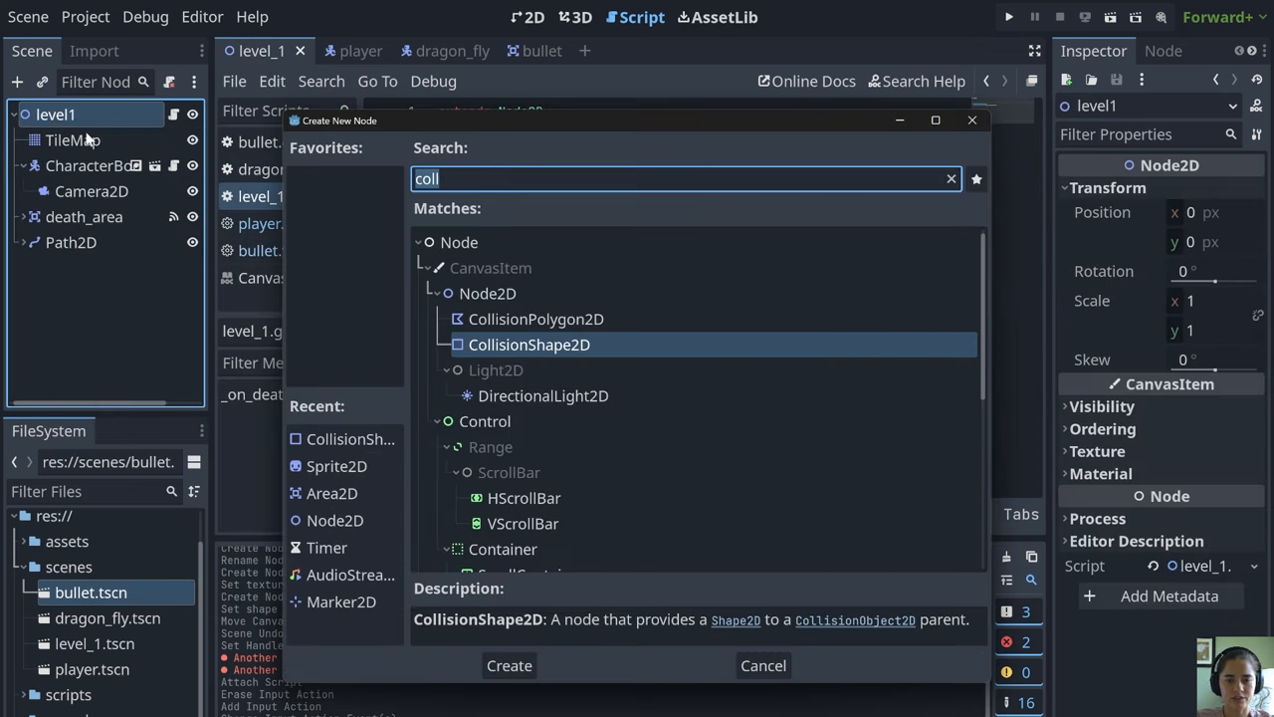
text(node)
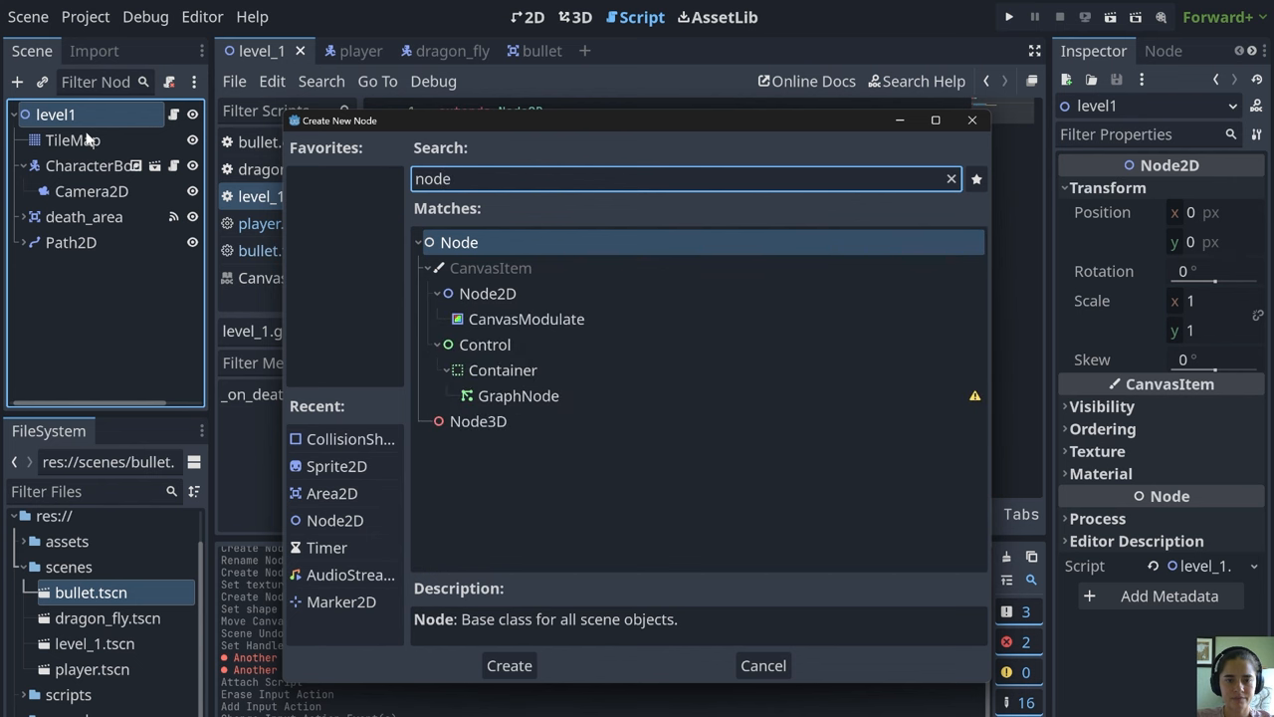
click(510, 665)
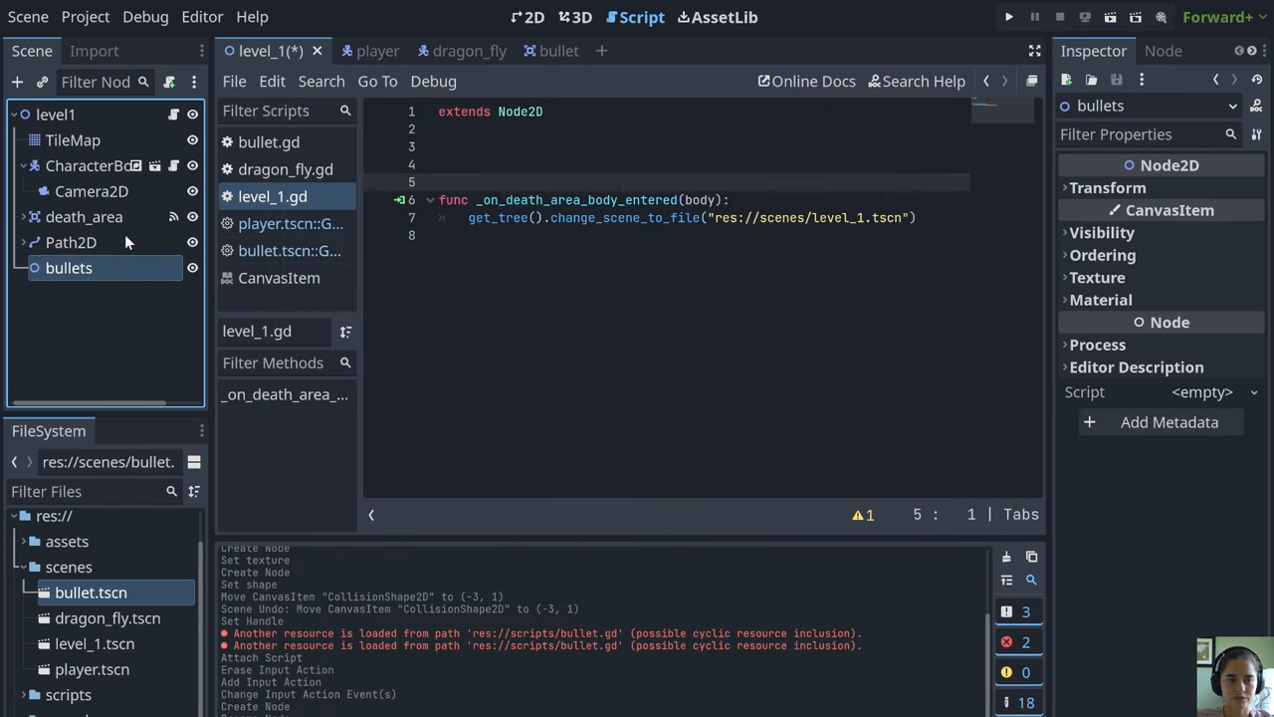
Export a bullets_node : Node2D variable in player.gd and assign the bullets container in the Inspector
click(87, 165)
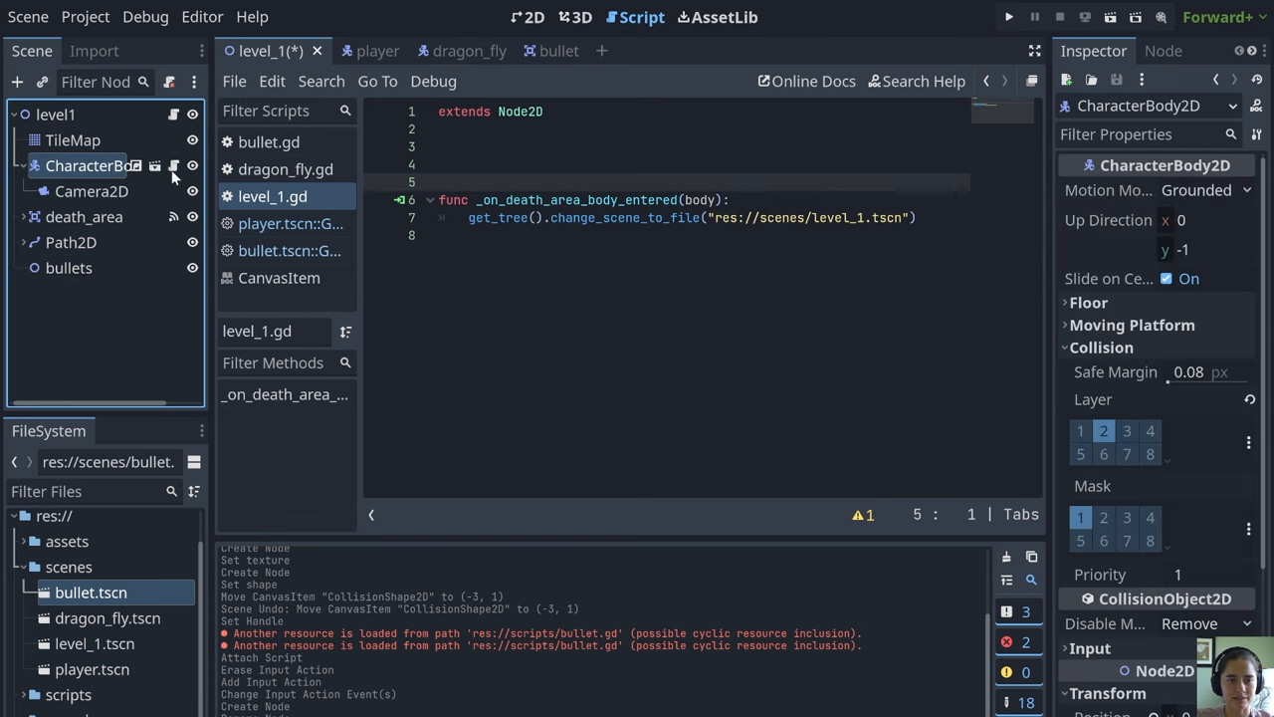
click(287, 223)
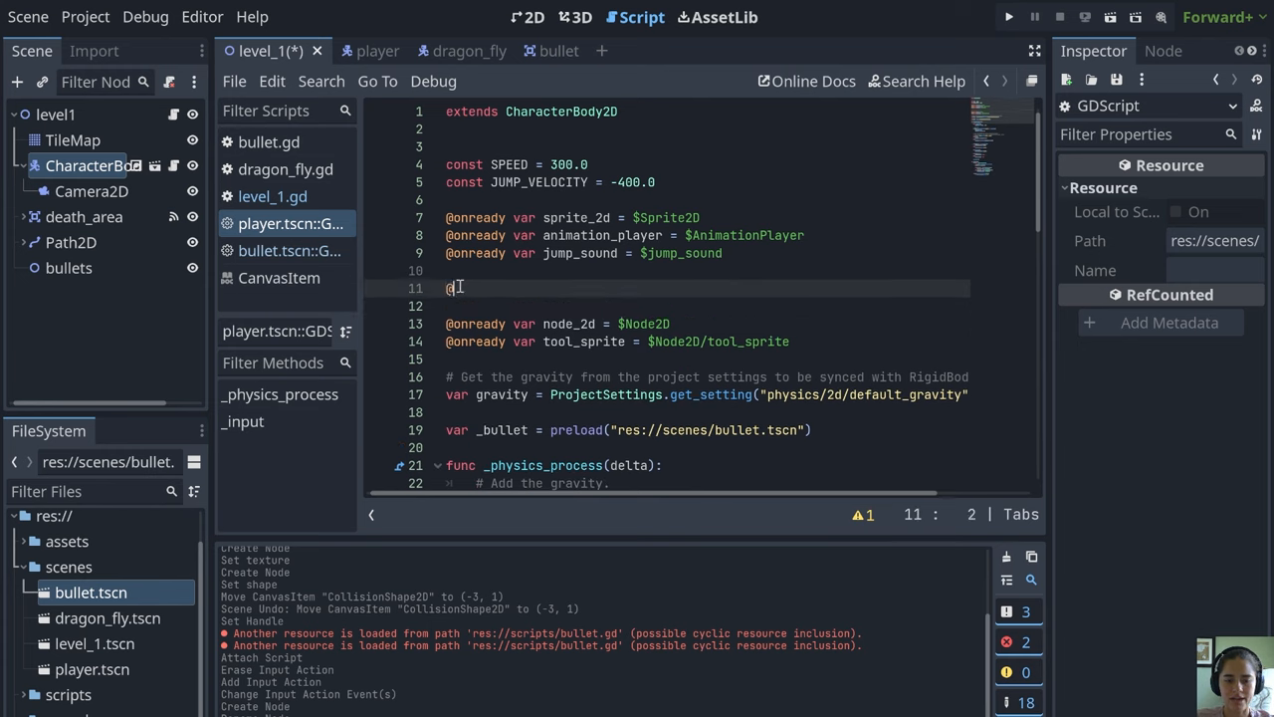
text(export var bu)
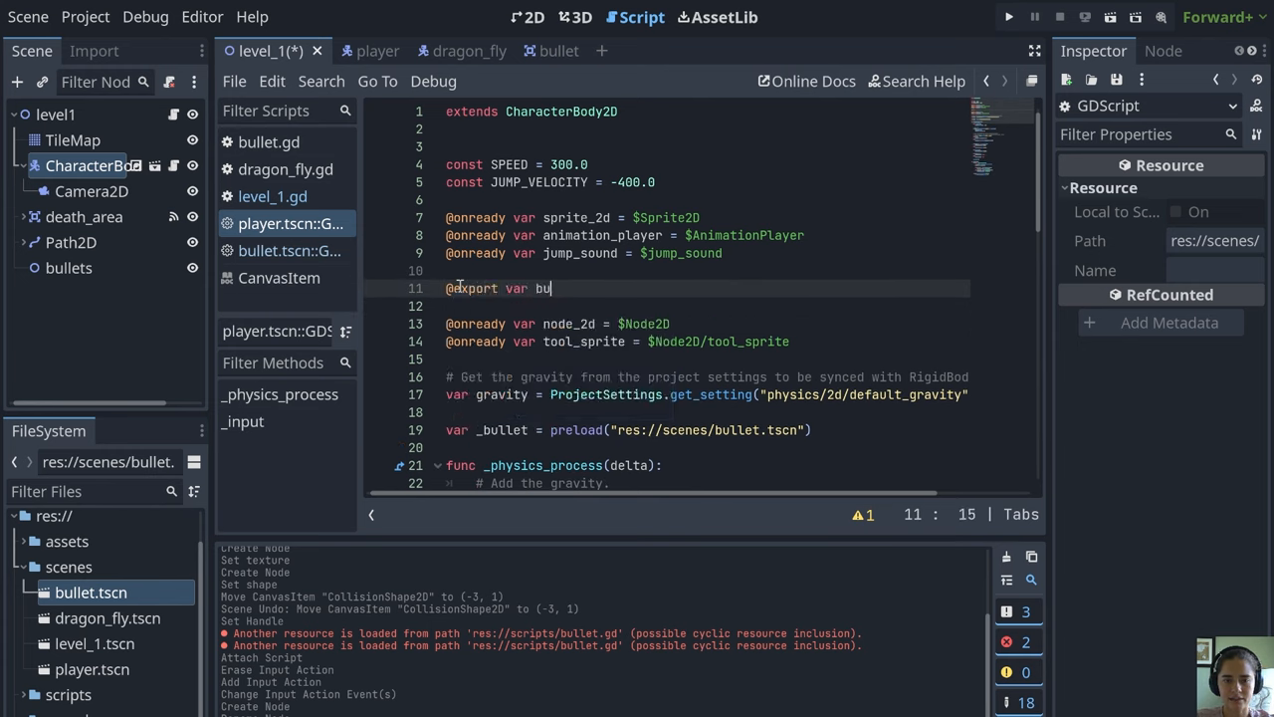
text(llets_node :)
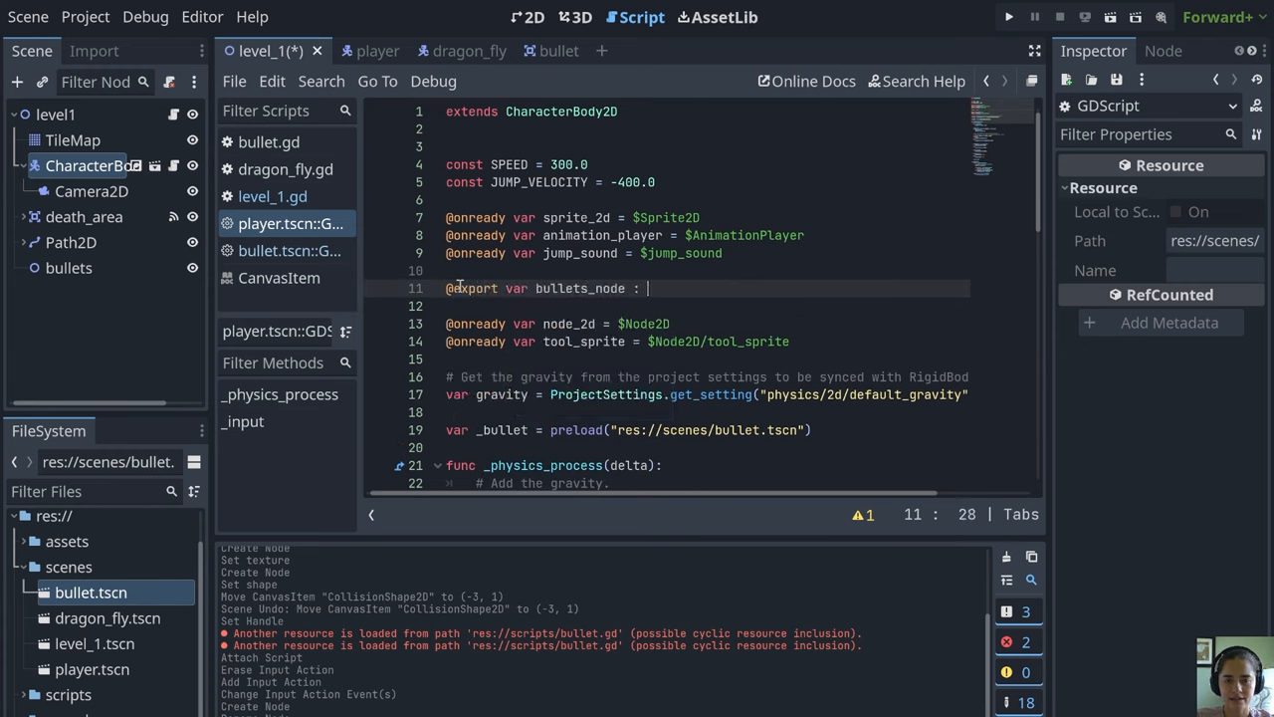
text(Node2d)
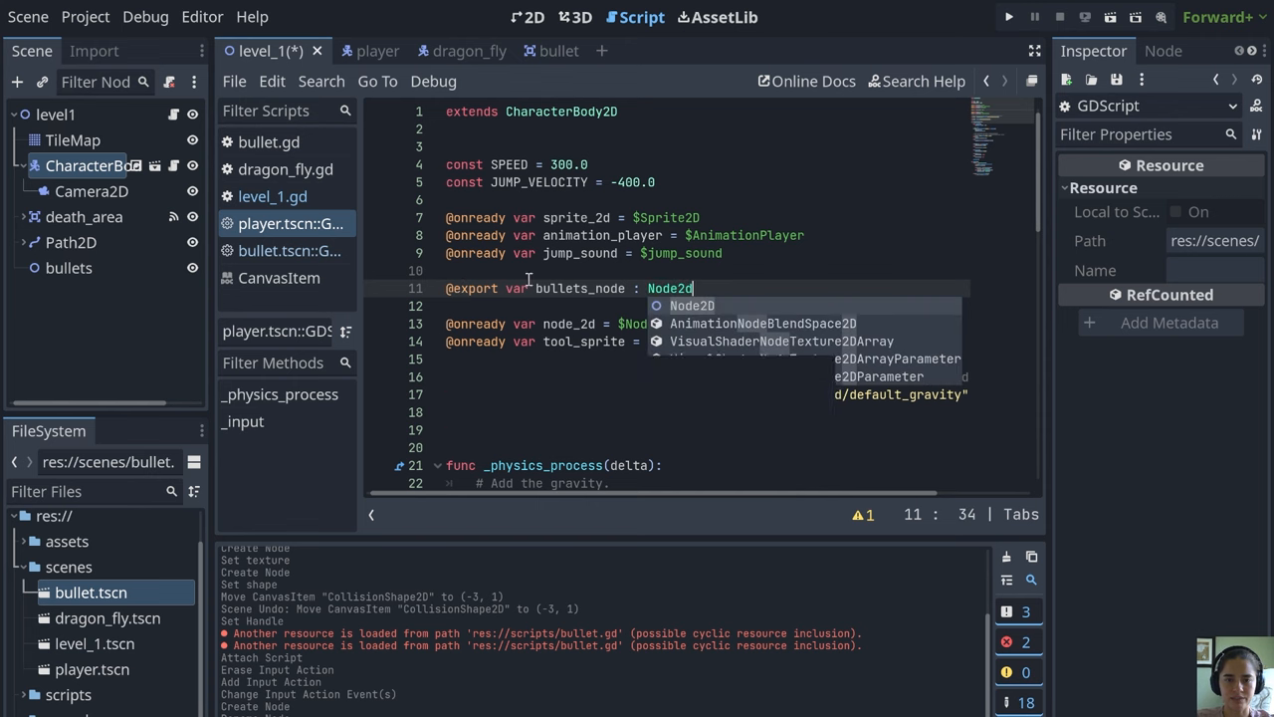
click(89, 166)
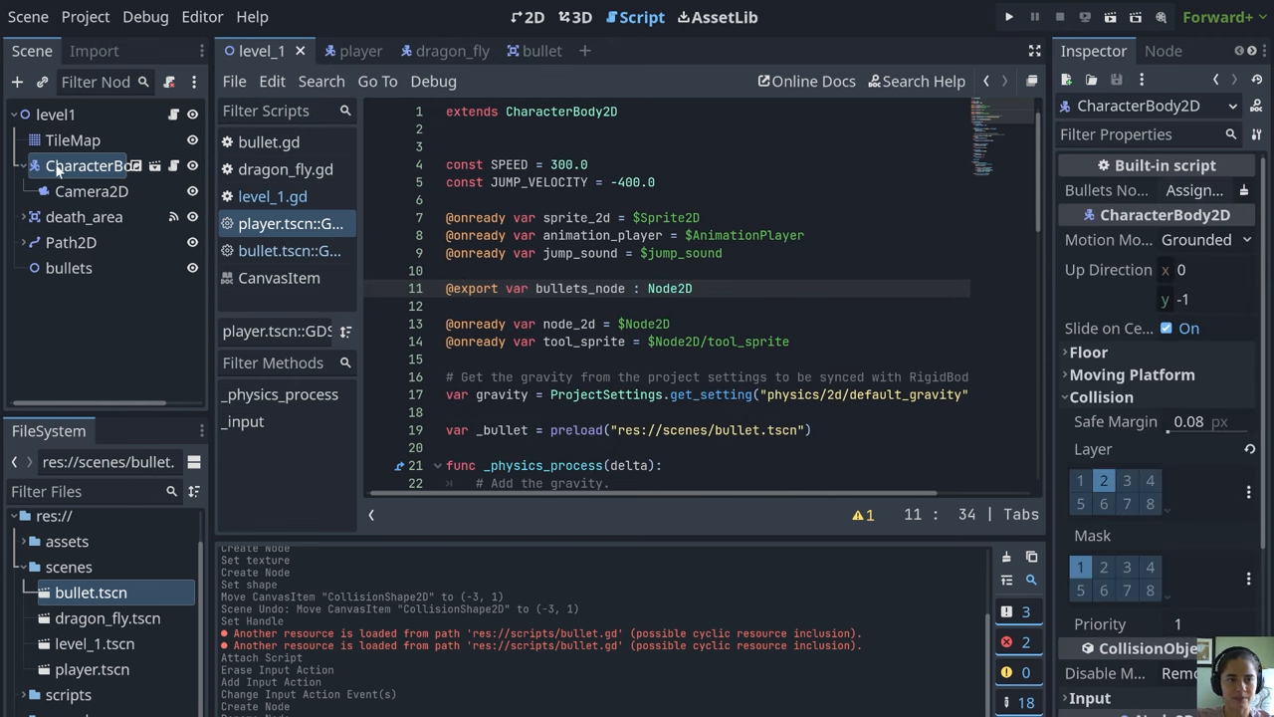
click(1194, 191)
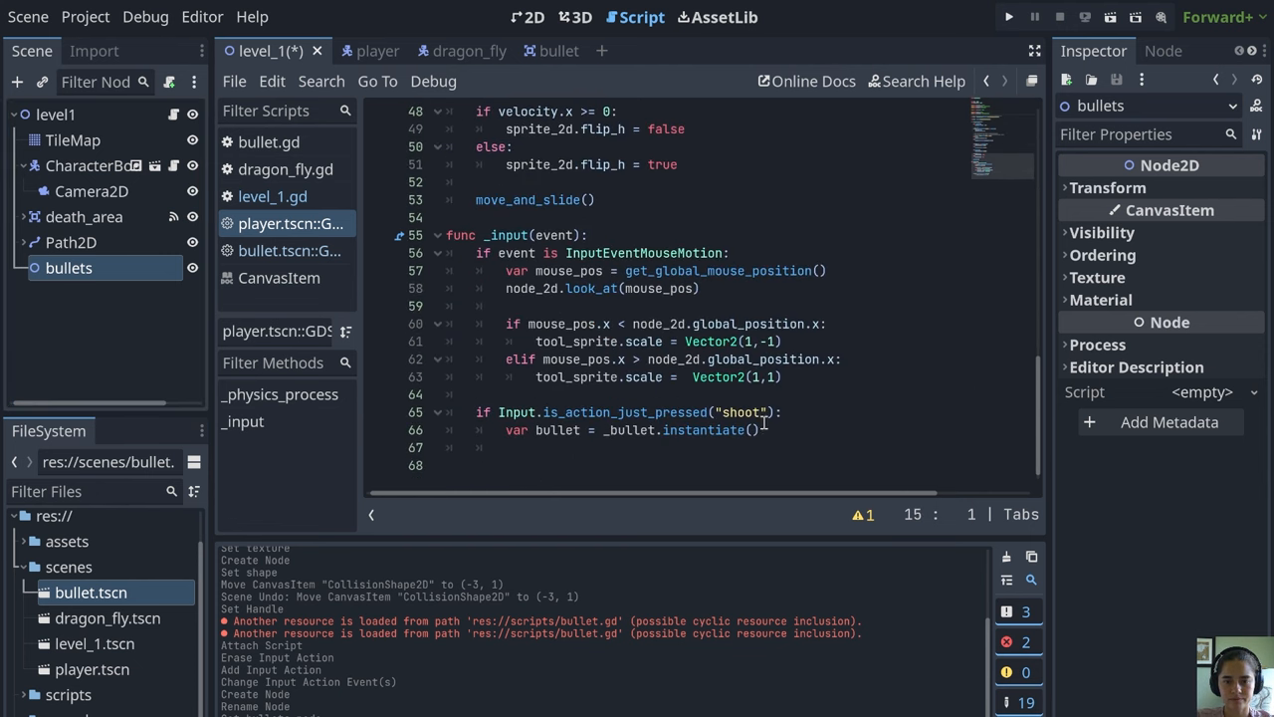
Add each new bullet to bullets_node and aim it with bullet.look_at(get_global_mouse_position())
text(bull)
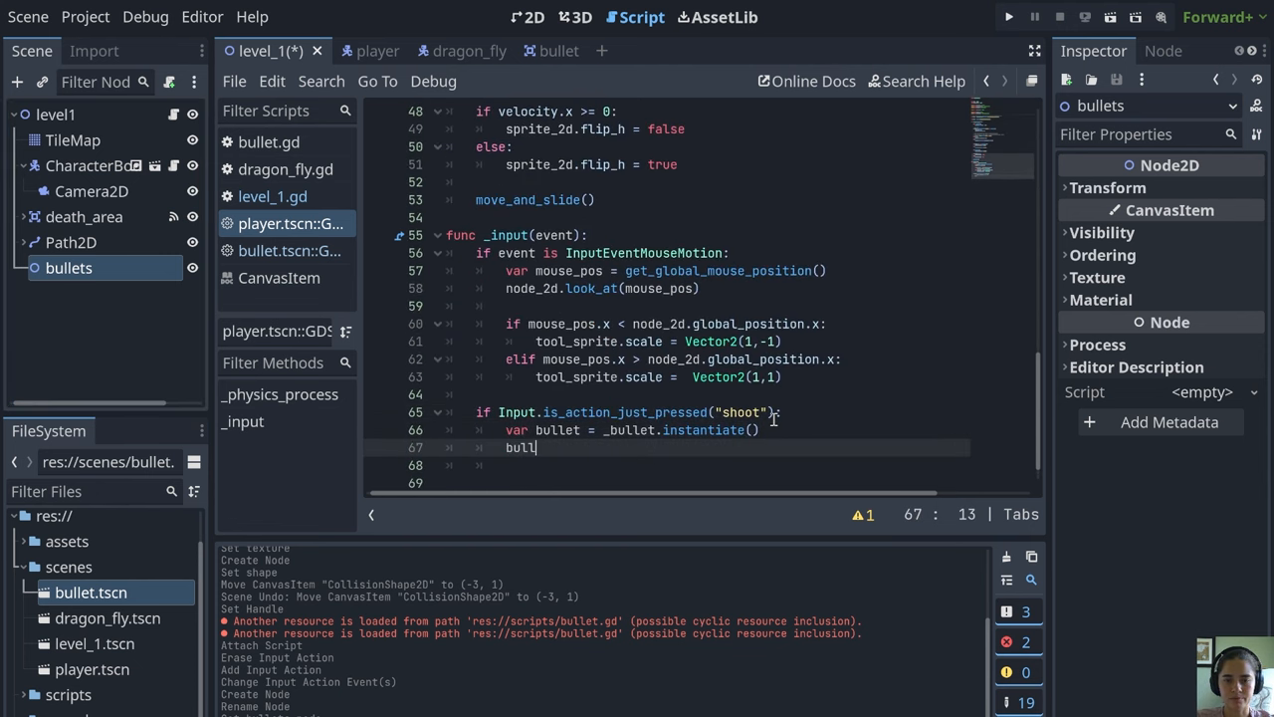
text(ets_node.add_child()
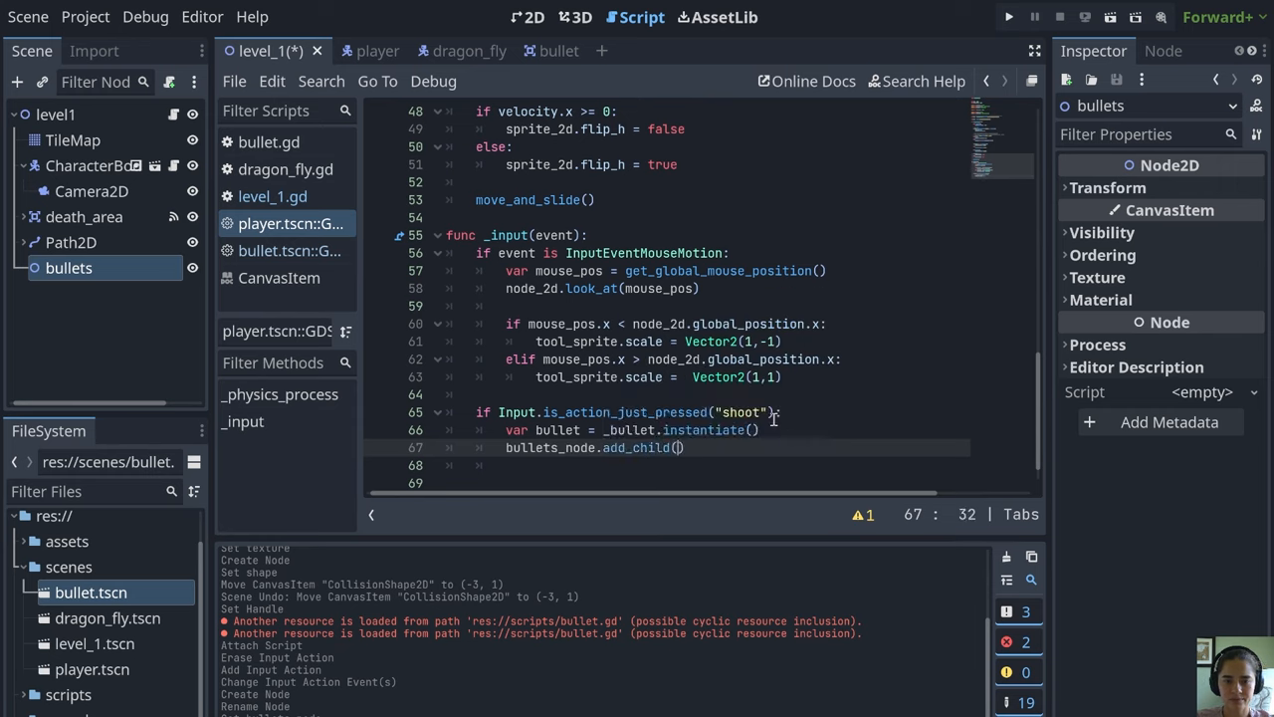
text(bullet)
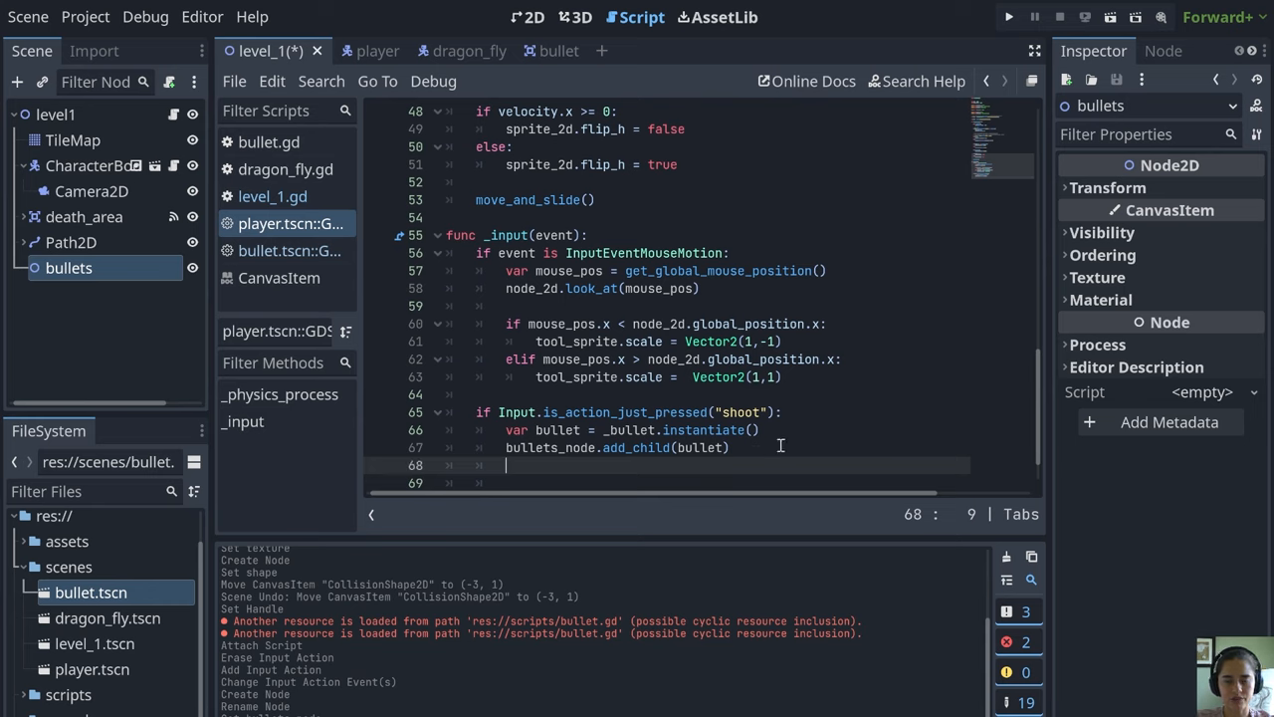
mouse_move(649, 400)
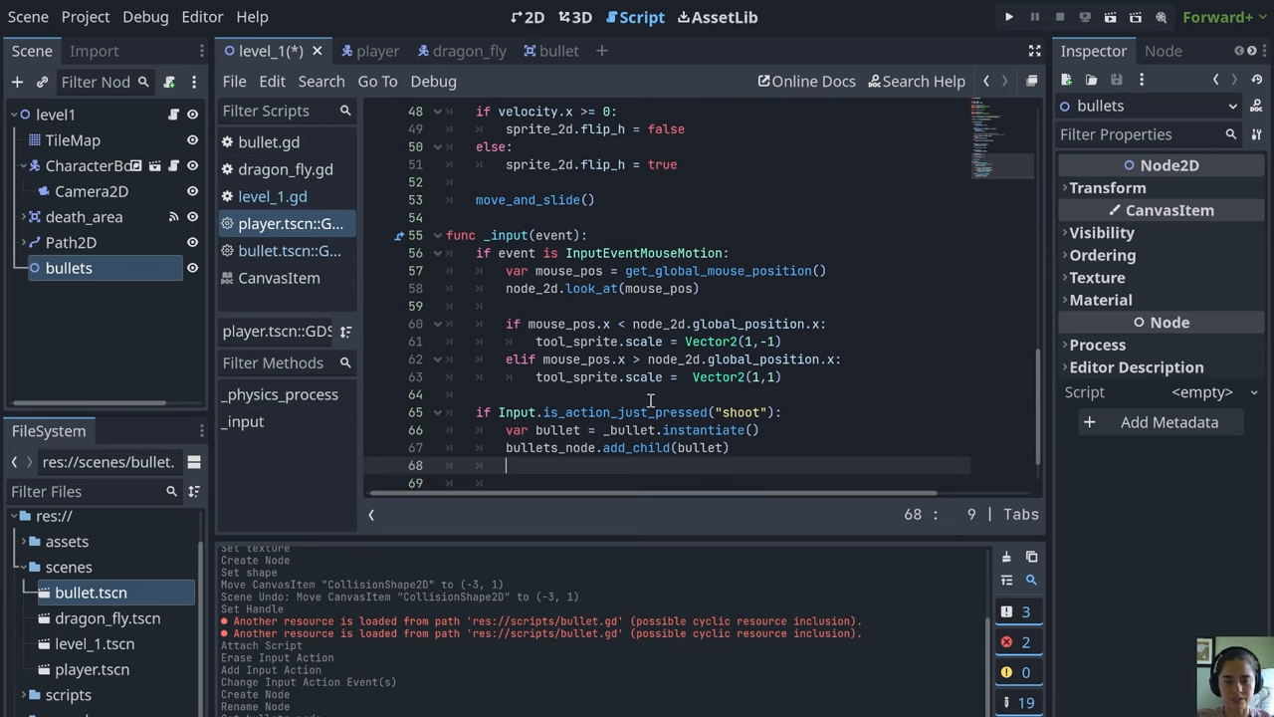
mouse_move(625, 412)
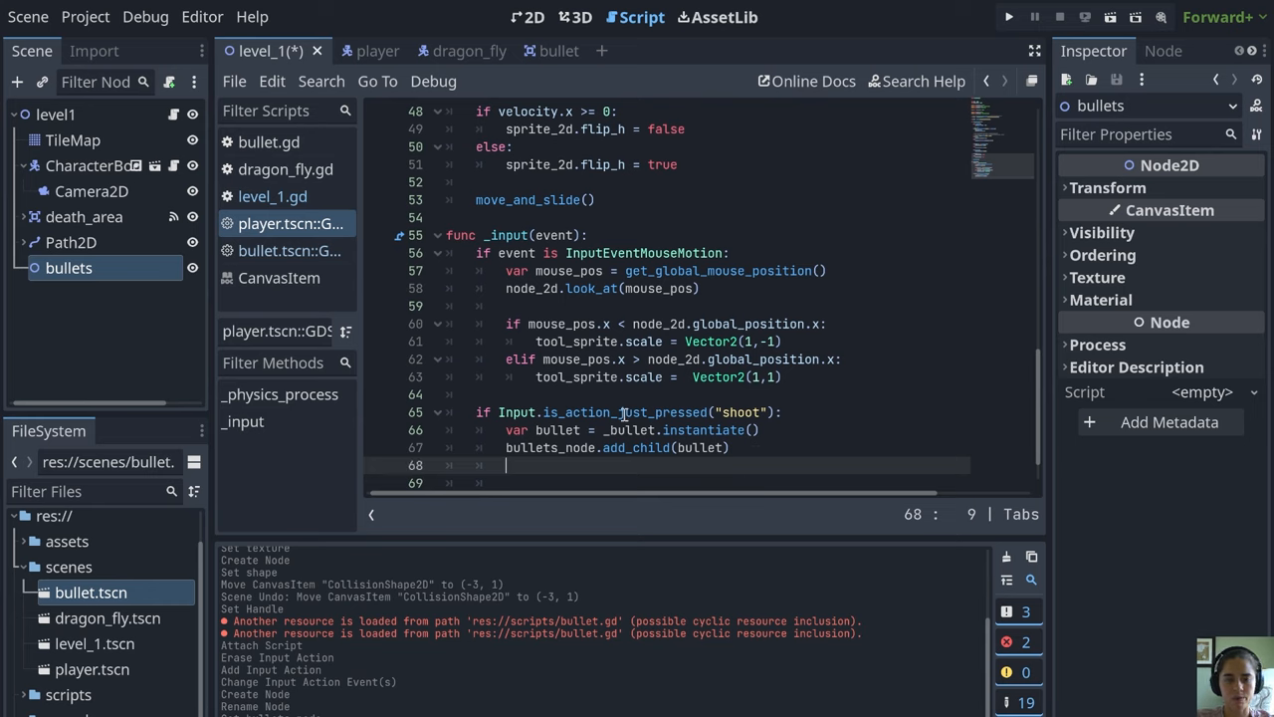
scroll(down, 3)
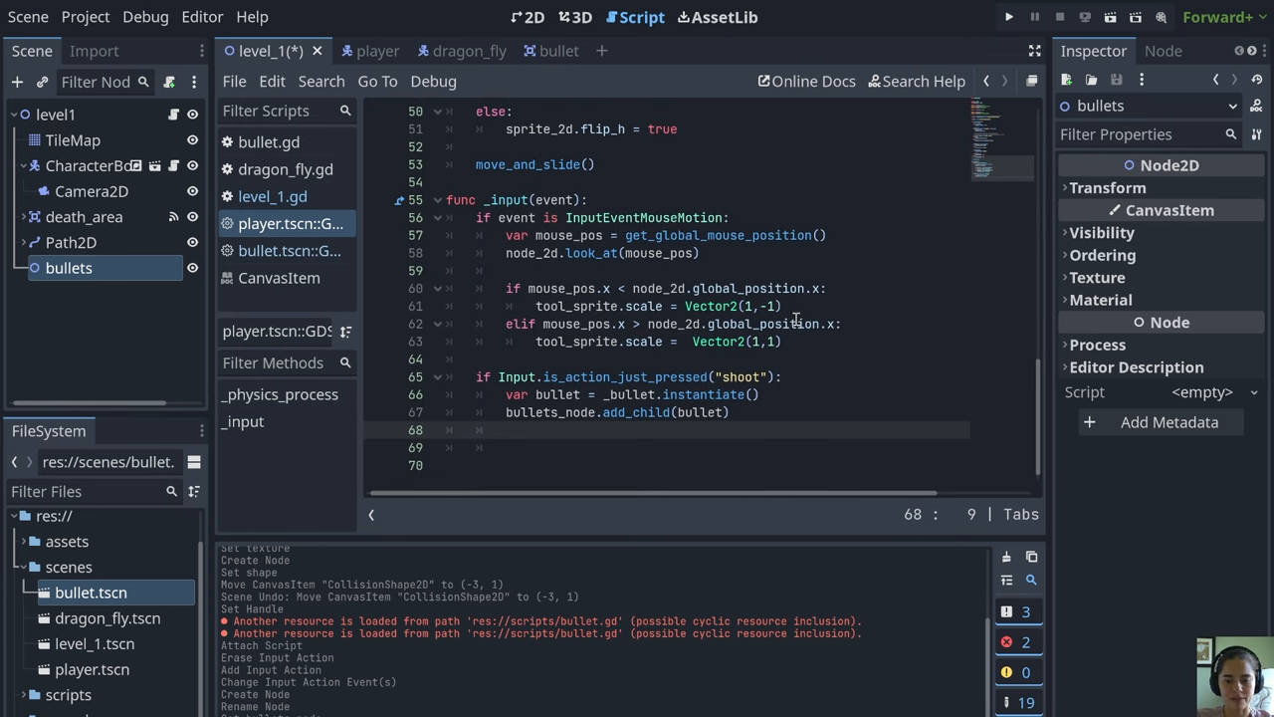
text(bullet.look_at(get_global_mouse_position()
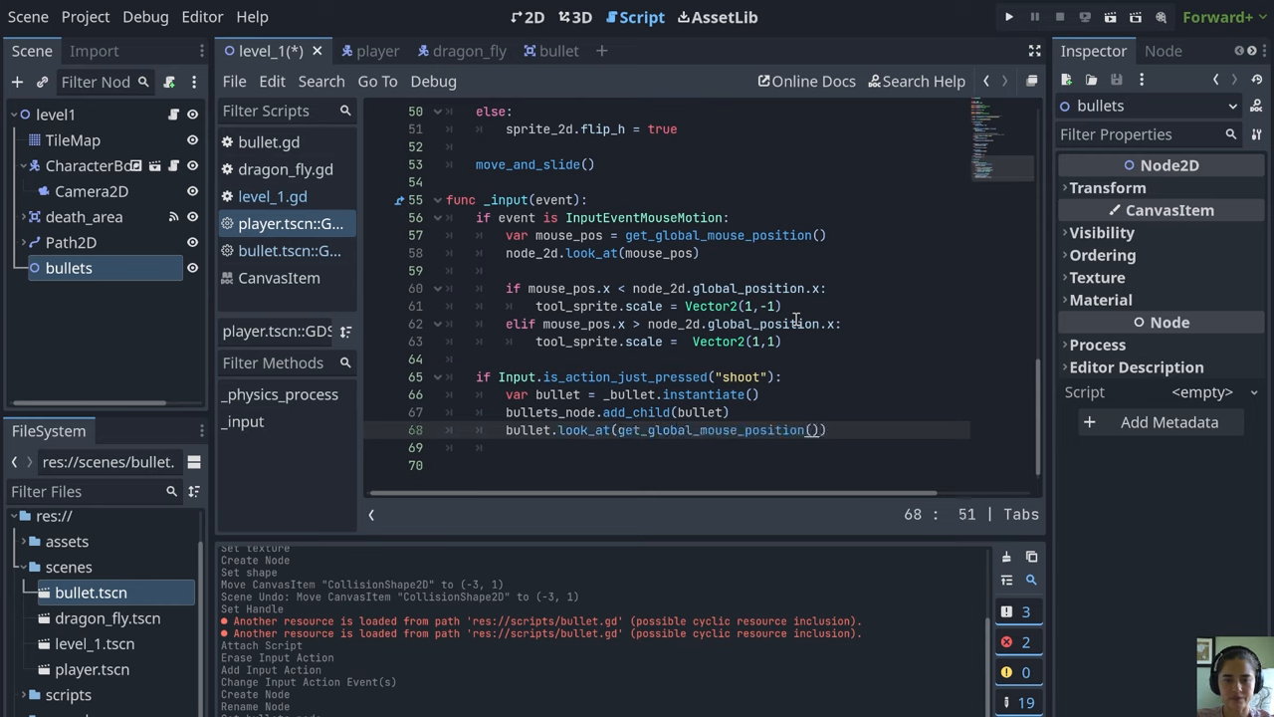
click(357, 52)
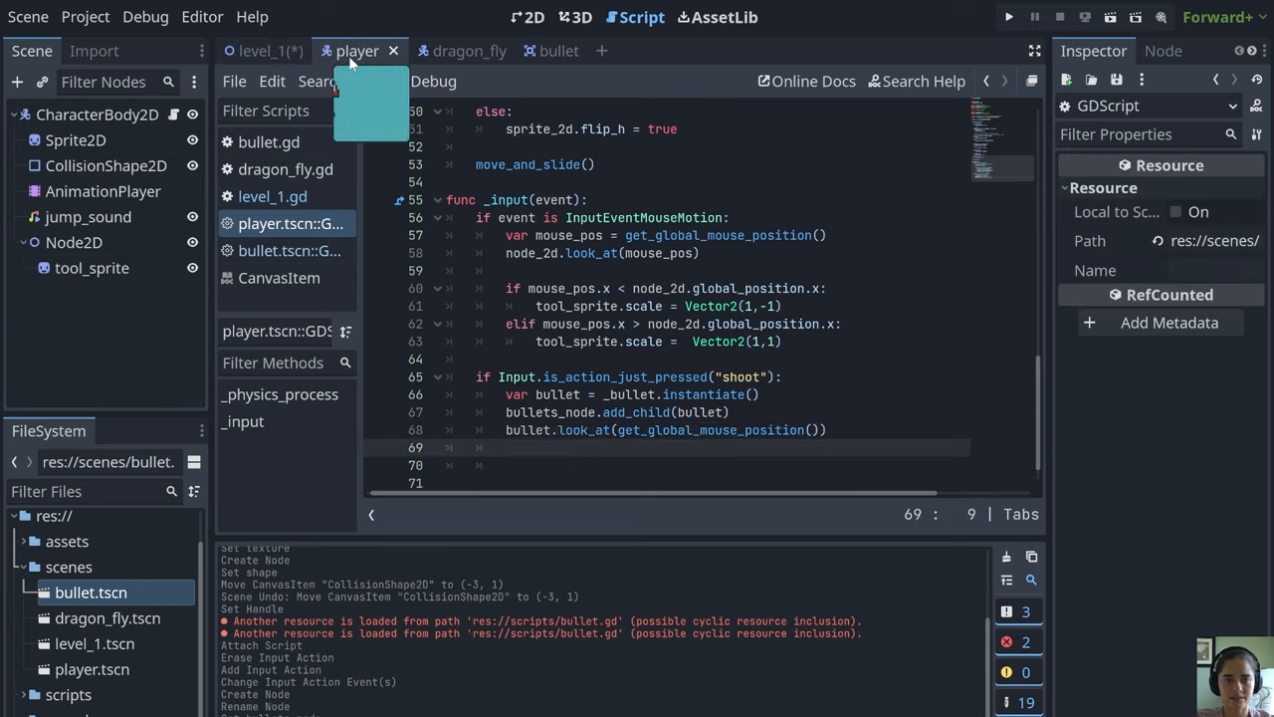
Add a Marker2D child to tool_sprite and drag it to the tool's tip
click(534, 16)
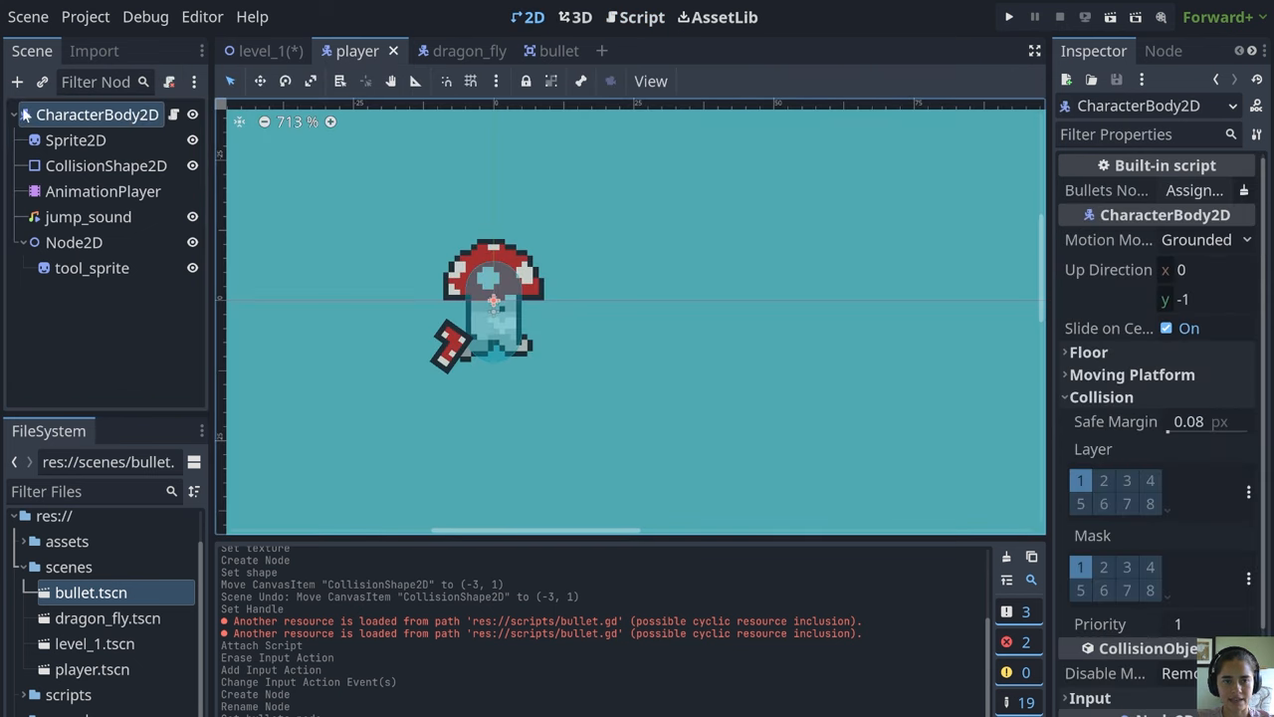
click(92, 267)
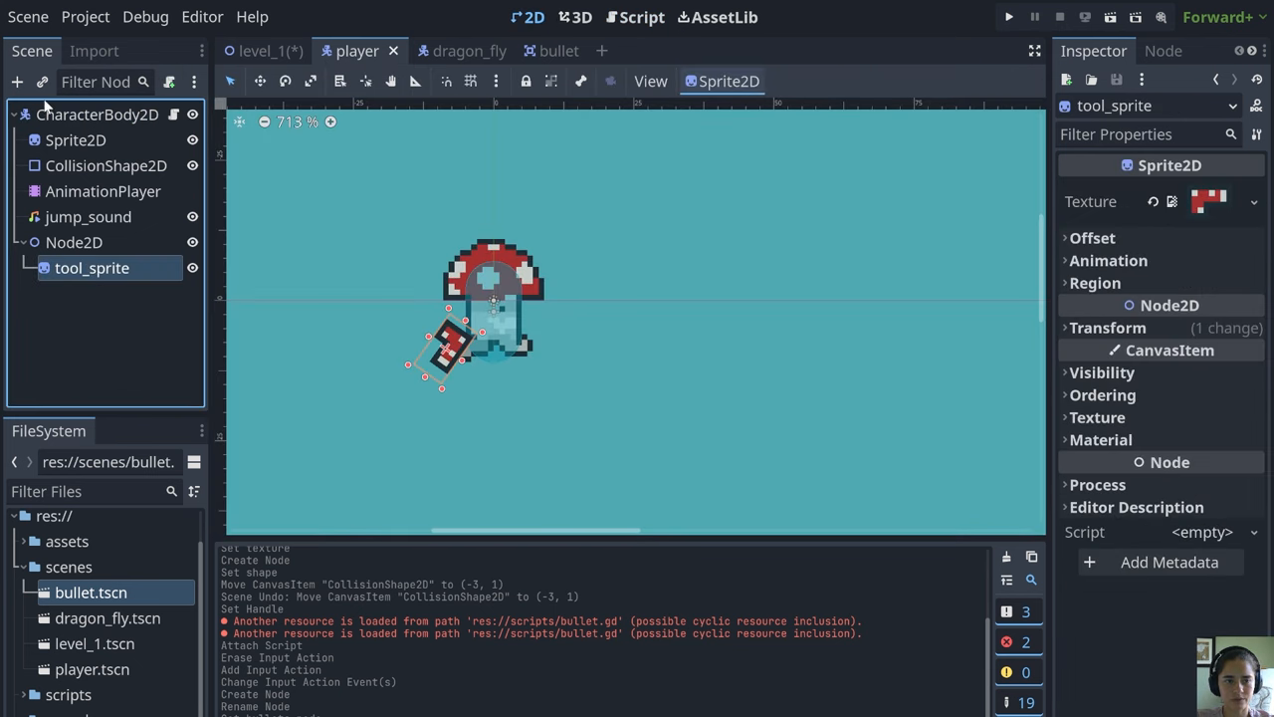
click(16, 82)
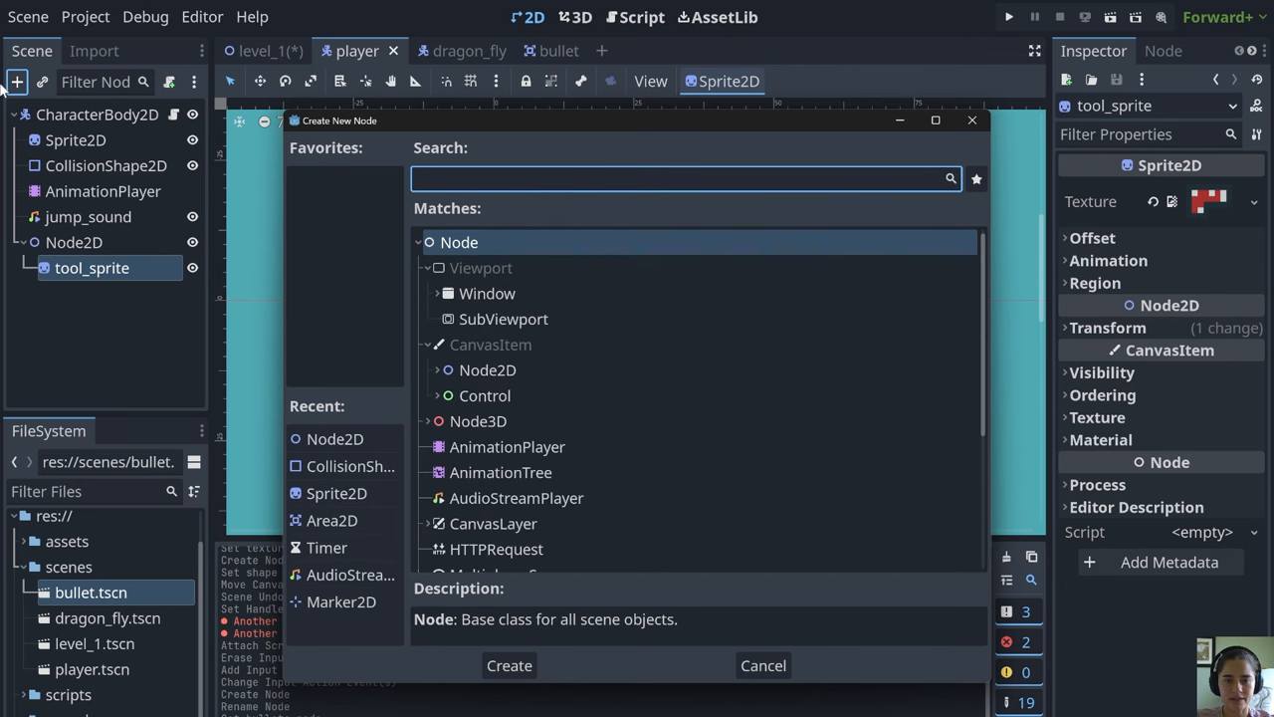
text(marke)
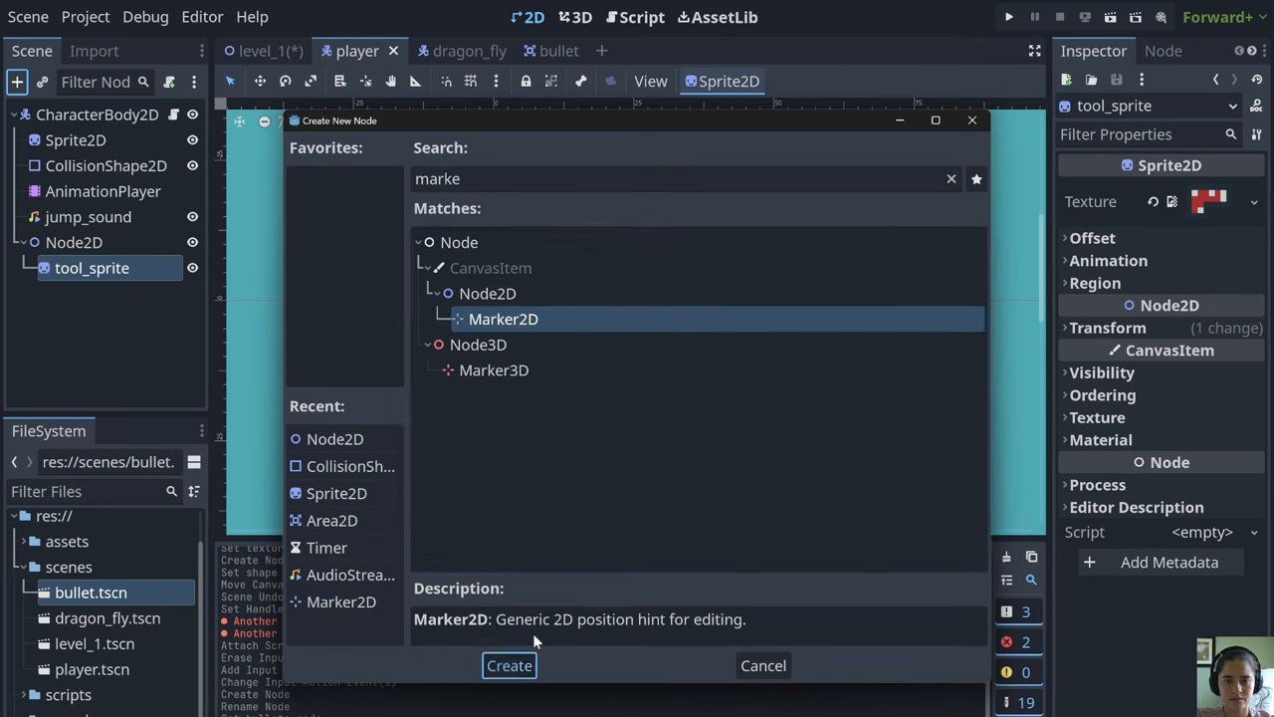
click(509, 664)
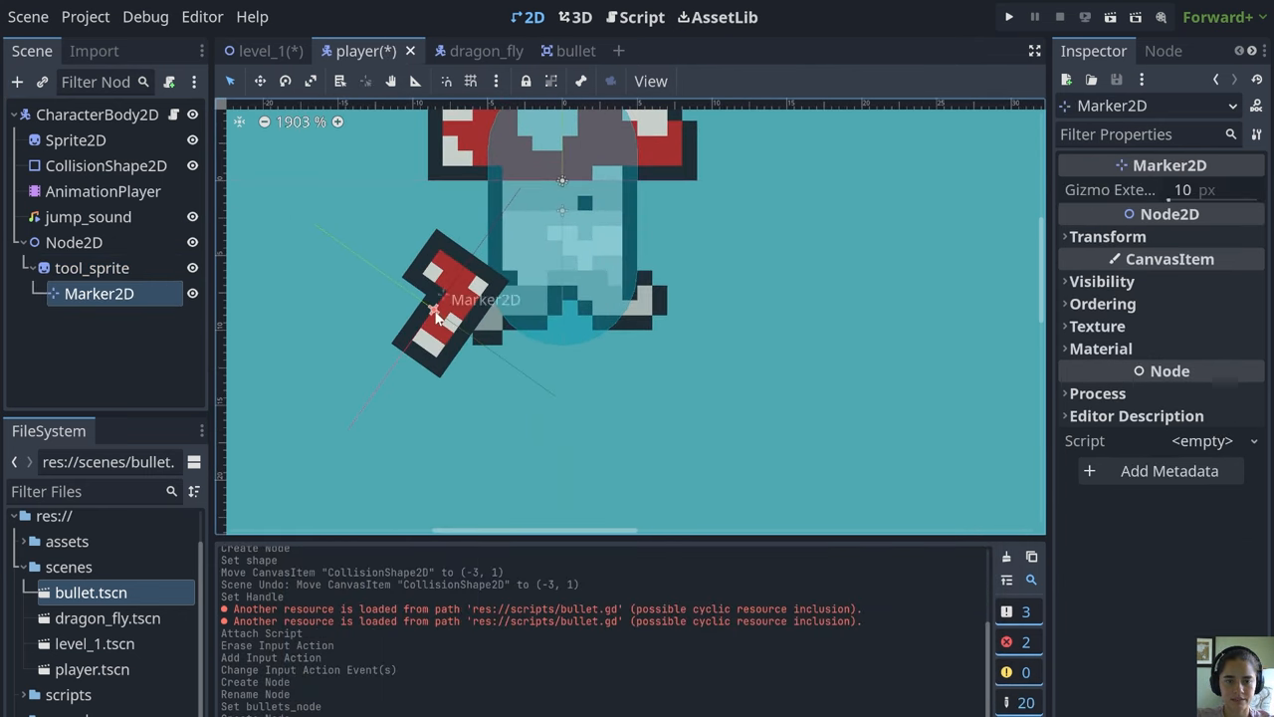
drag(434, 315, 418, 362)
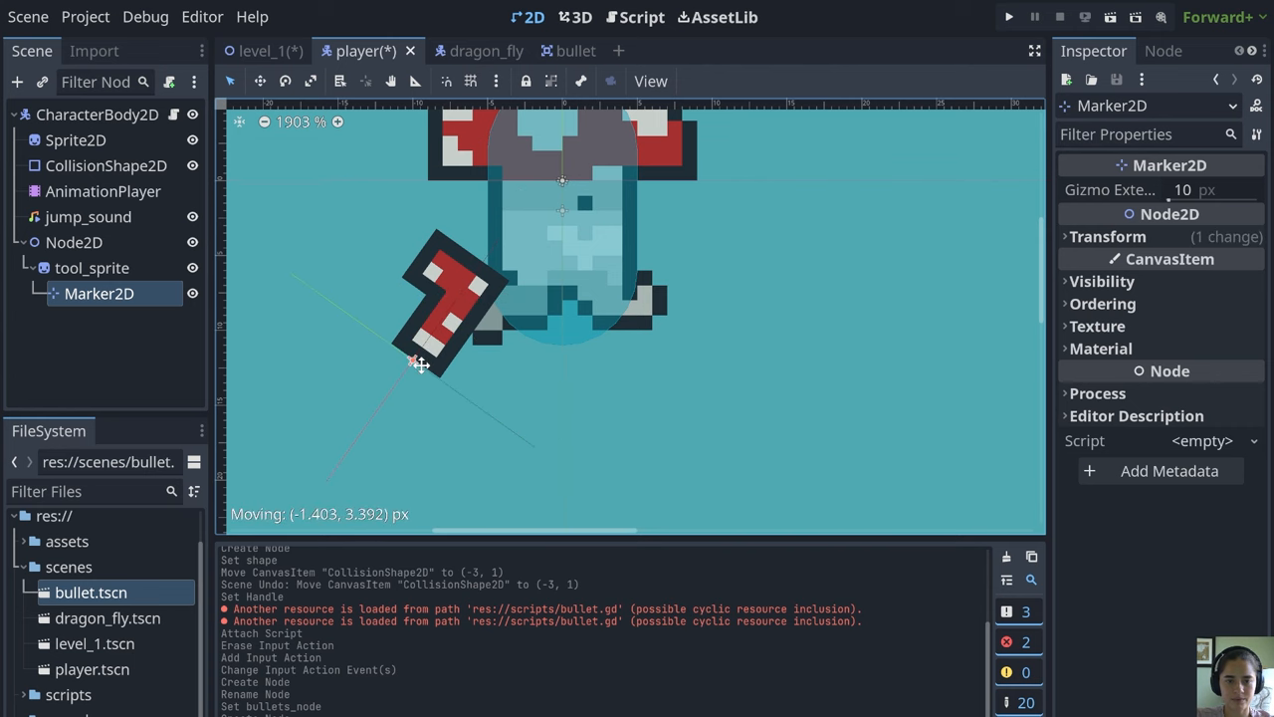
Set bullet.global_position from the marker's global_position in the shoot code
click(637, 16)
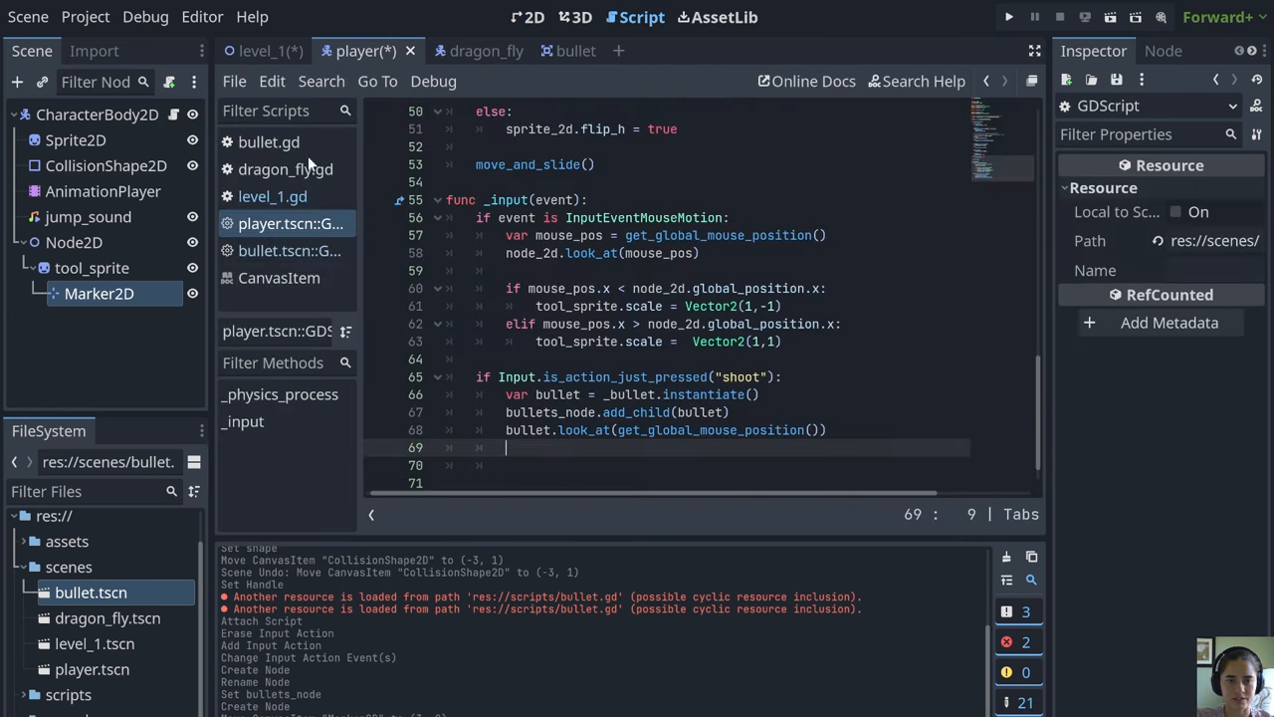
text(bullet.)
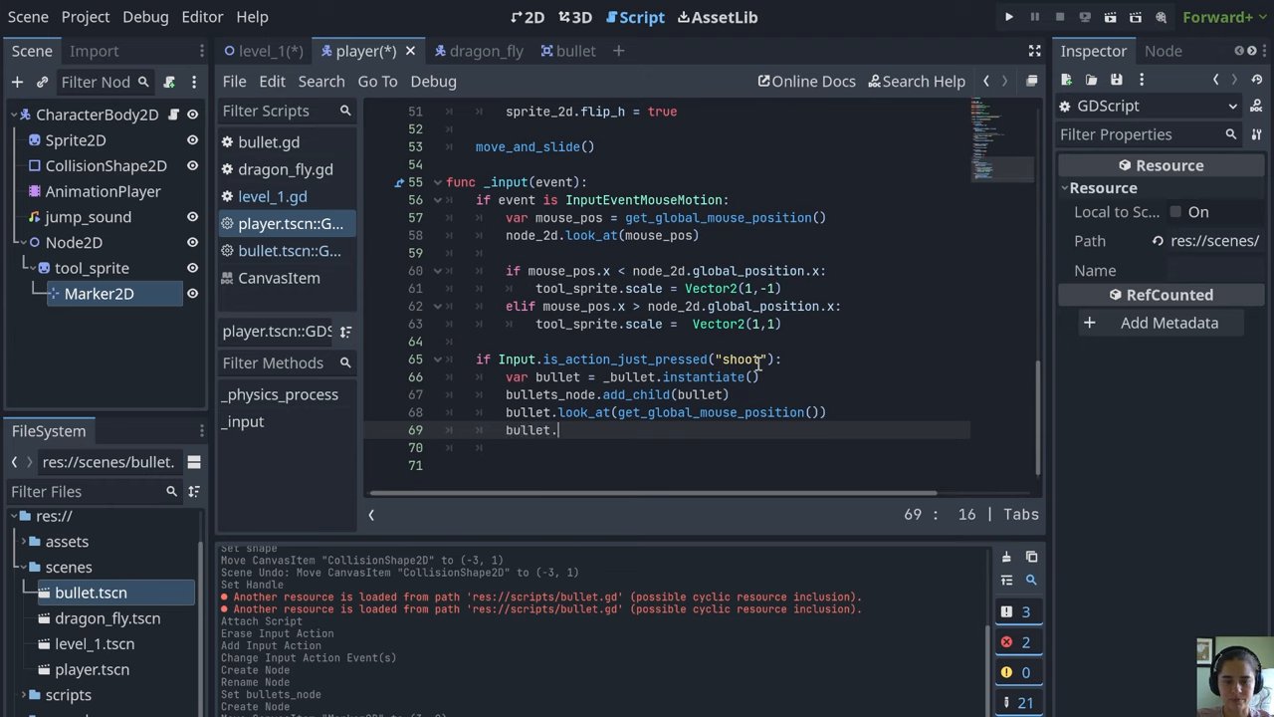
text(global_position = marker_2d)
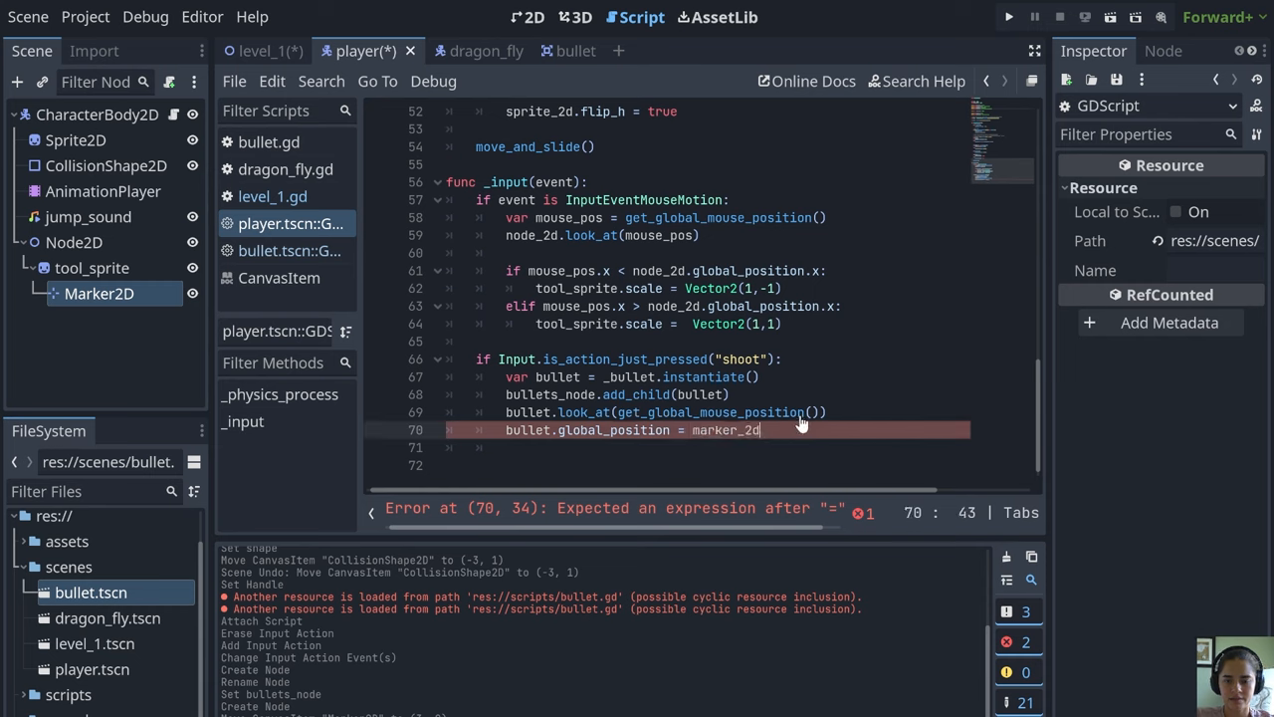
text(.glob)
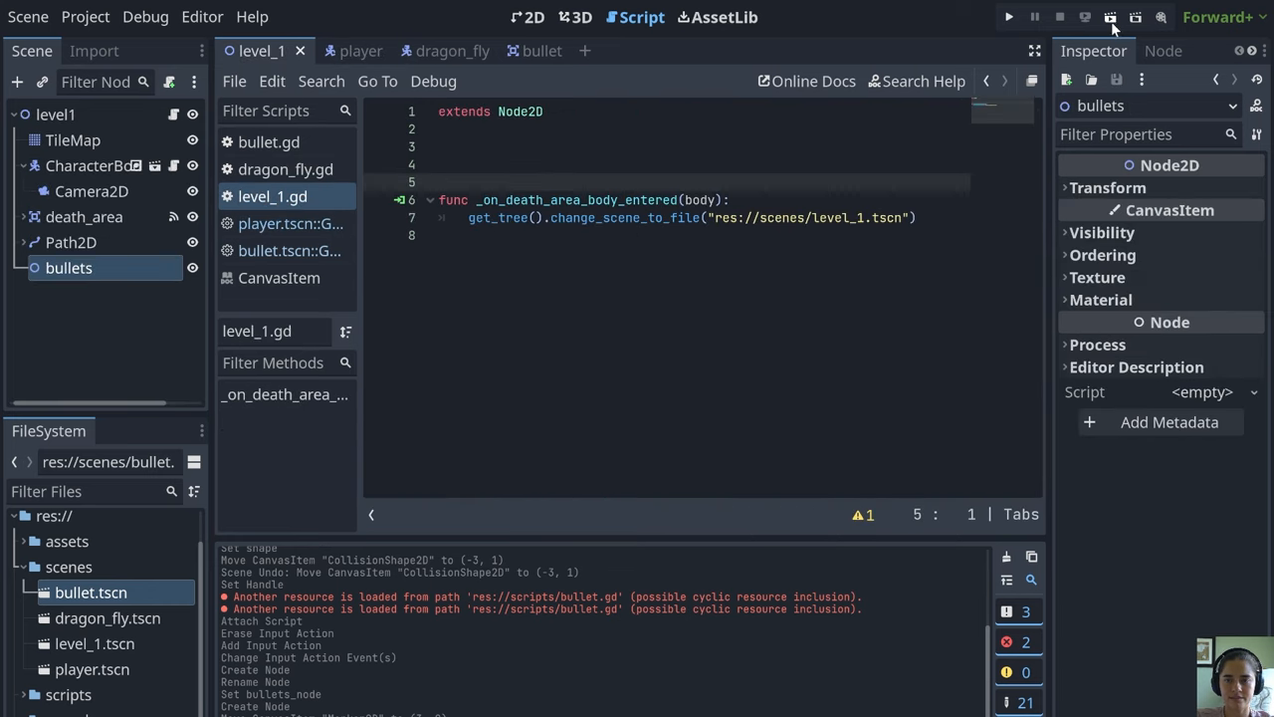
Test-run the game, then reload bullet.gd from disk when prompted
click(1001, 16)
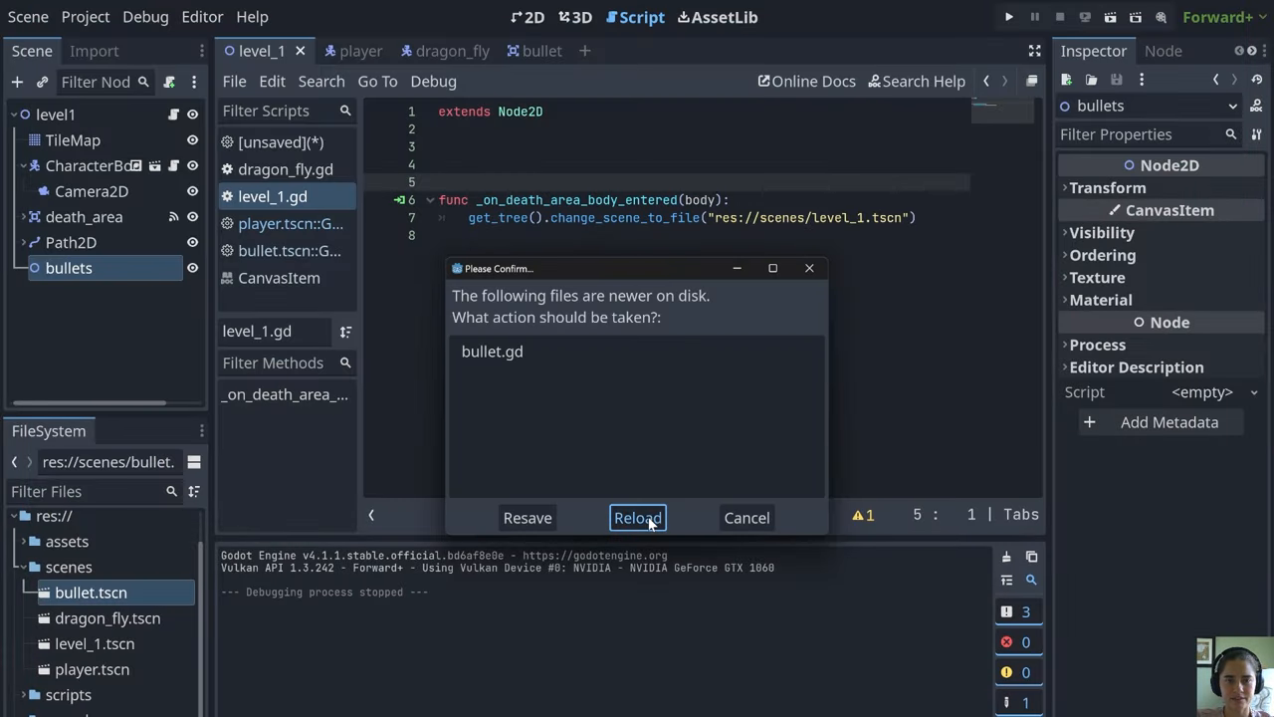
click(637, 517)
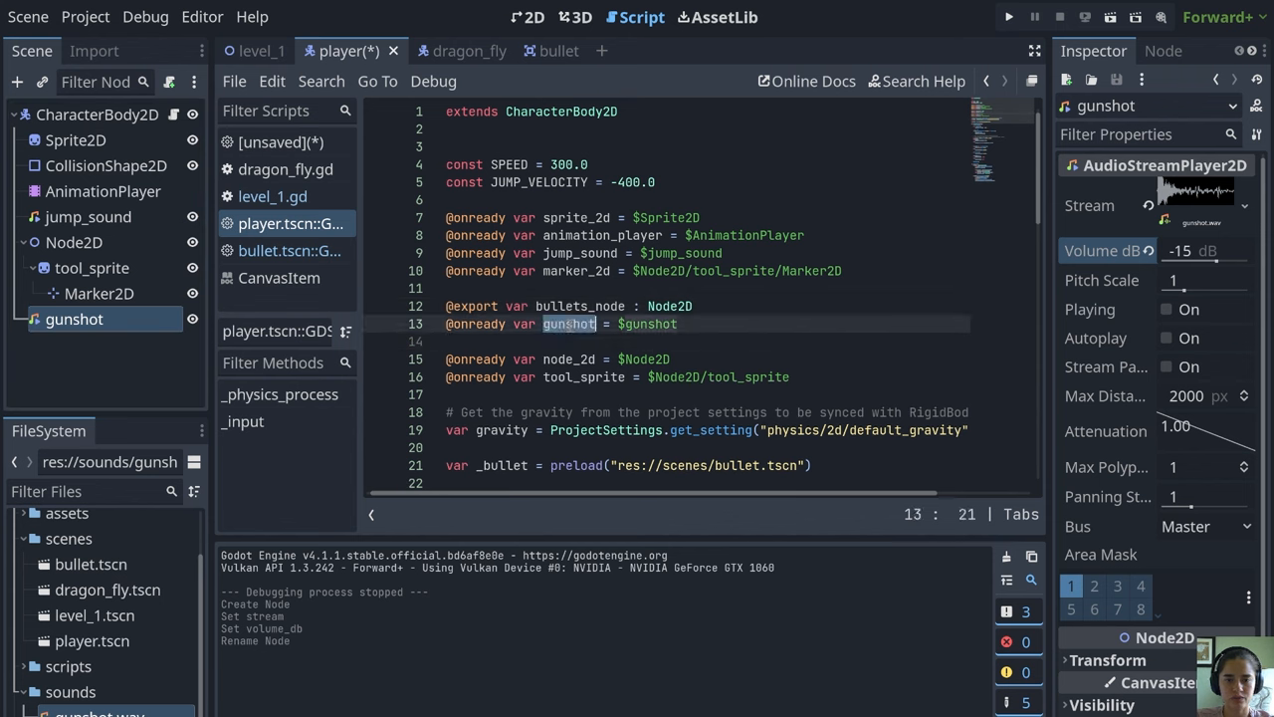
Play the gunshot sound after spawning a bullet with gunshot.play()
scroll(down, 3)
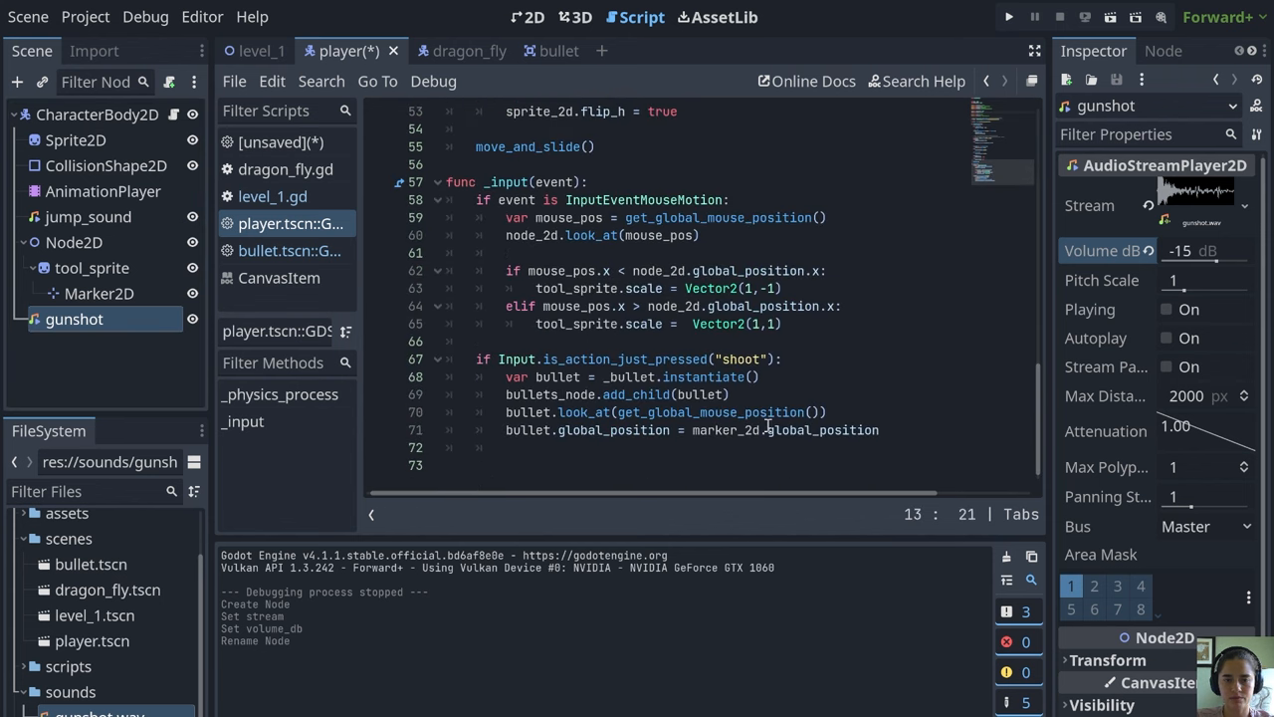
text(gunshot.)
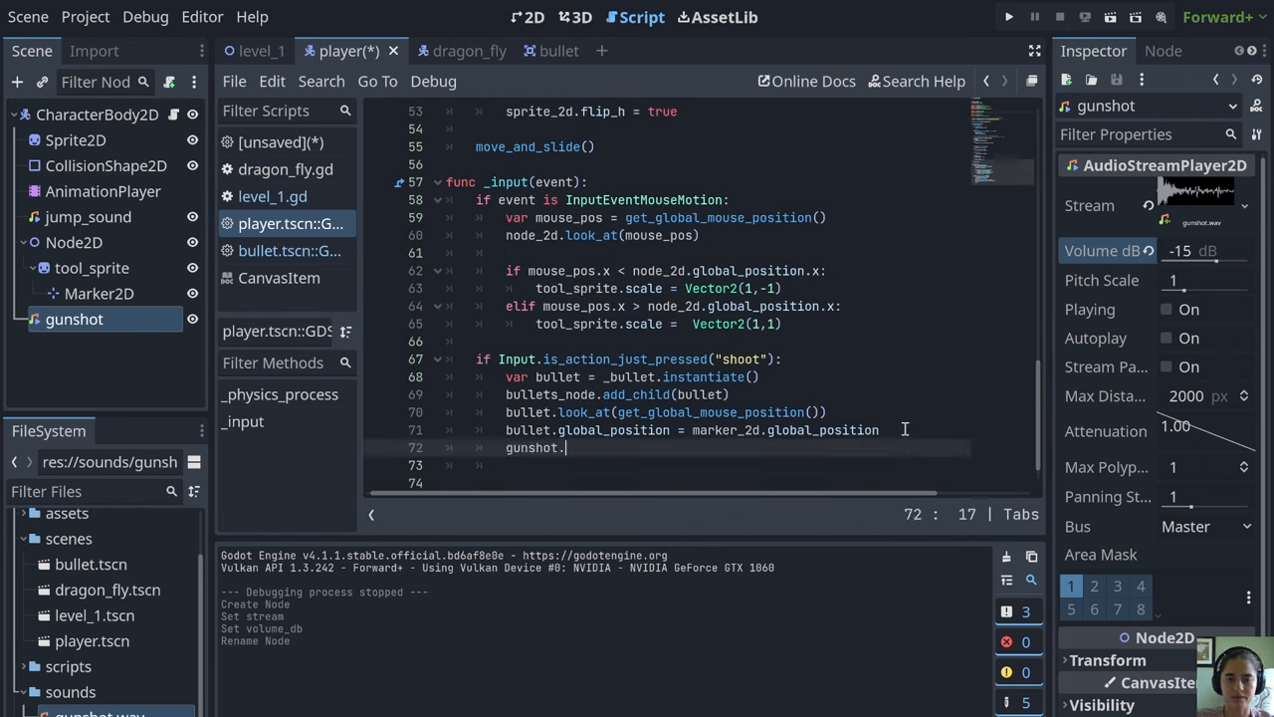
text(play())
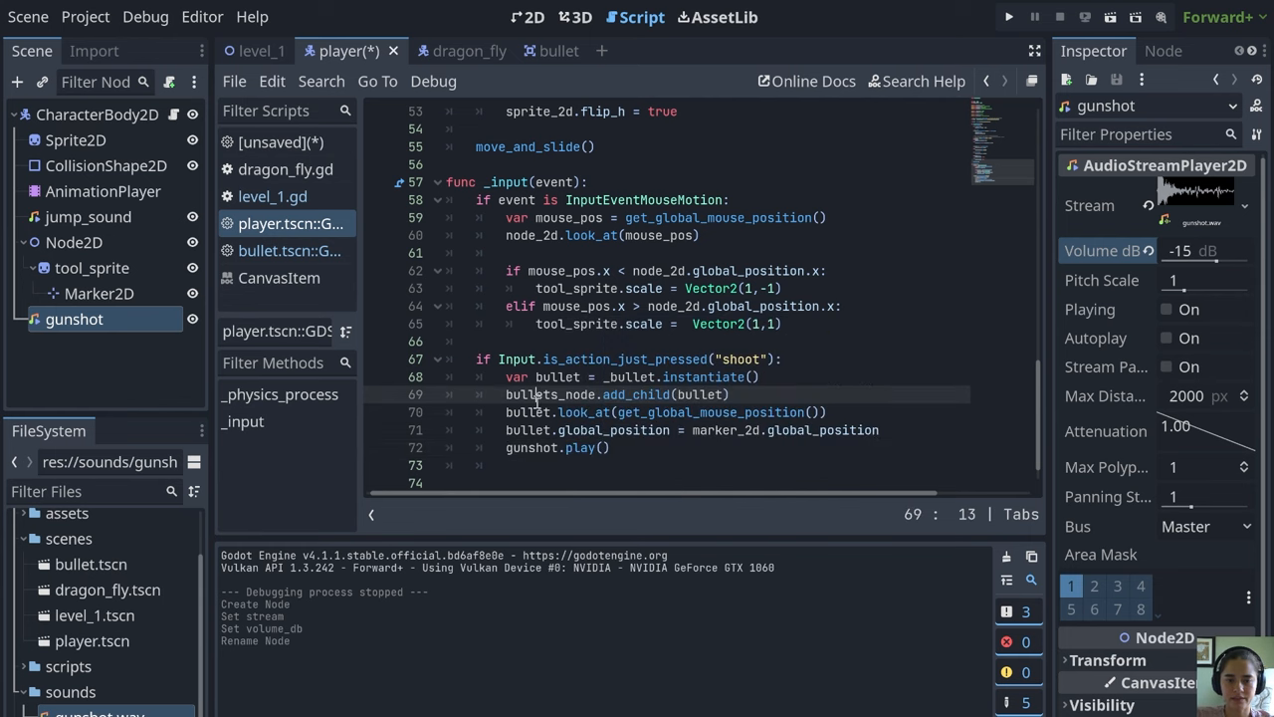
Move the bullet-spawning lines into a new func shoot() and call shoot() from the shoot-action check
drag(506, 358, 609, 430)
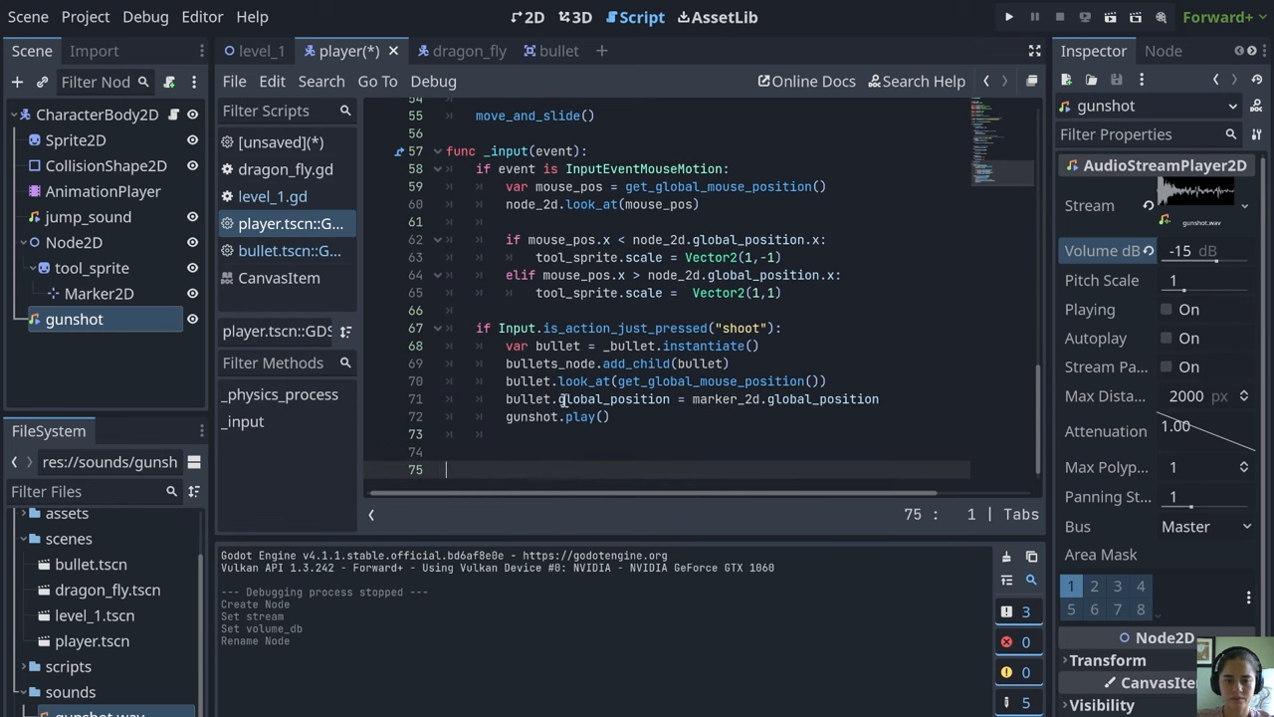
text(func sho)
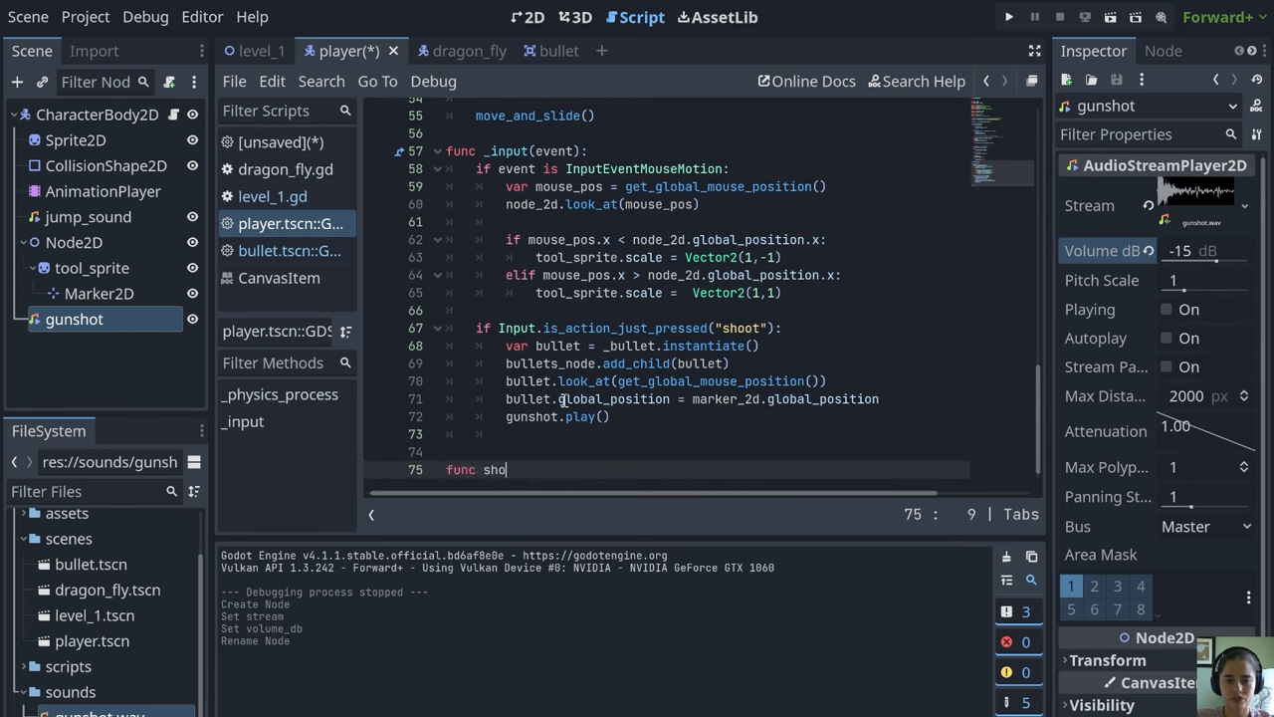
text(ot():)
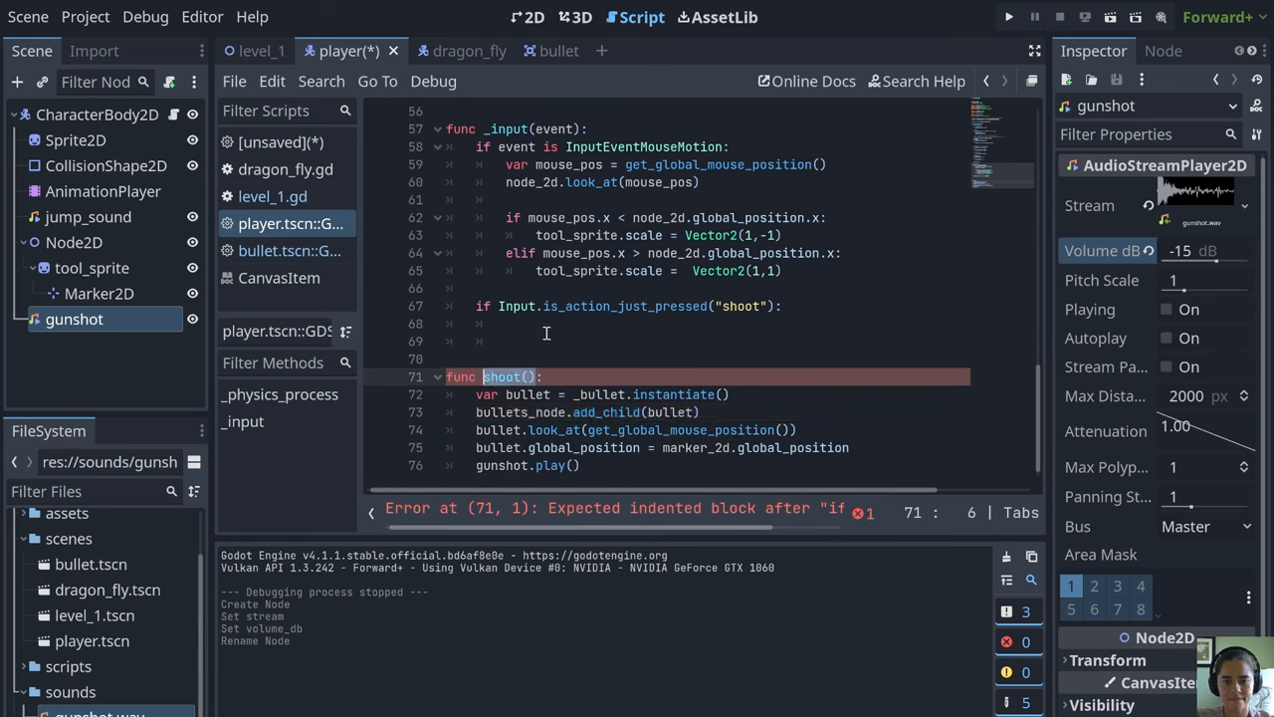
text(shoot())
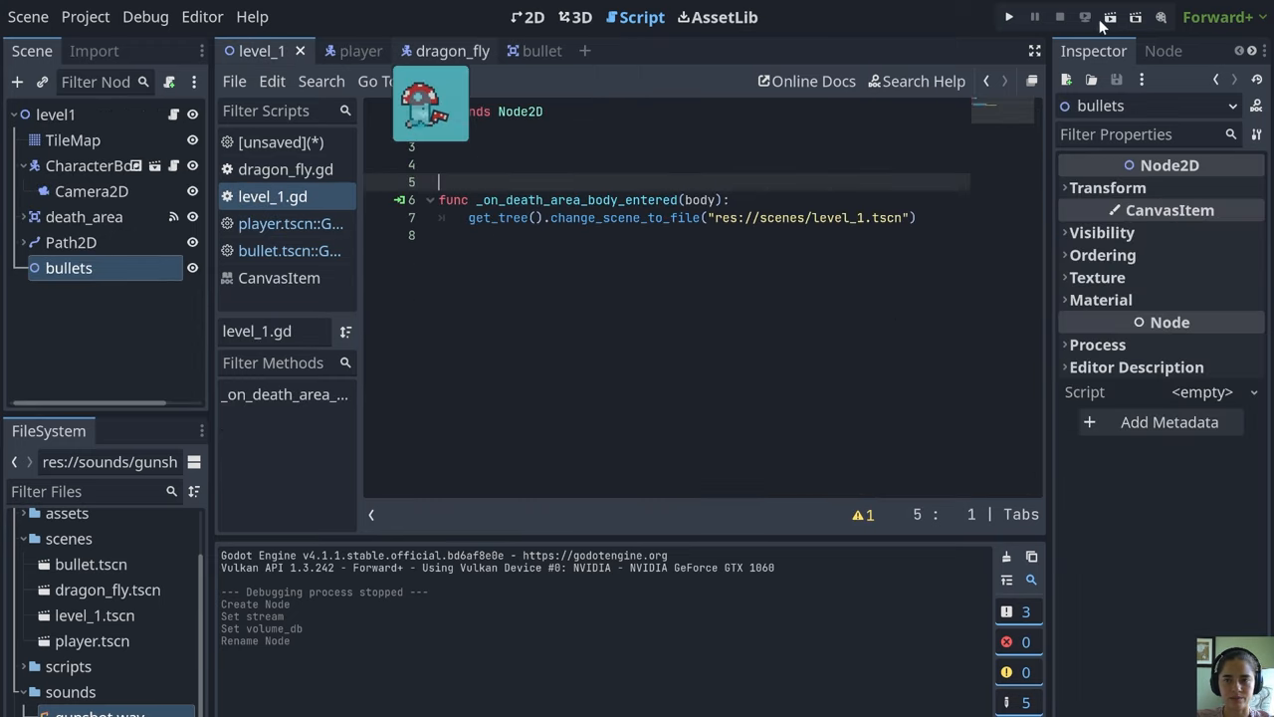
Test-run the game, then name the 2D physics layers Player and Enemy in Project Settings
click(1004, 16)
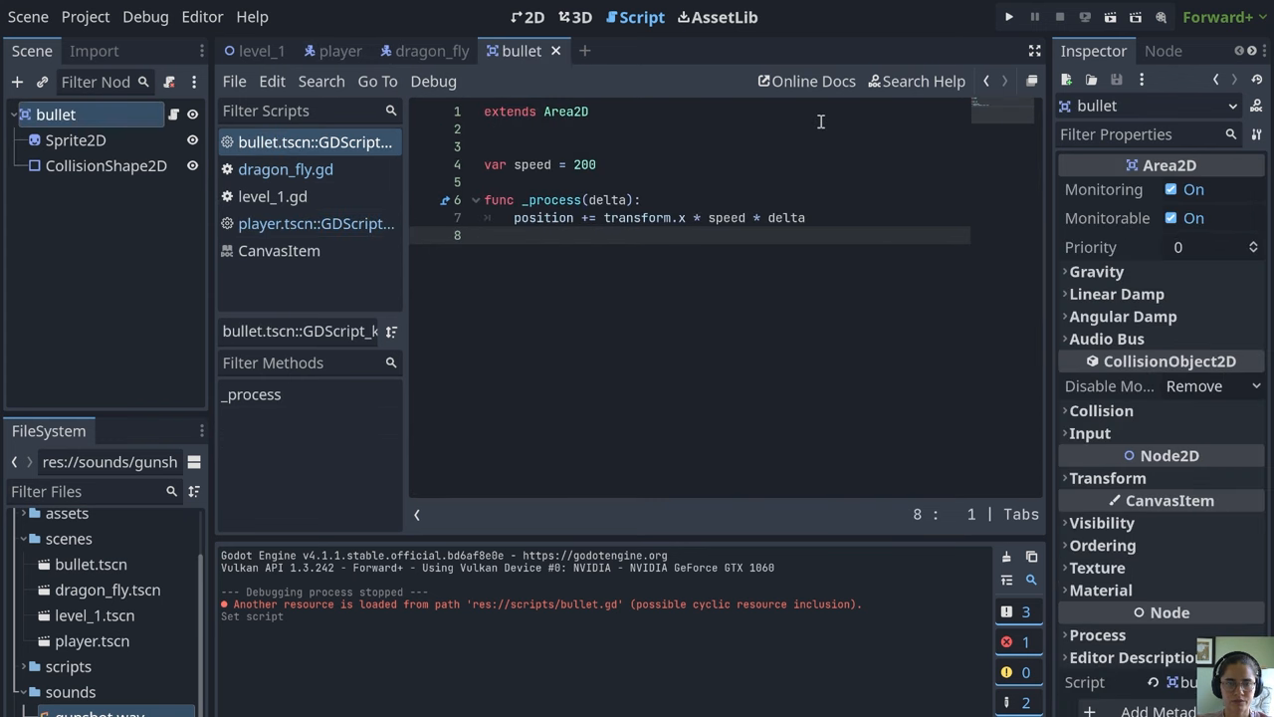
click(92, 16)
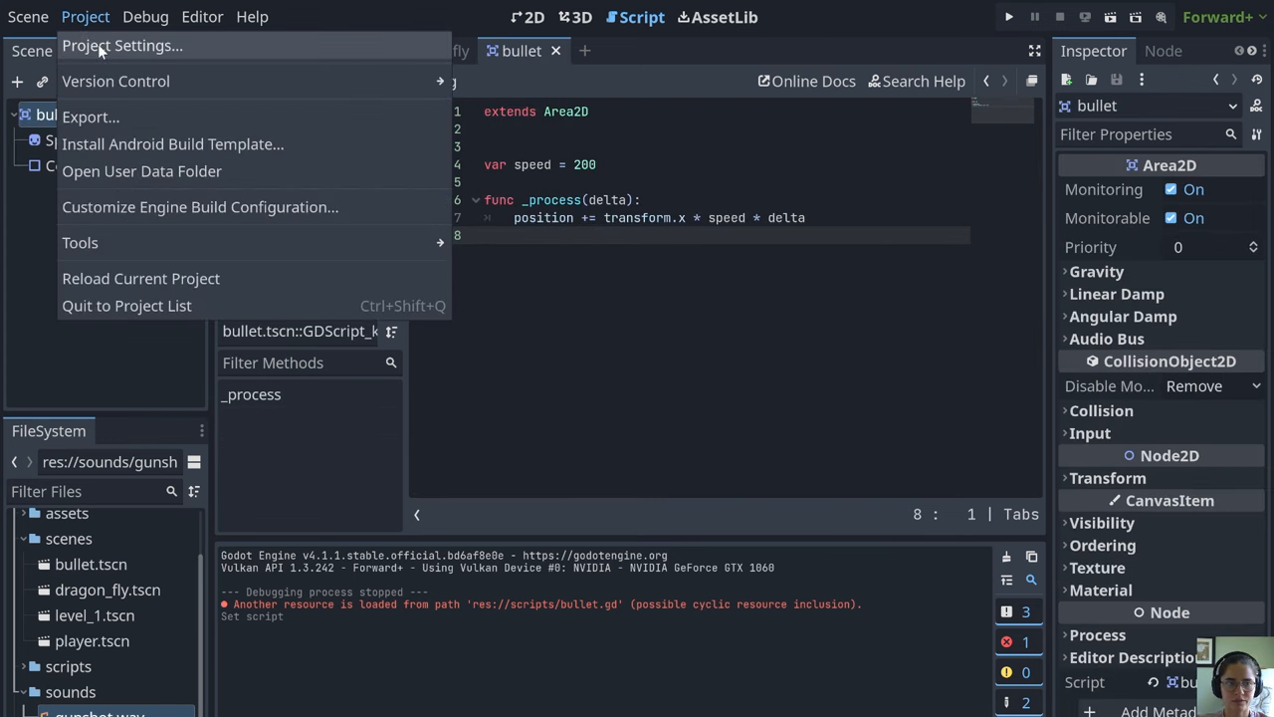
click(133, 44)
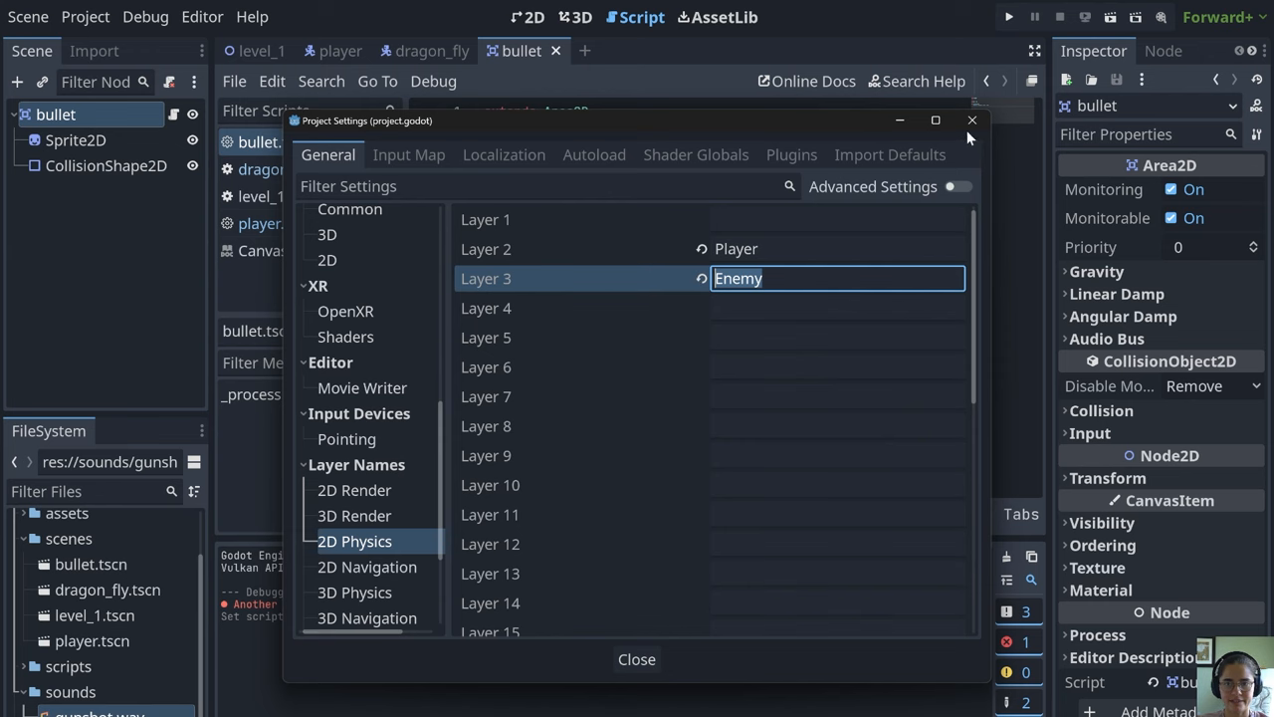
mouse_move(971, 131)
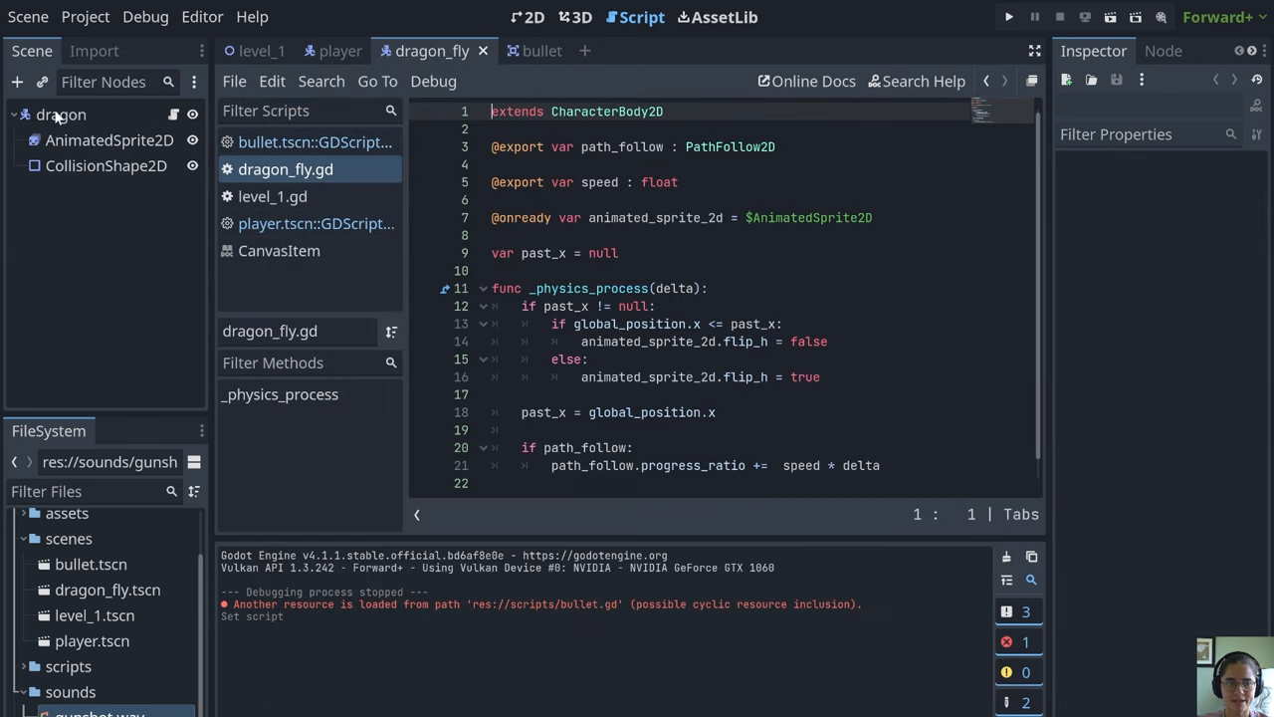
Put the dragon root node on collision layer 3 so bullets can mask it
click(59, 113)
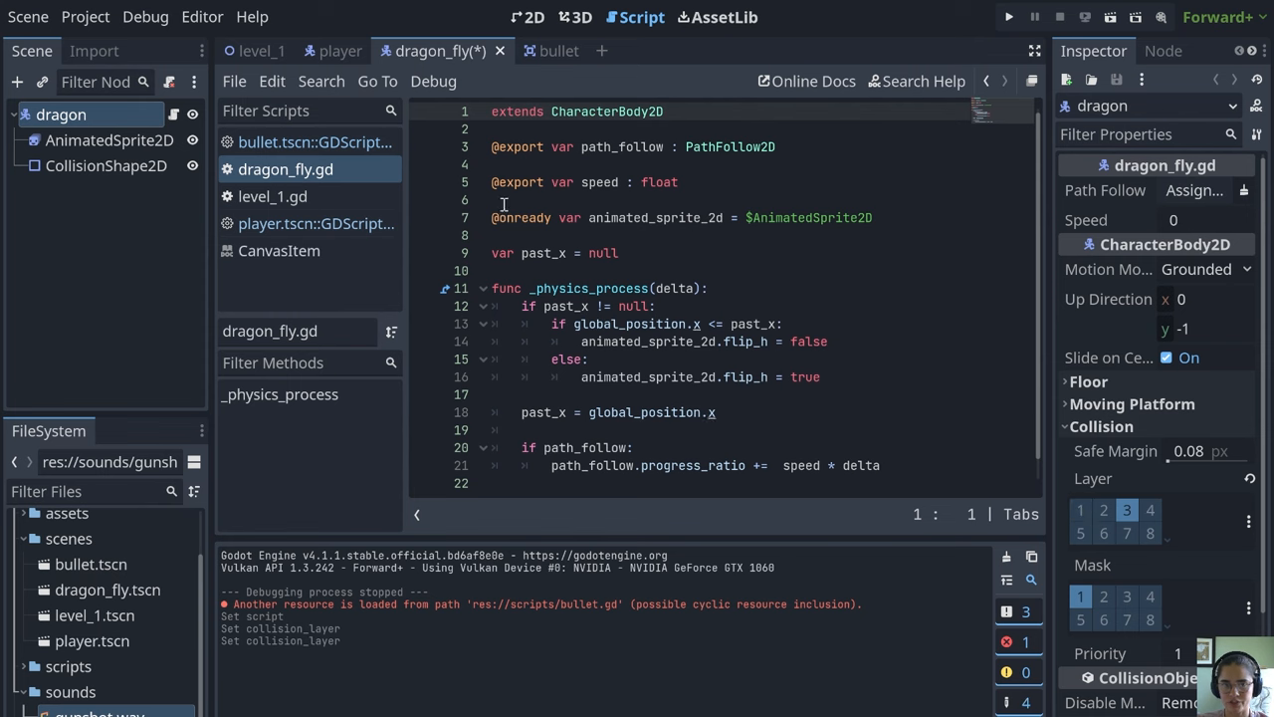
click(553, 52)
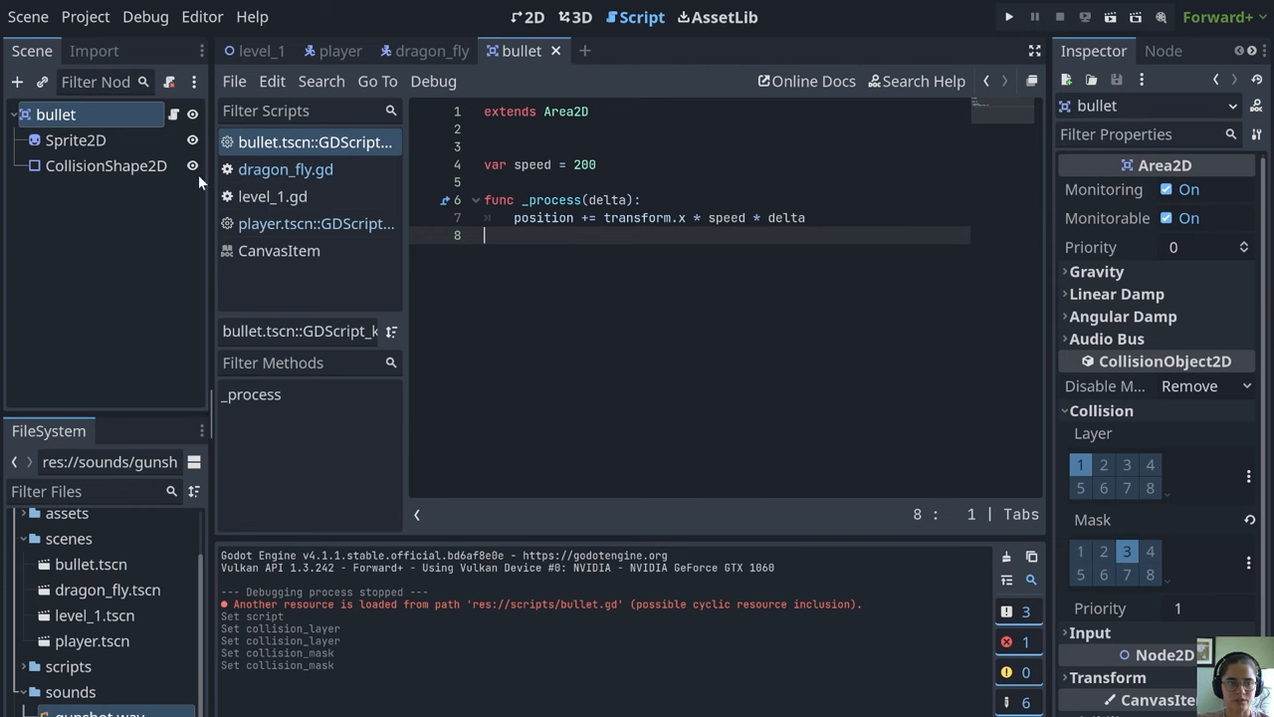
Connect the bullet's body_entered signal to a handler calling body.queue_free() and queue_free()
click(1162, 52)
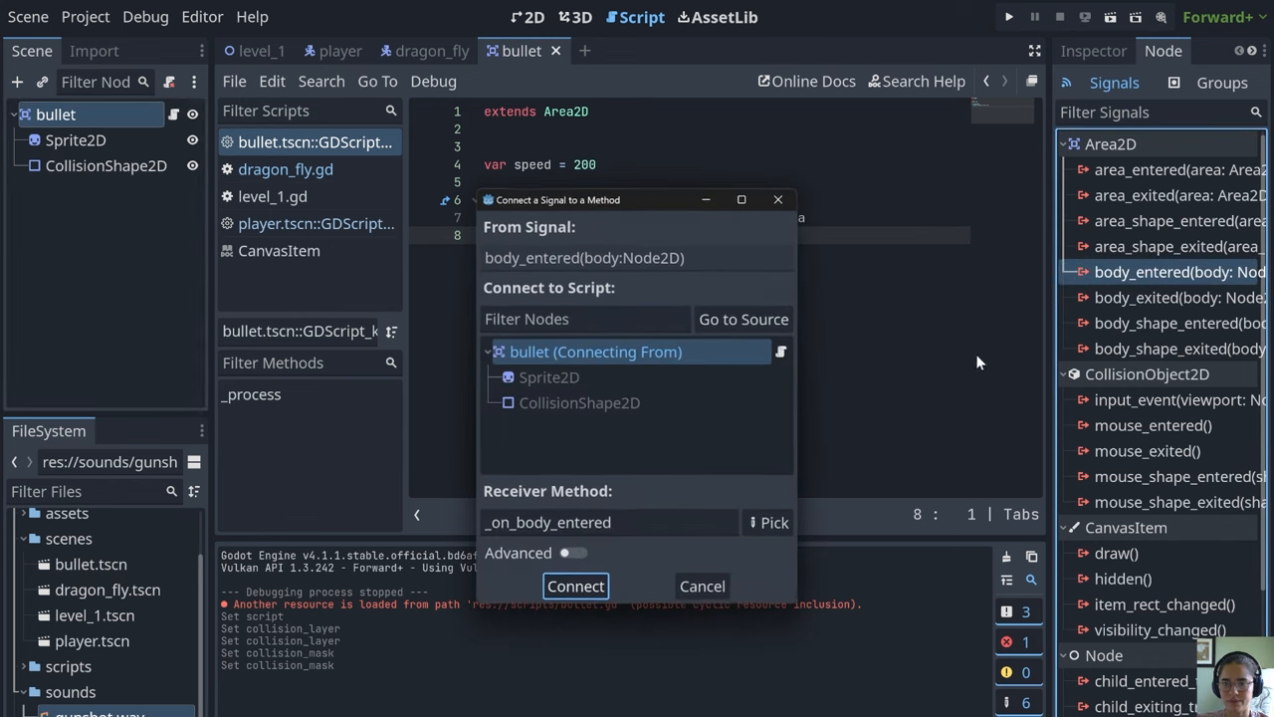
click(575, 585)
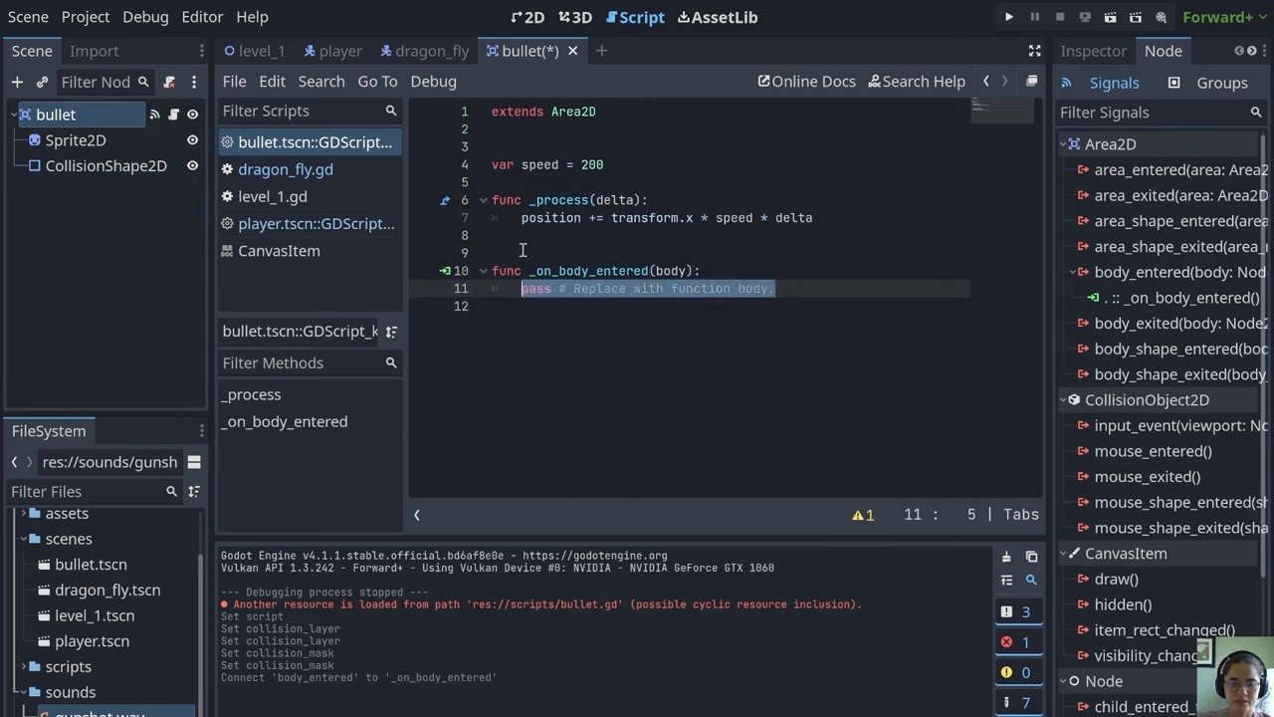
text(body)
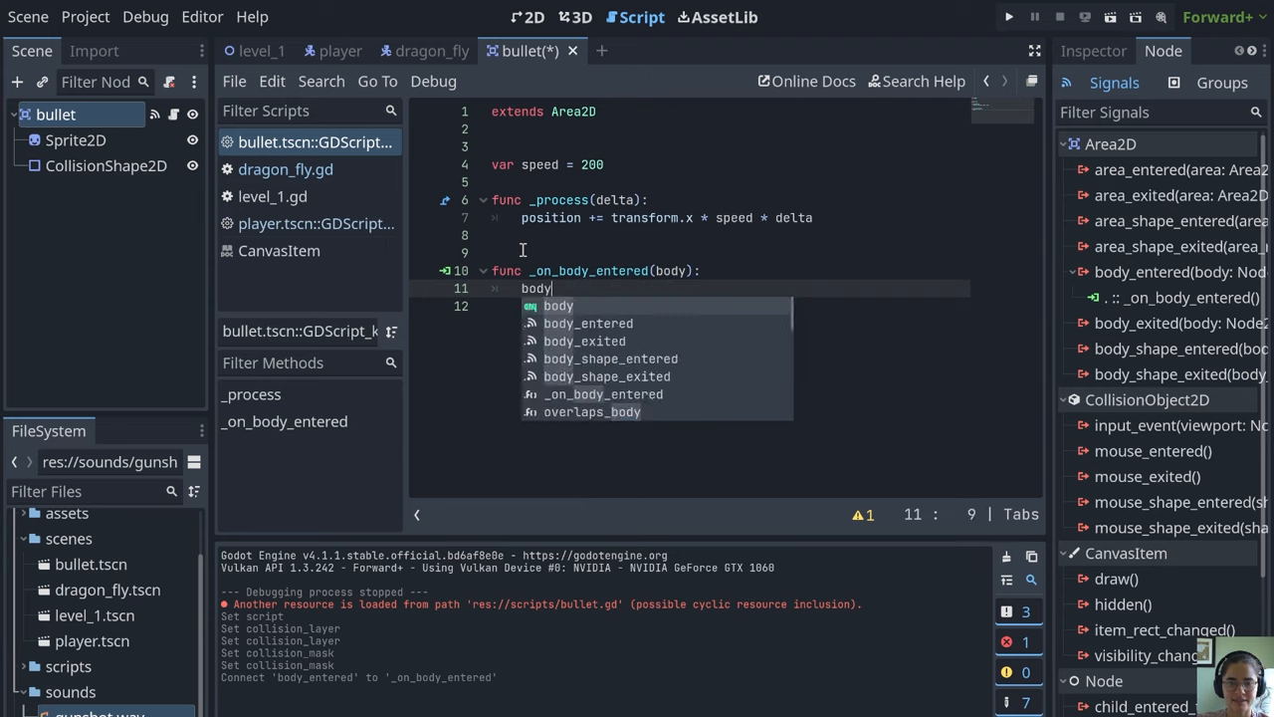
text(.queue_free()
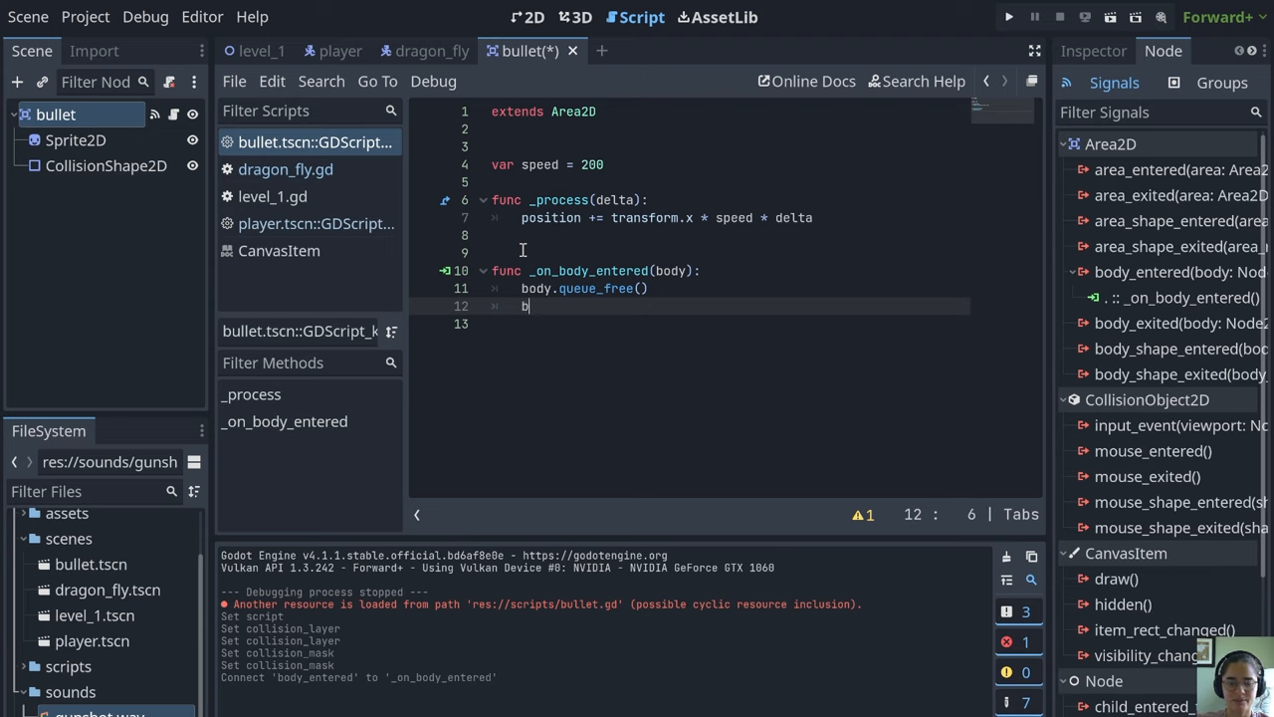
text(queue_free()
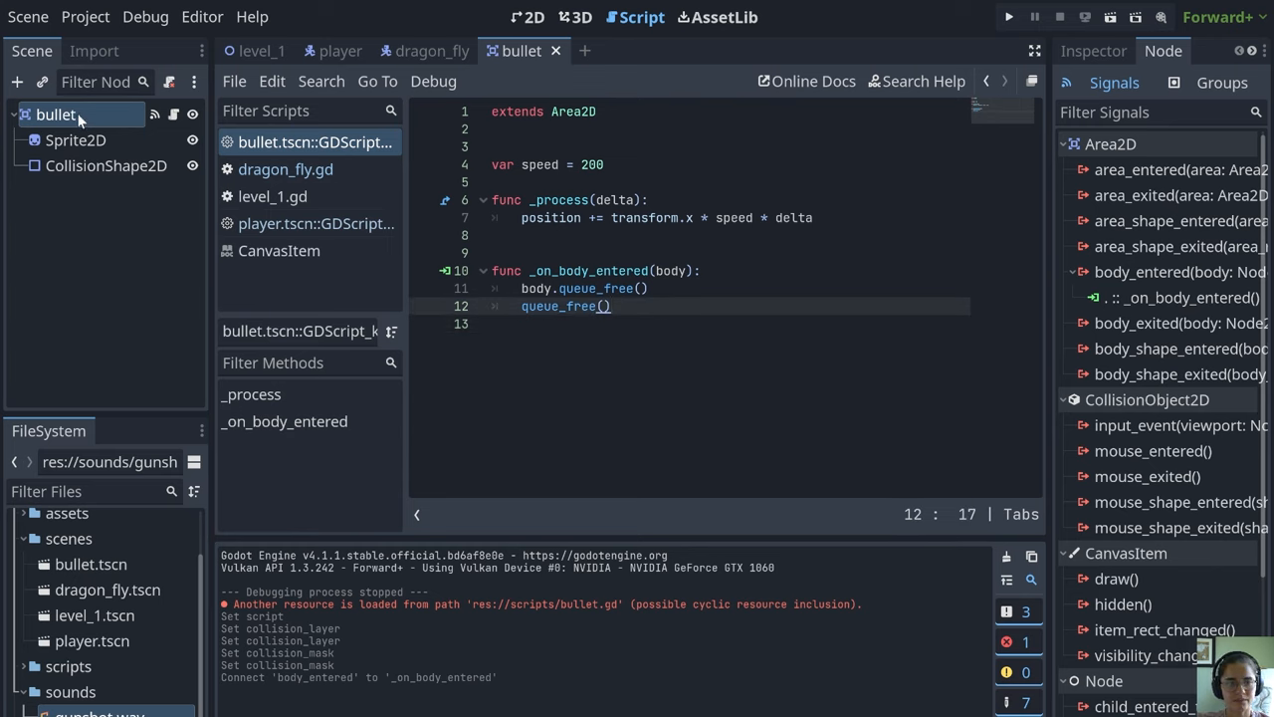
click(1095, 52)
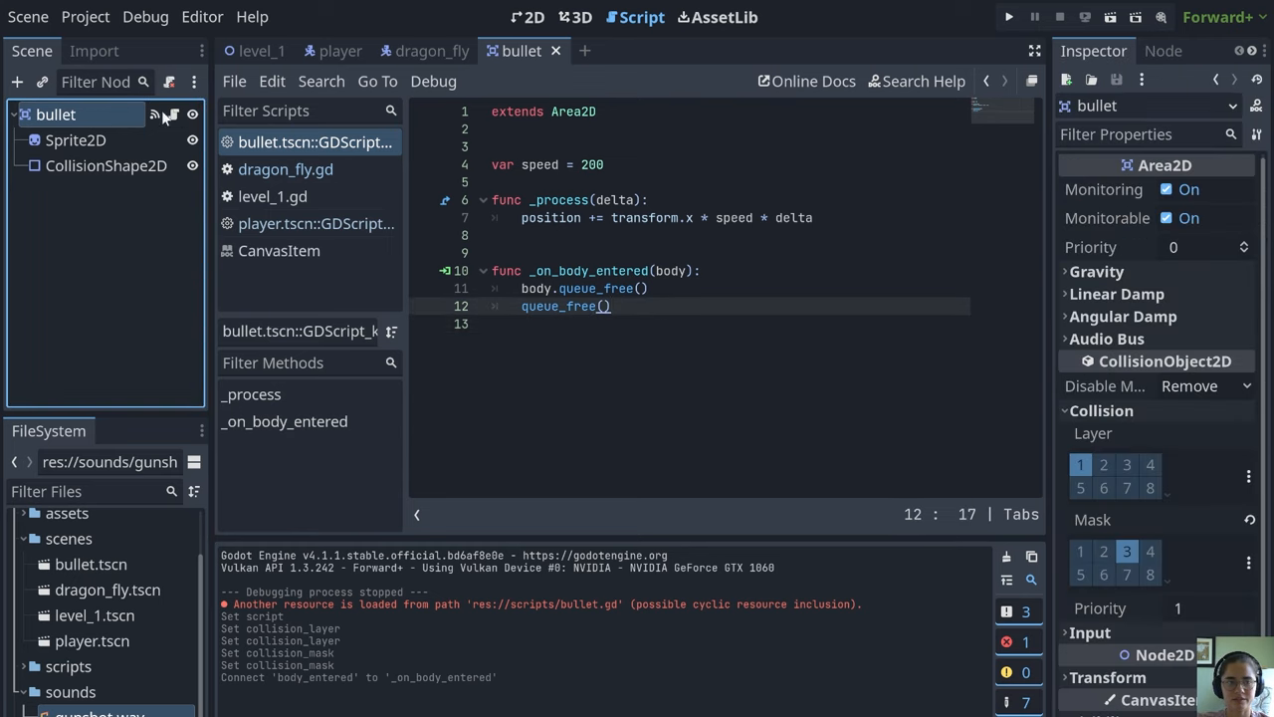
Add a Timer child to the bullet with Wait Time 5 and Autostart on
click(18, 80)
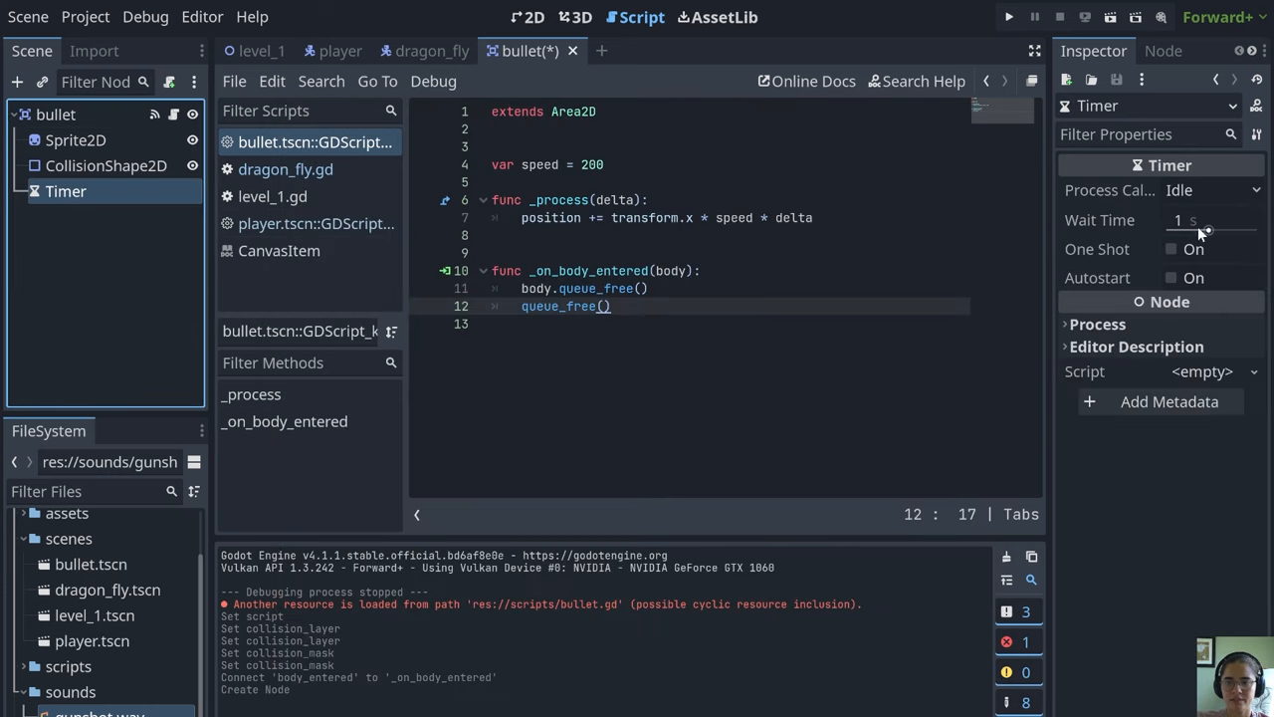
click(1190, 219)
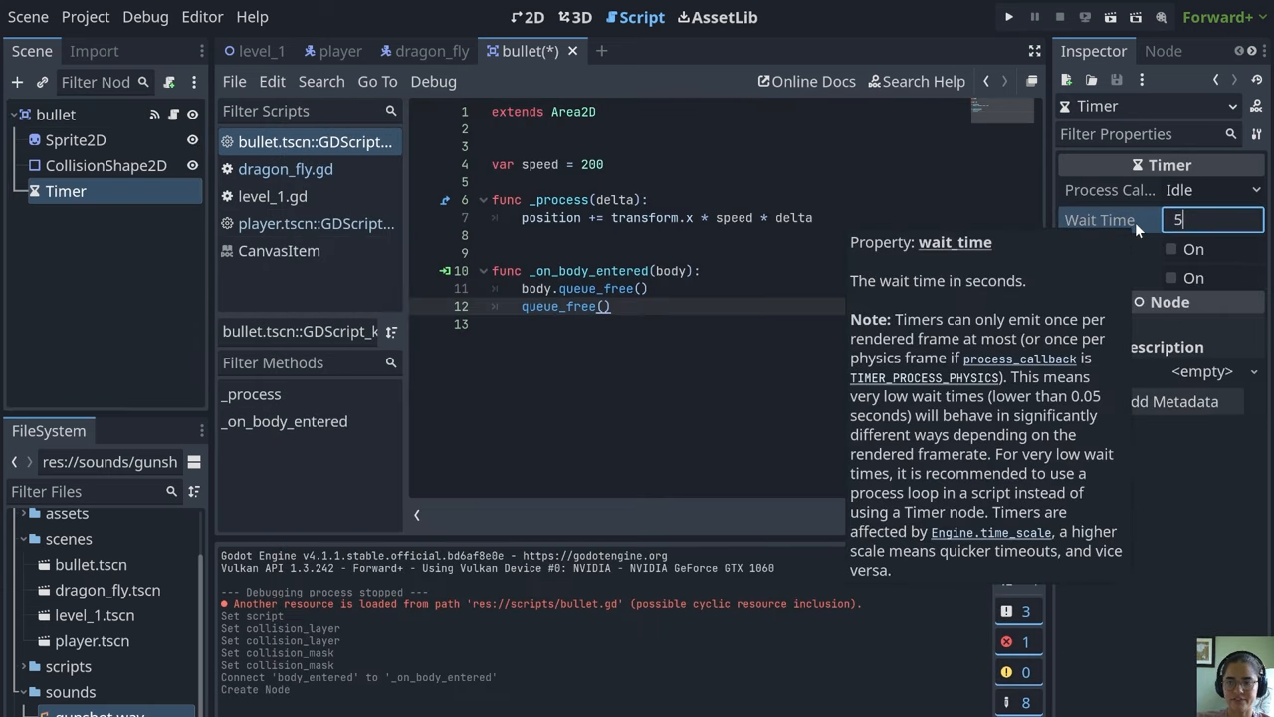
click(1172, 279)
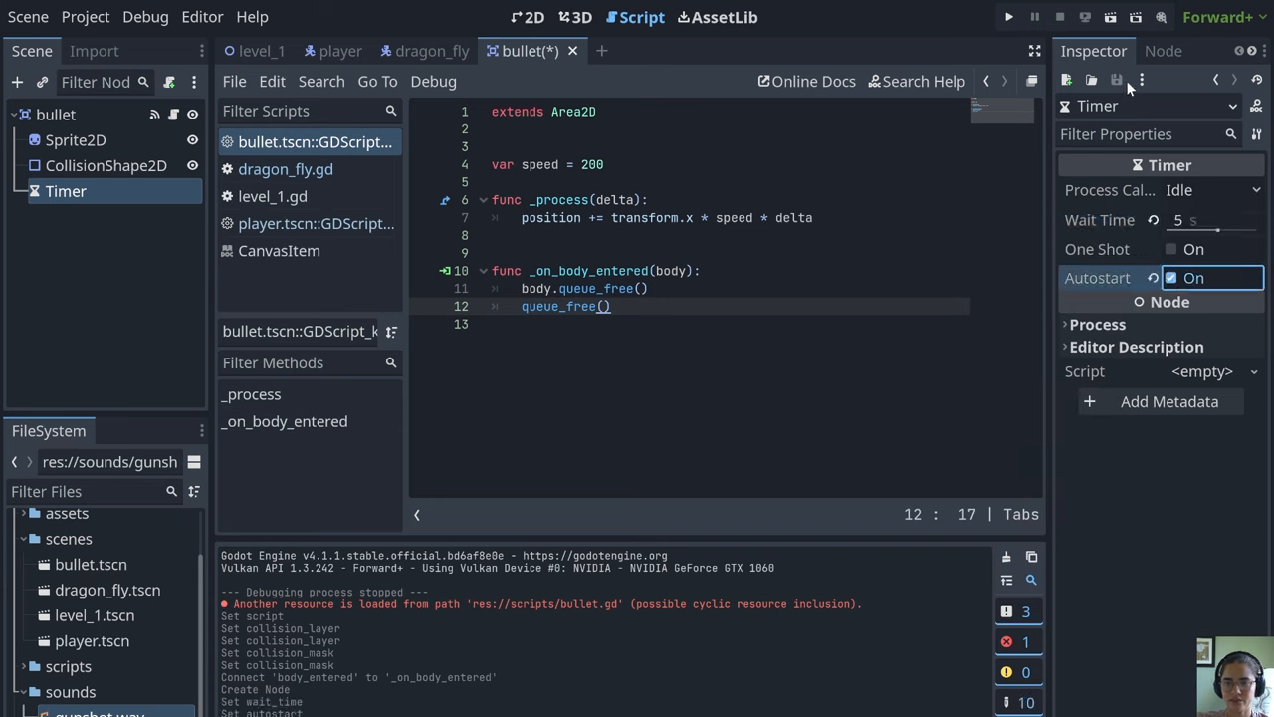
Connect the timer's timeout signal to a handler calling queue_free(), then return to level_1
click(1163, 52)
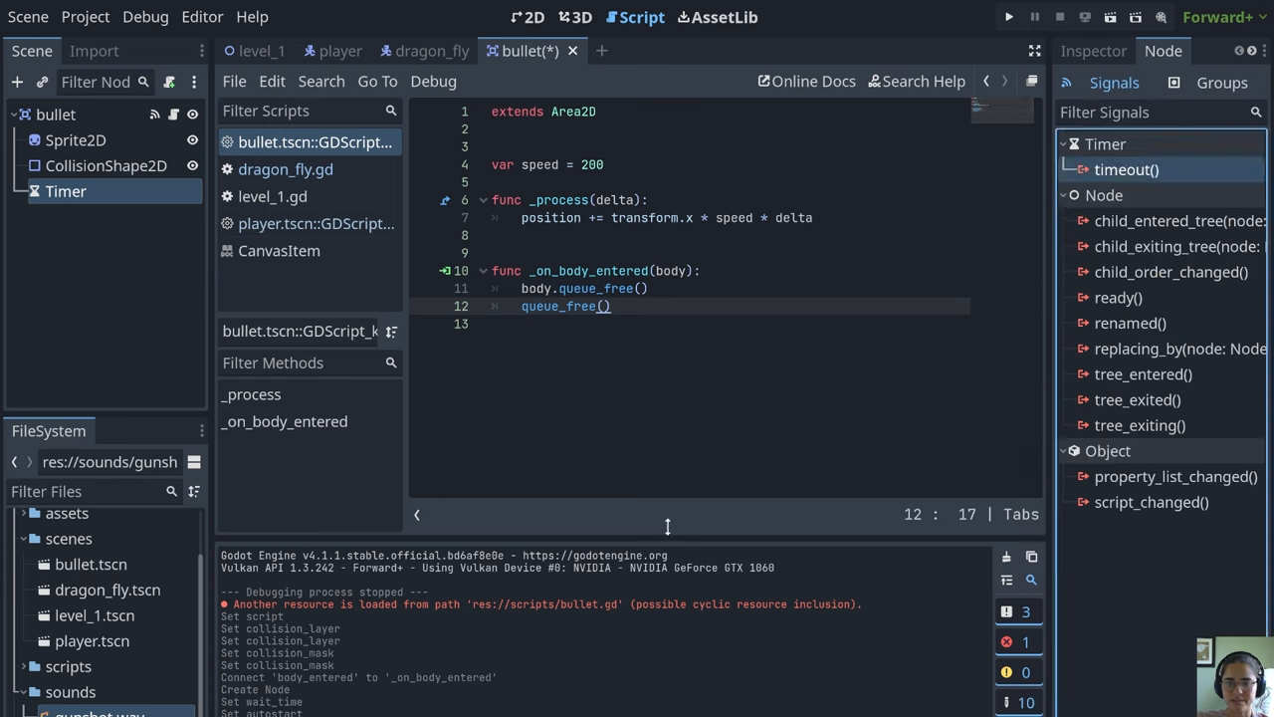
double_click(1127, 169)
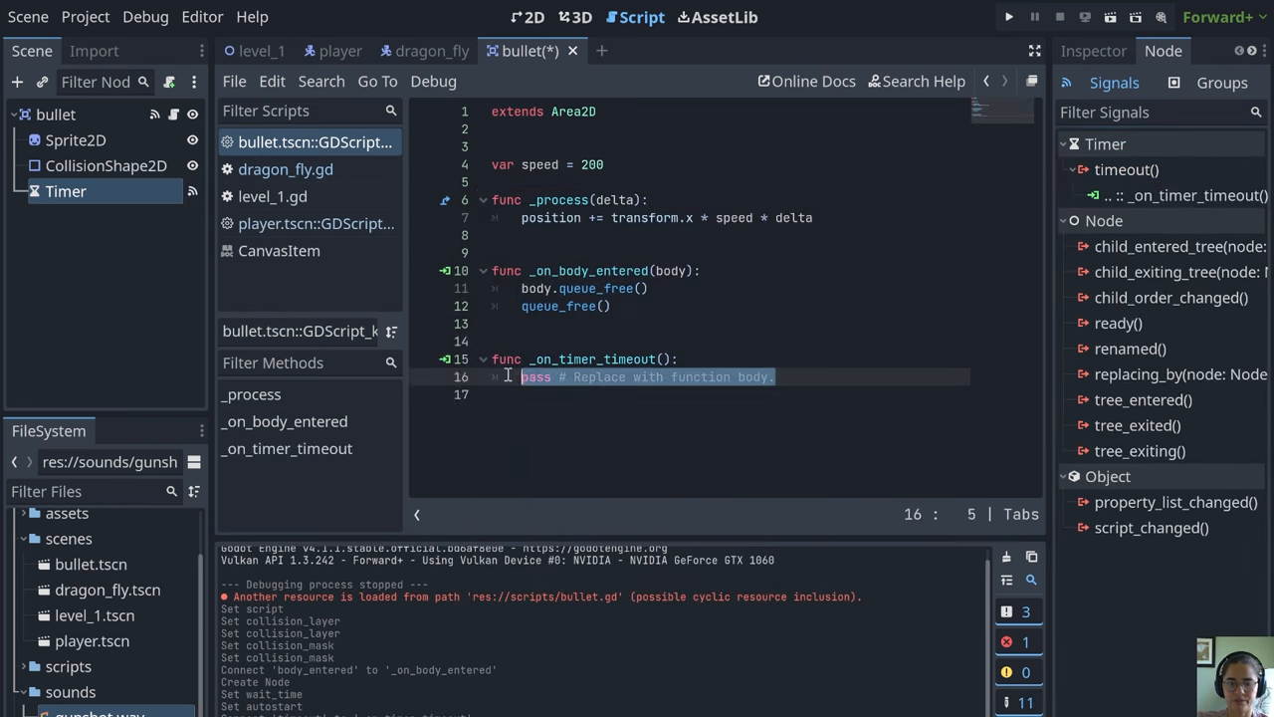
text(queue_free()
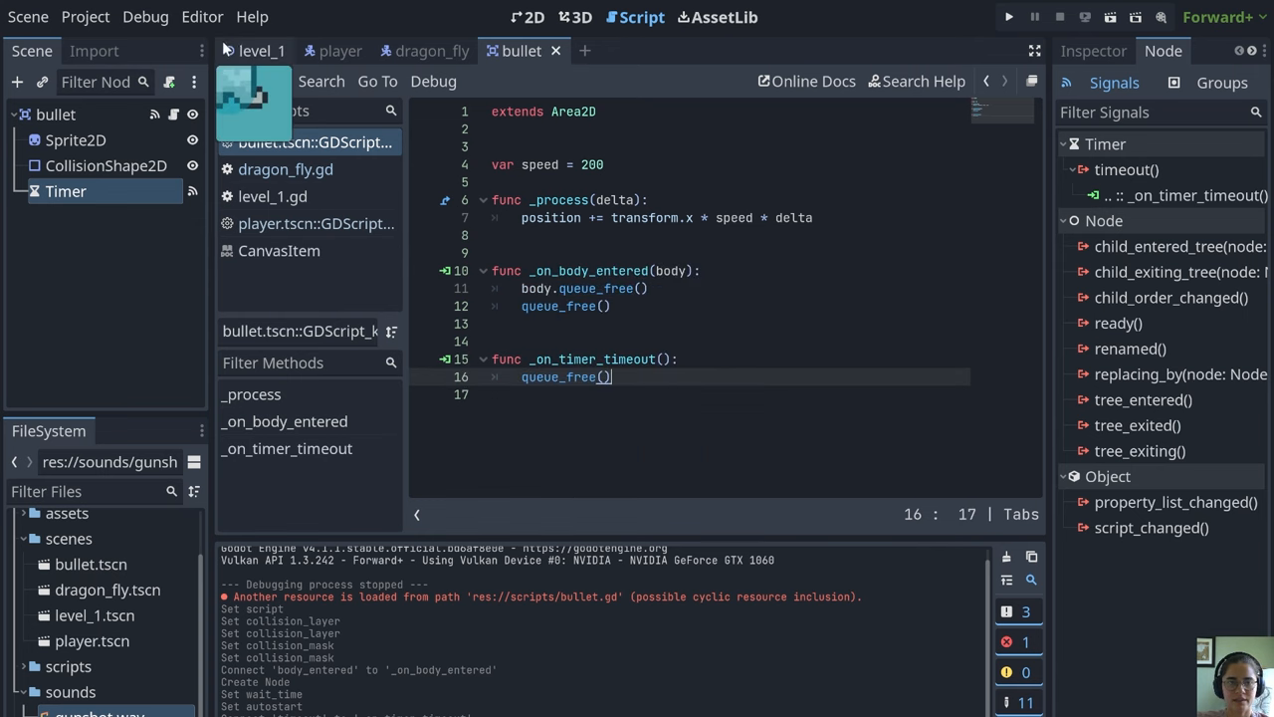
click(267, 52)
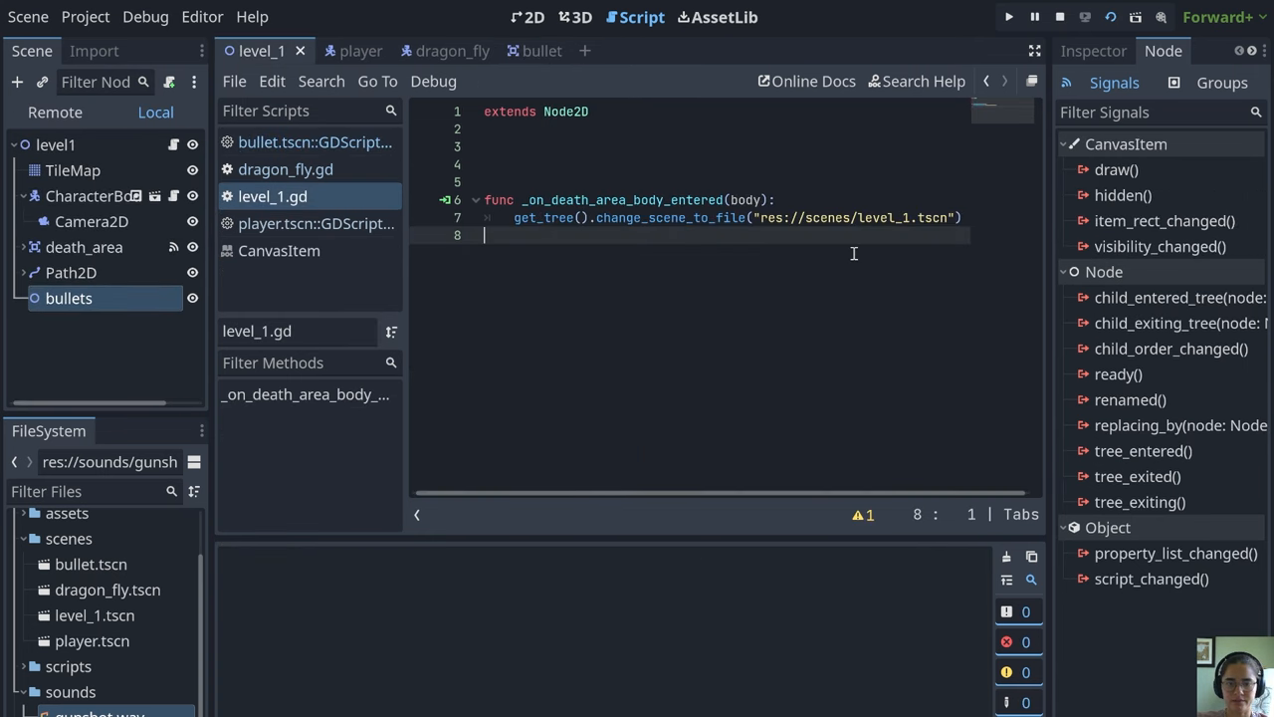
Watch the Remote scene tree's expanded bullets node as bullet instances appear and vanish during play
click(1004, 16)
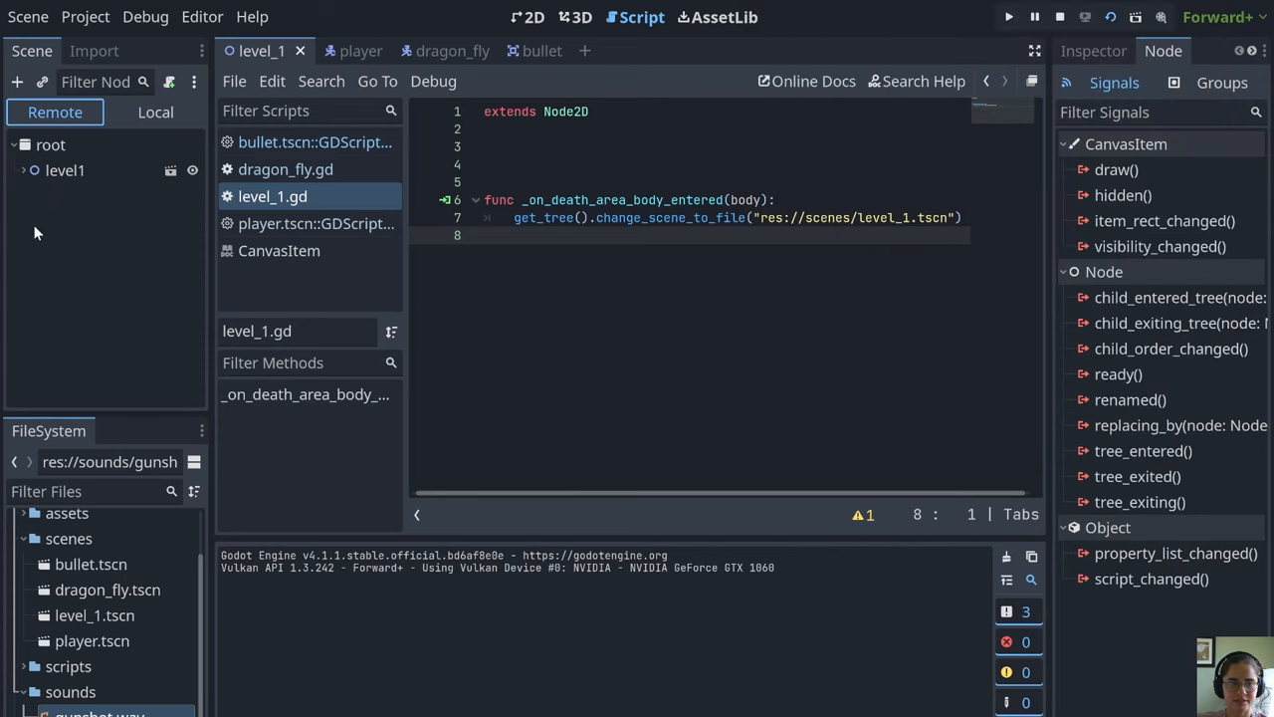
click(24, 171)
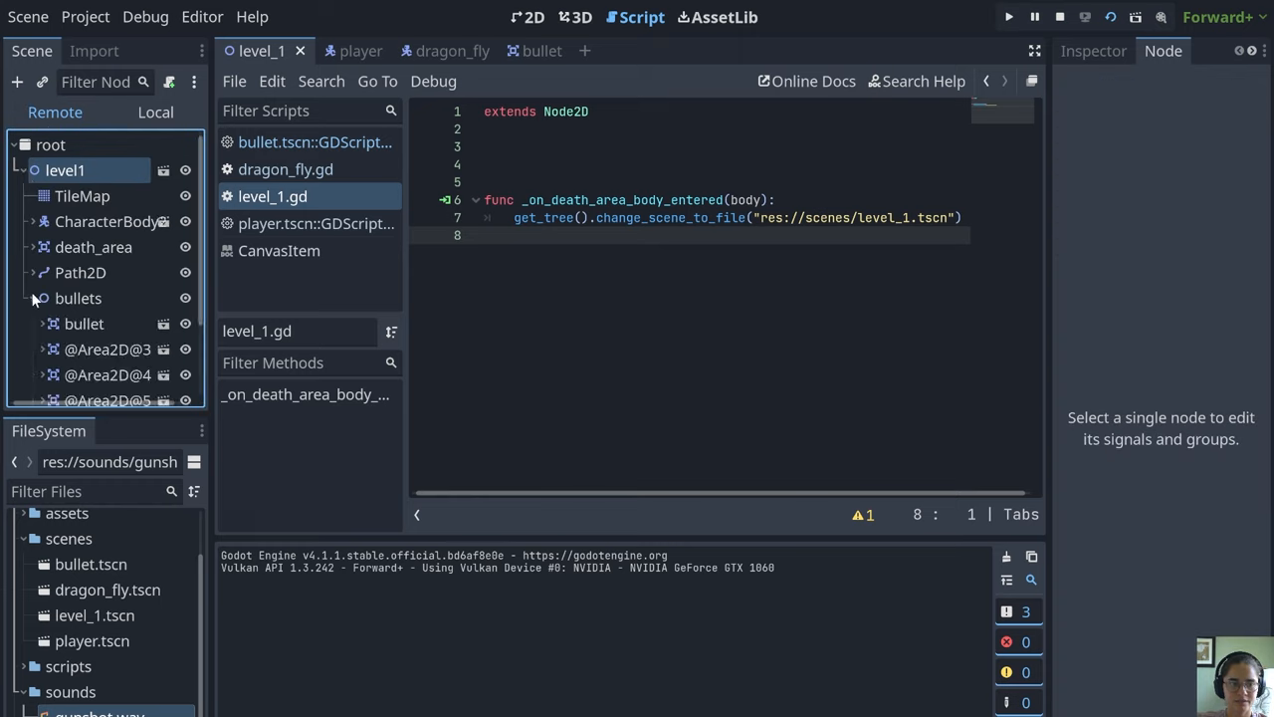
click(32, 298)
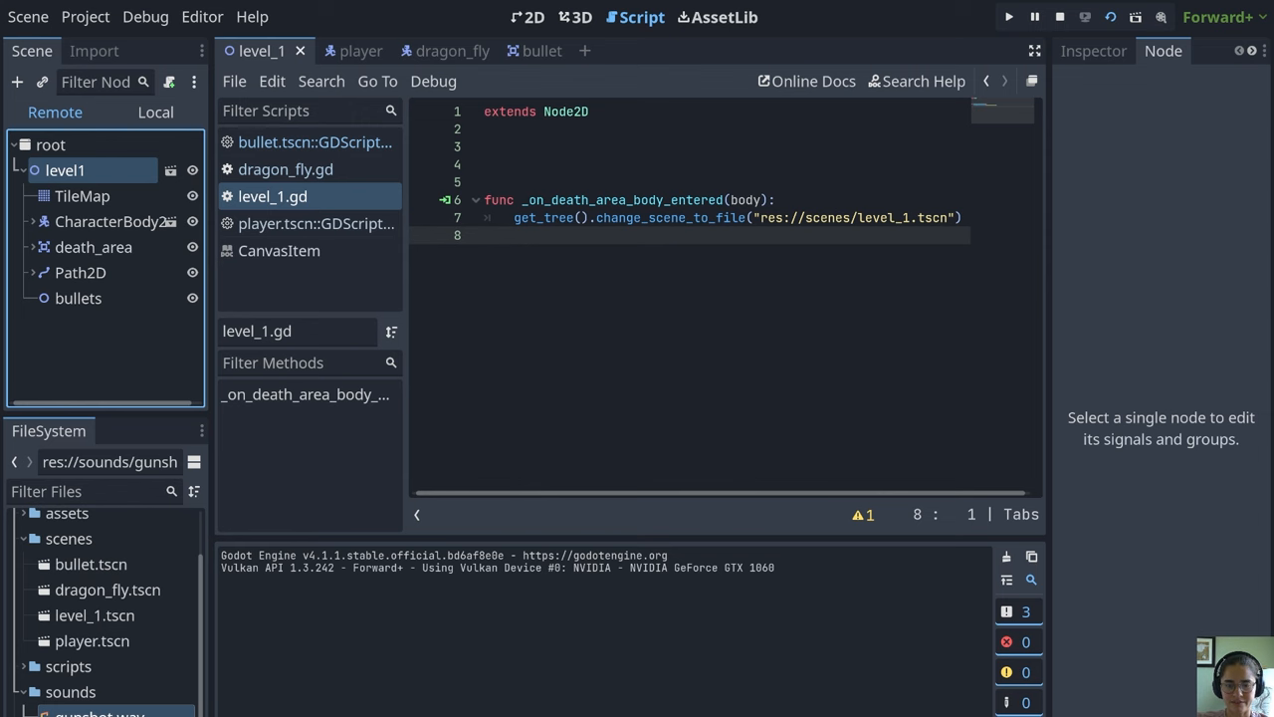
click(1011, 16)
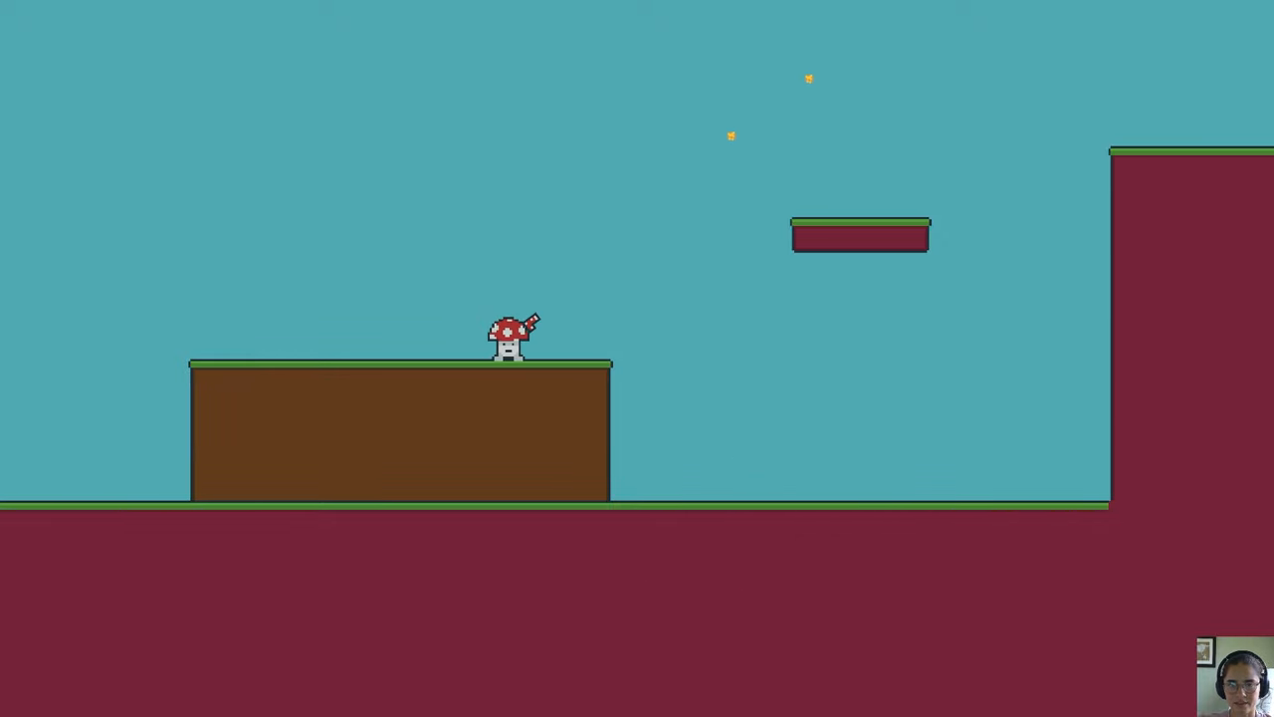
Stop the run, check the player's shoot() code, then relaunch level_1 in a full-screen game window
click(350, 51)
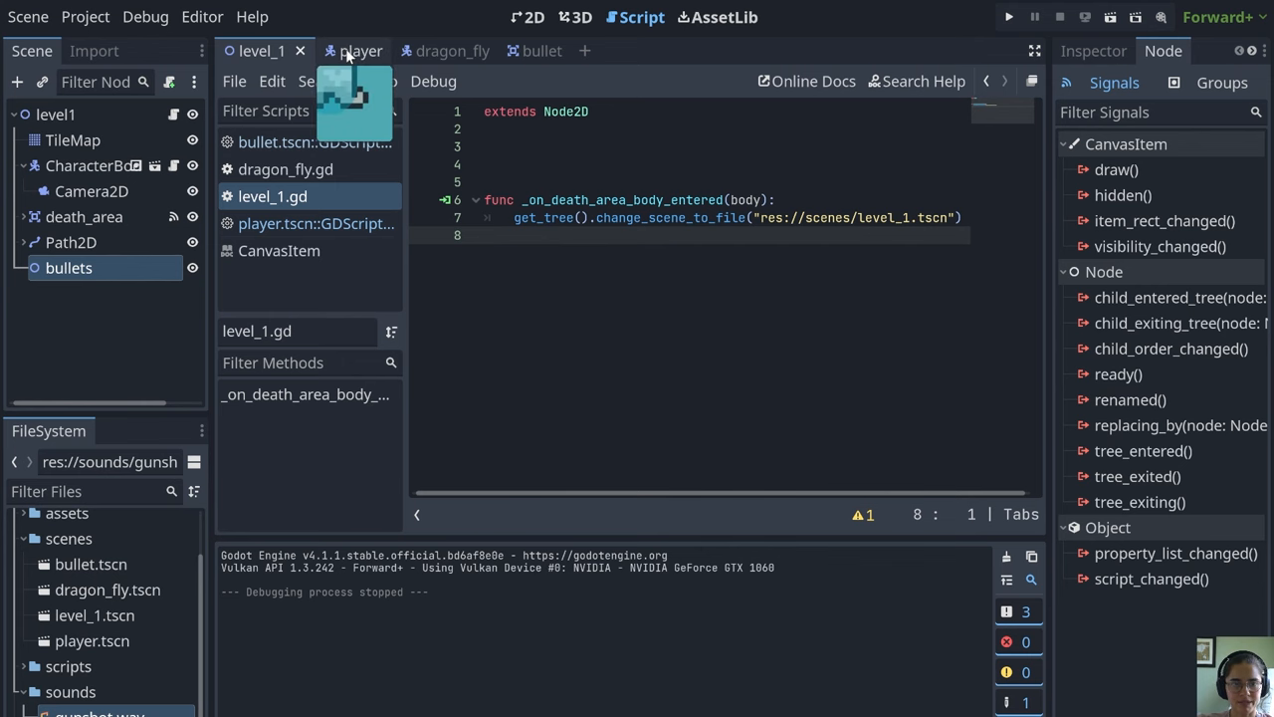
click(354, 52)
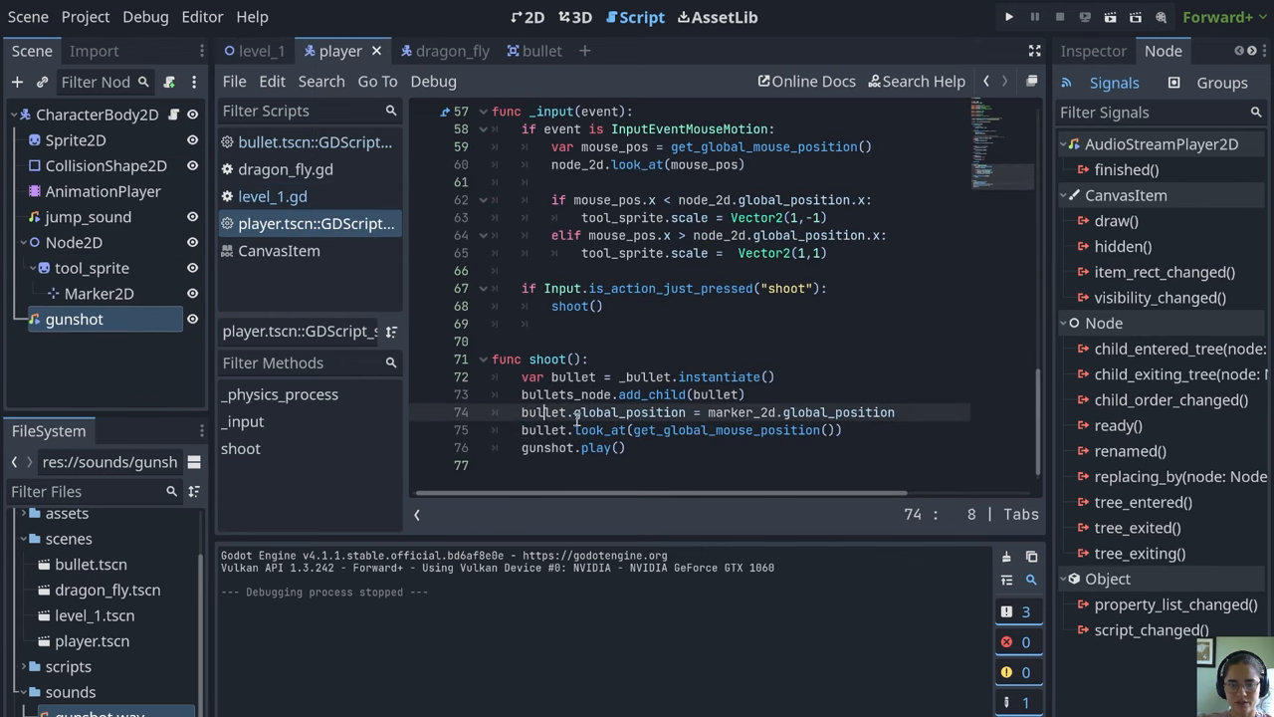
click(613, 430)
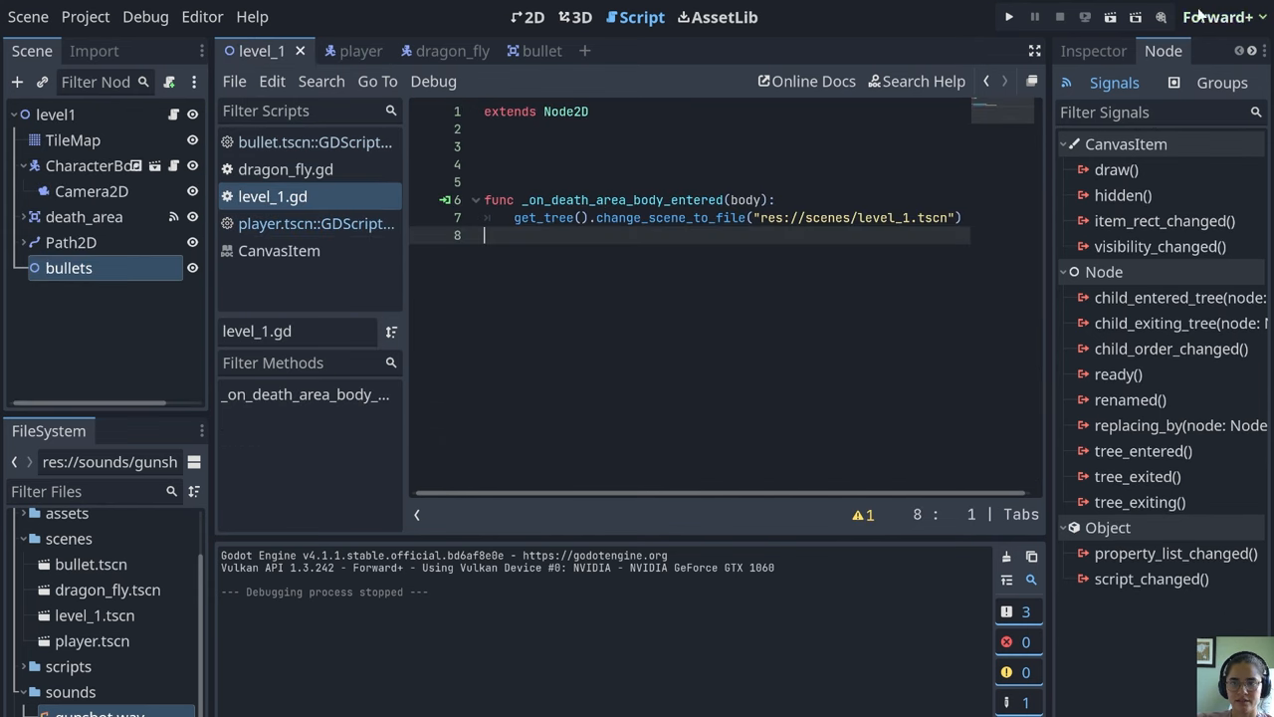
click(1000, 16)
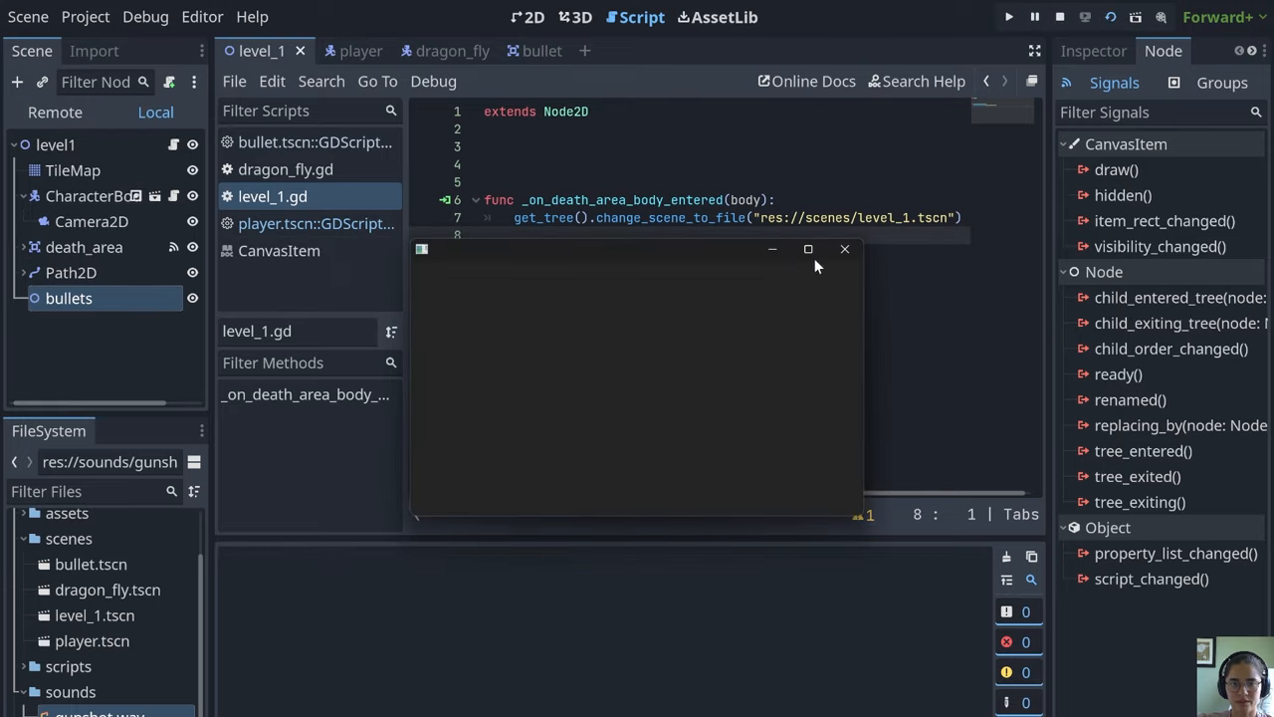
click(999, 16)
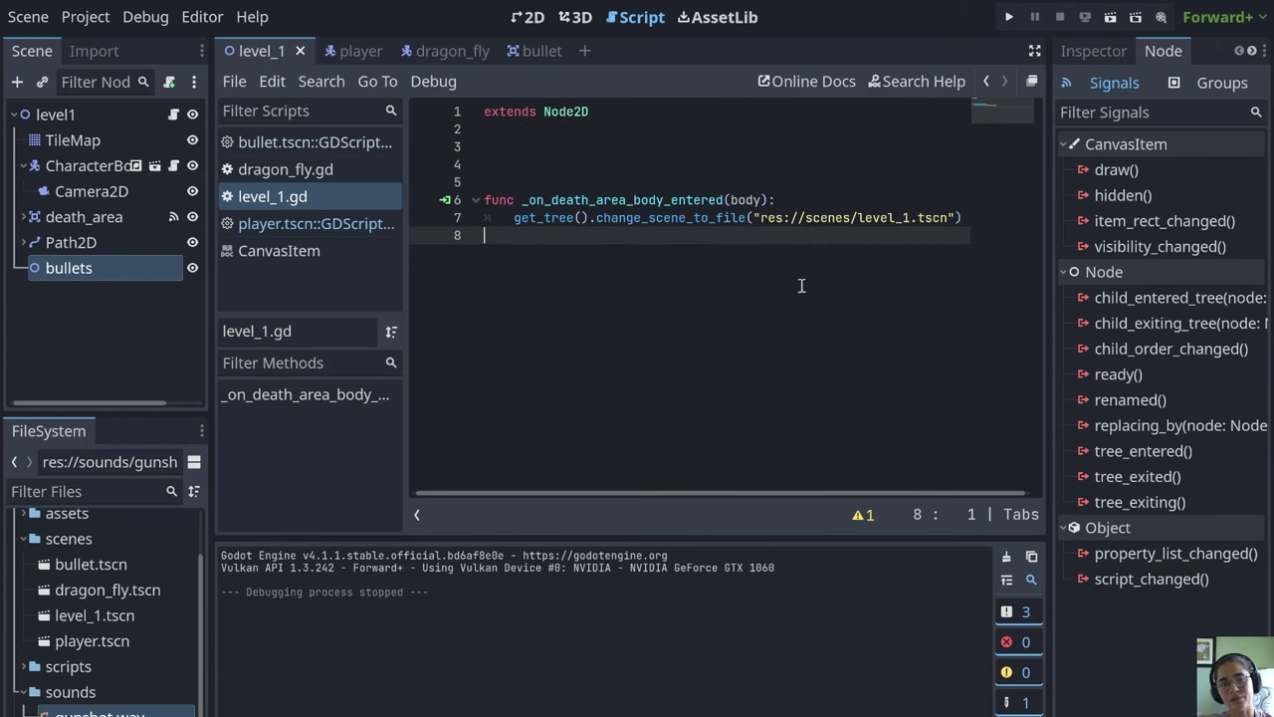
mouse_move(816, 254)
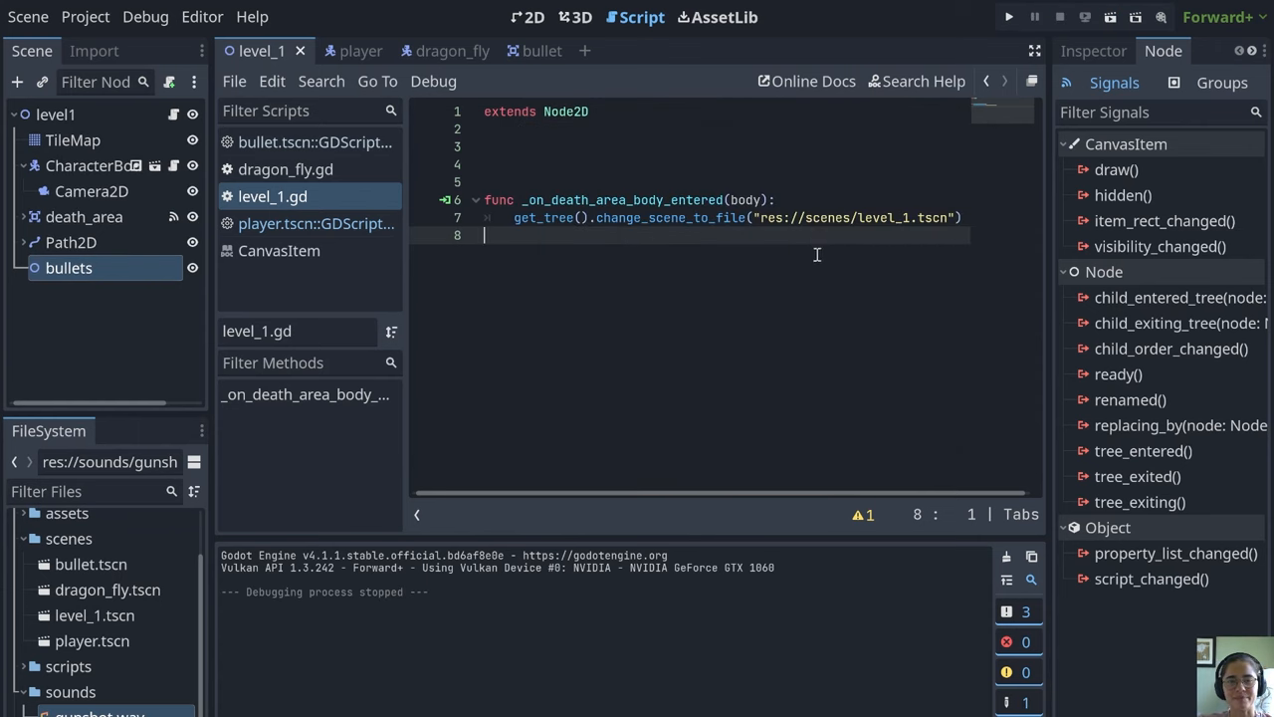